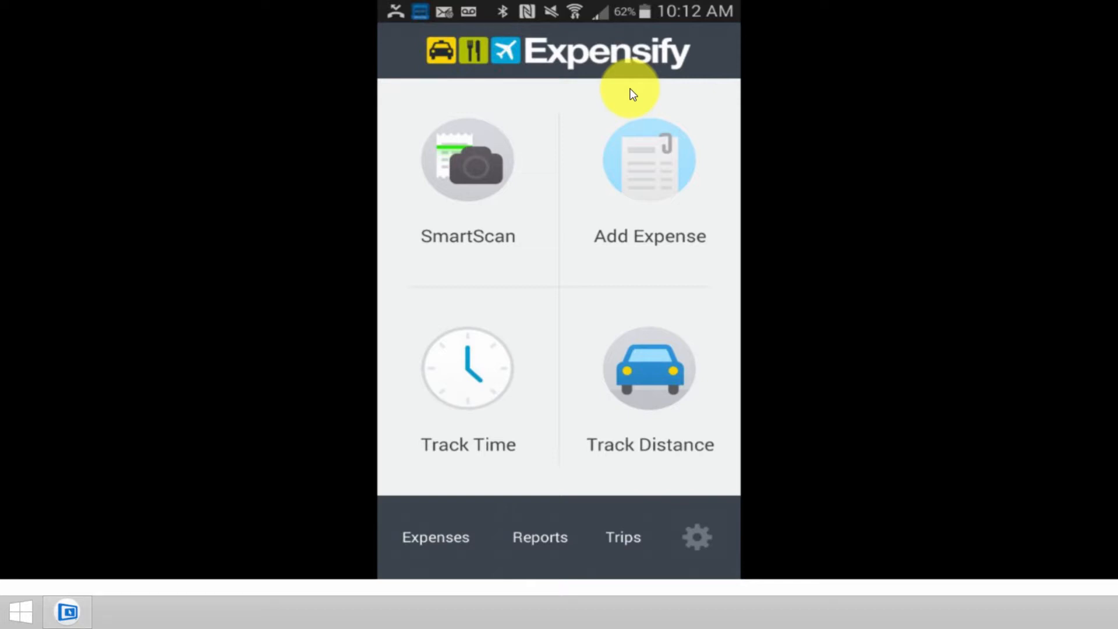
Open the Reports section from the bottom navigation bar
{"action": "left_click", "coordinate": [540, 537]}
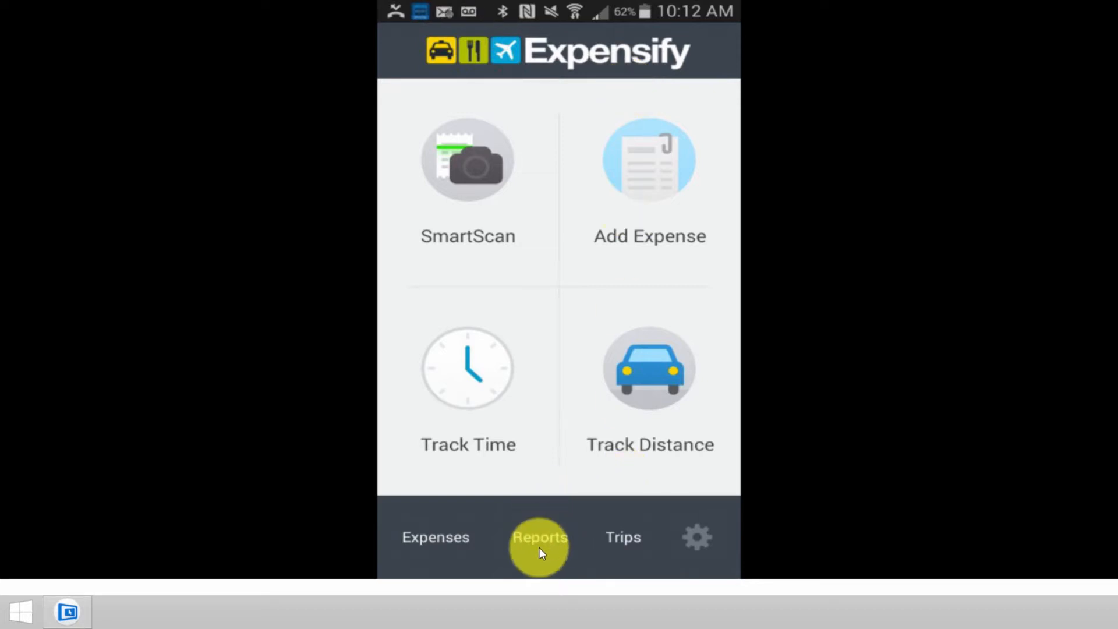
{"action": "left_click", "coordinate": [540, 537]}
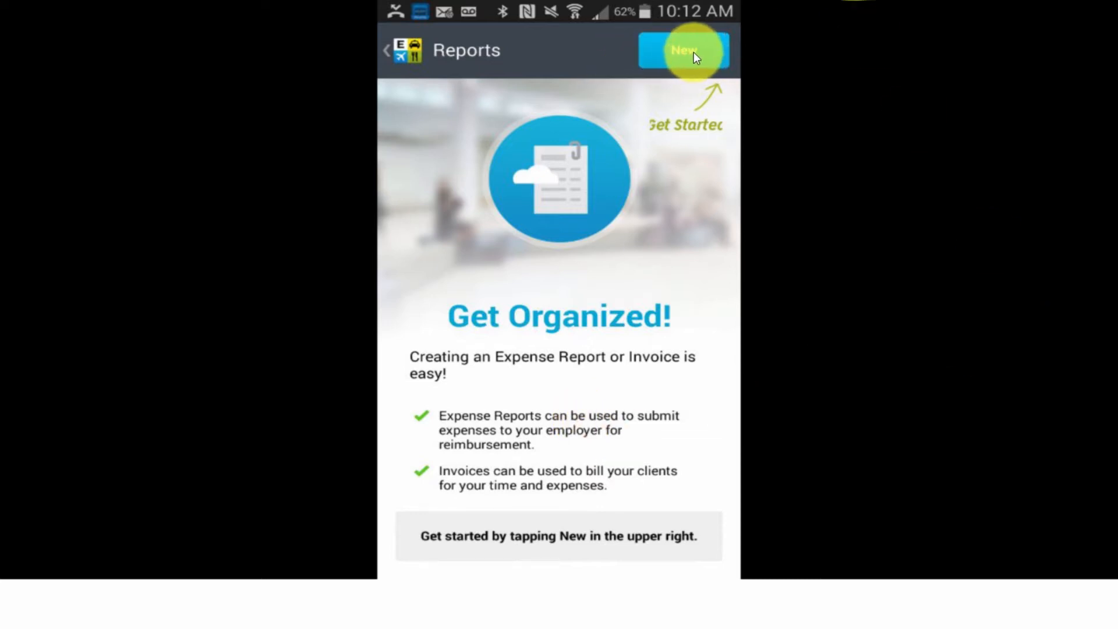
Create a new report named 'mobile app report'
{"action": "left_click", "coordinate": [683, 50]}
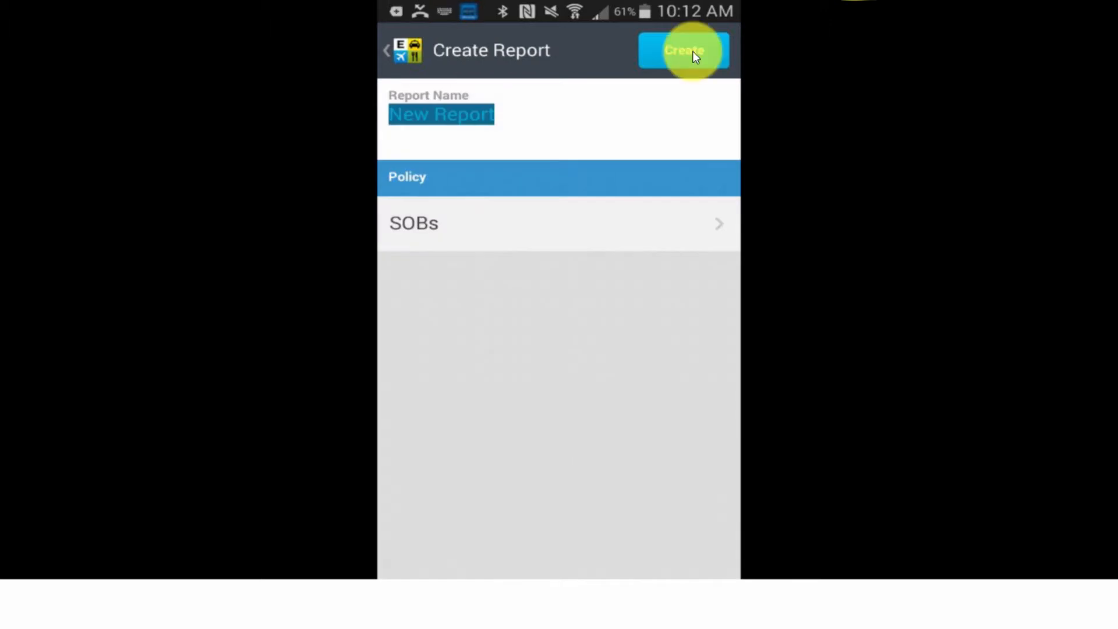
{"action": "left_click", "coordinate": [441, 114]}
{"action": "type", "text": "obi"}
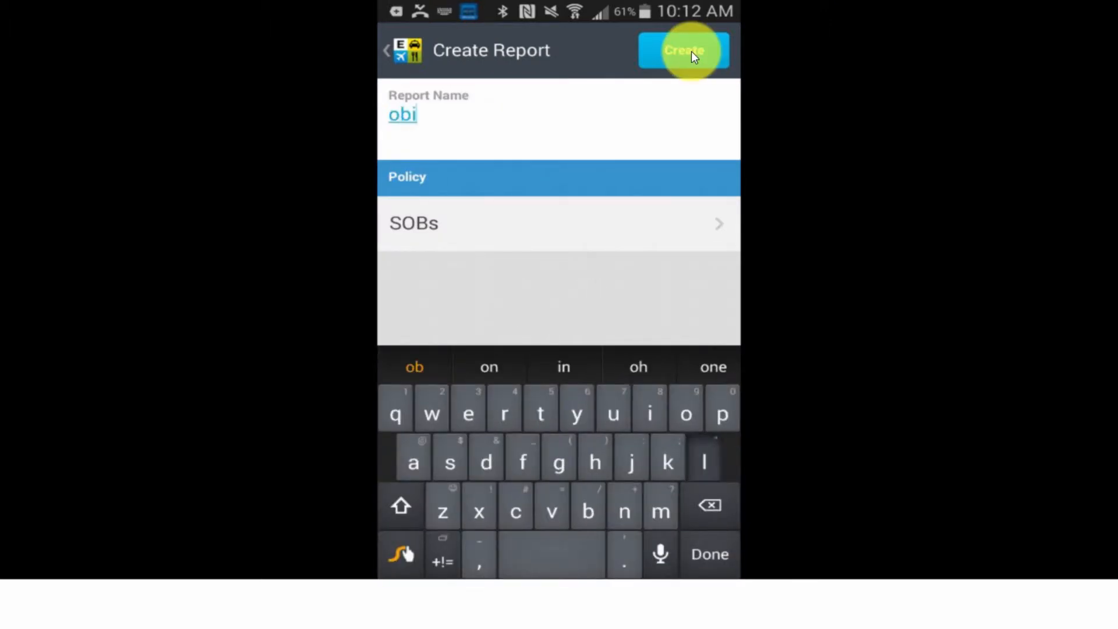
{"action": "type", "text": "mobile app"}
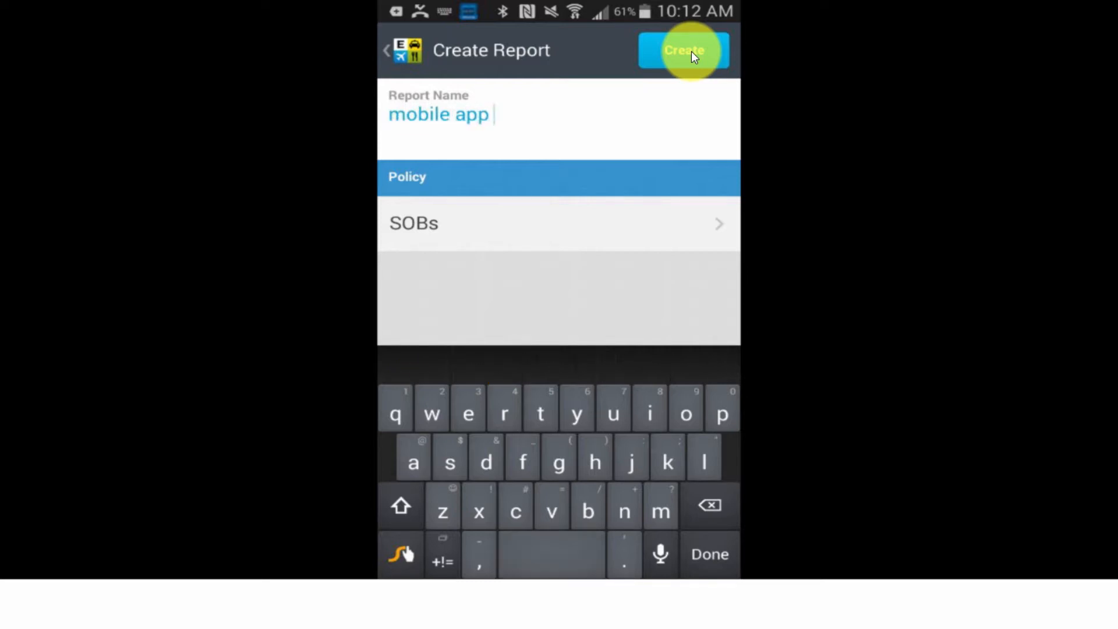
{"action": "type", "text": "report"}
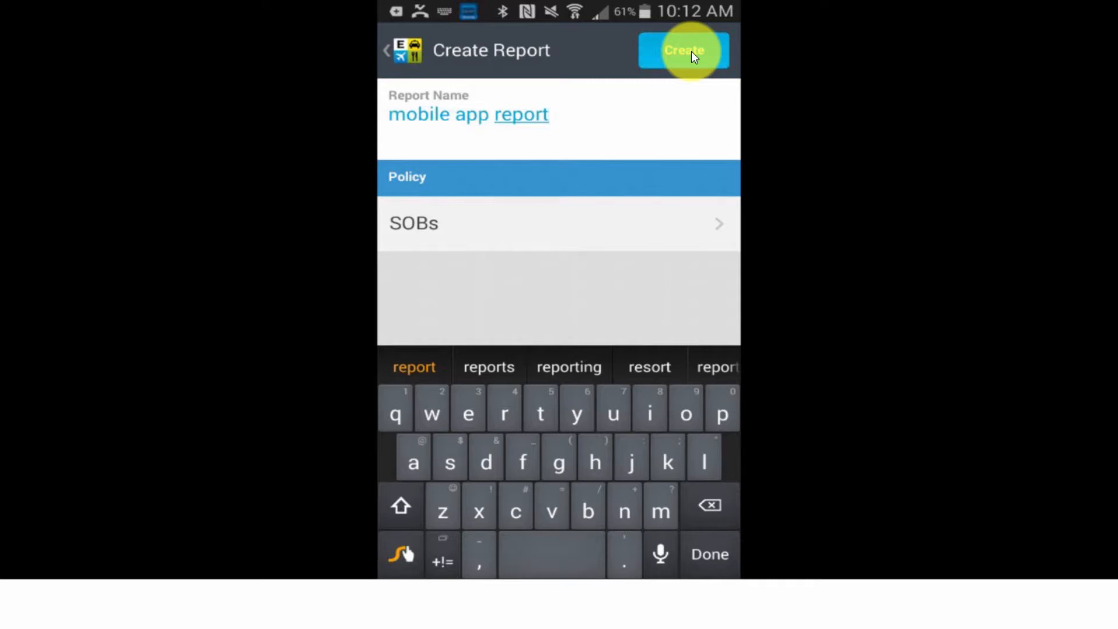
{"action": "left_click", "coordinate": [682, 50]}
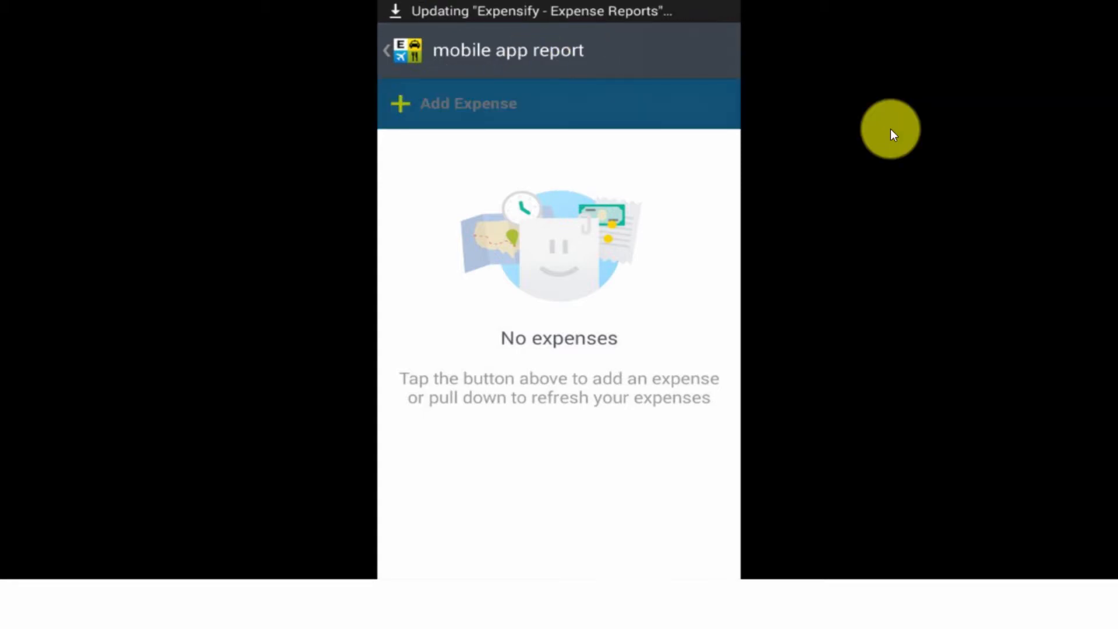
Add the Effective Virtual expense from the unreported list, then browse for Shell Oil
{"action": "left_click", "coordinate": [468, 103]}
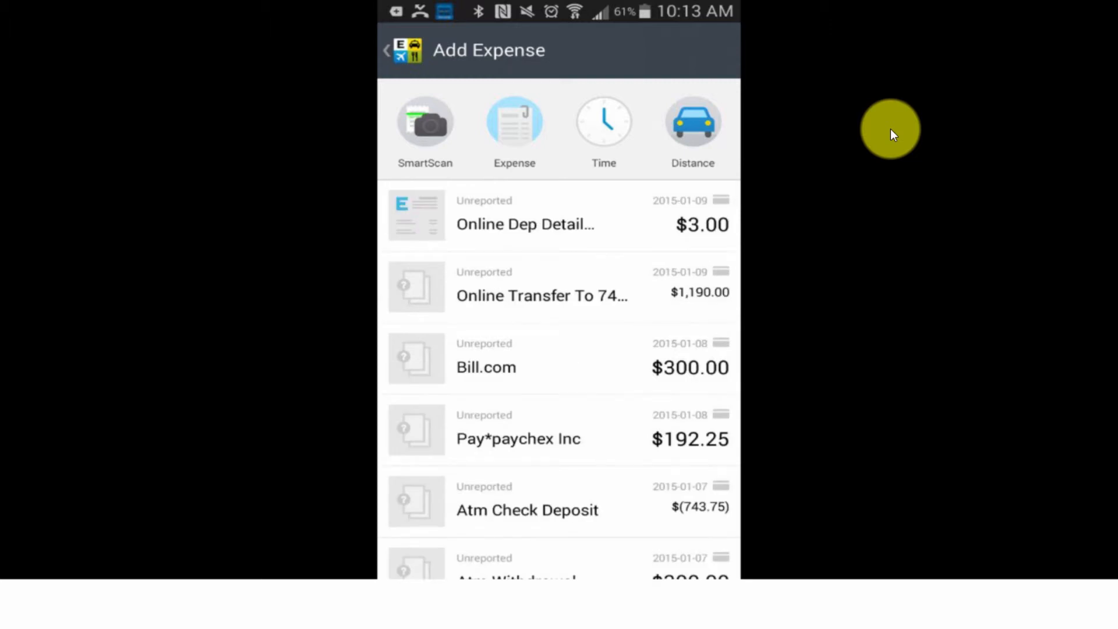
{"action": "scroll", "scroll_direction": "down", "scroll_amount": 3}
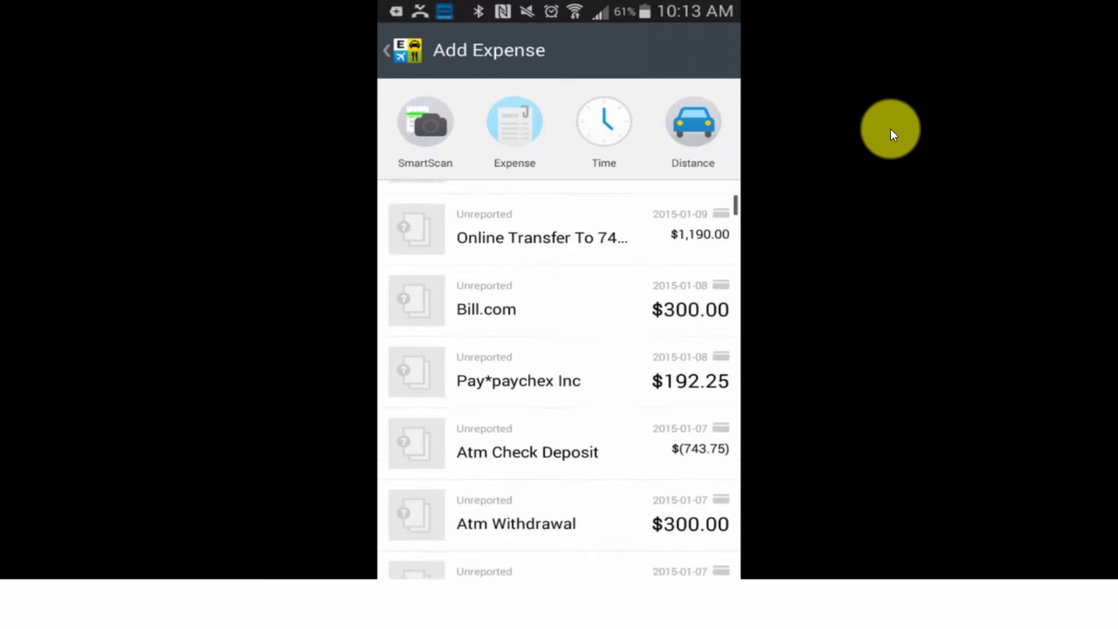
{"action": "scroll", "scroll_direction": "down", "scroll_amount": 3}
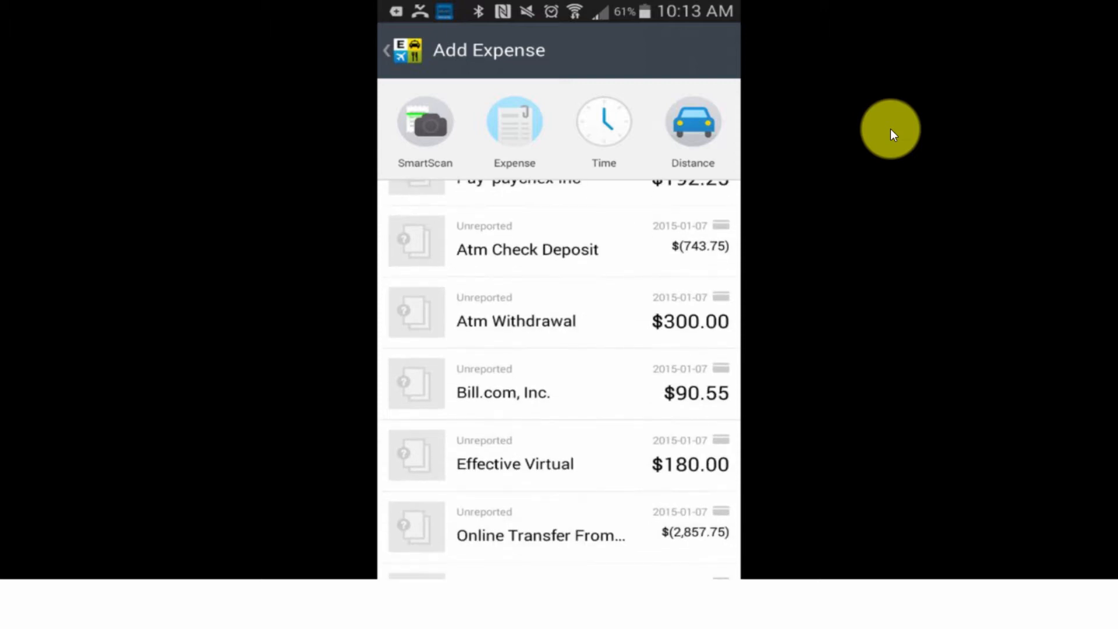
{"action": "scroll", "scroll_direction": "down", "scroll_amount": 3}
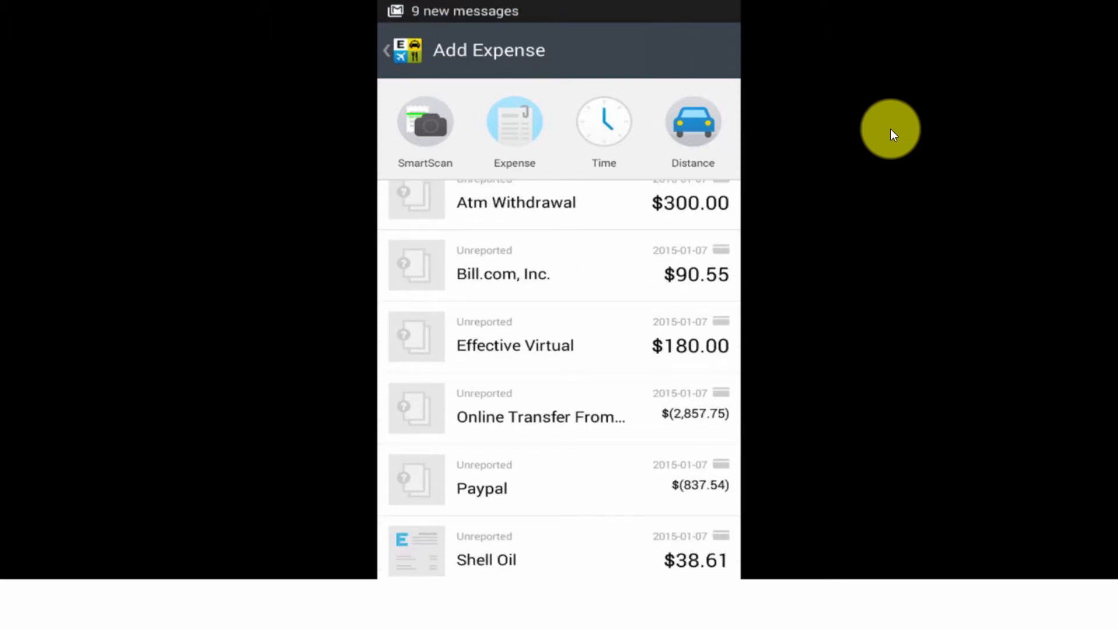
{"action": "left_click", "coordinate": [514, 336]}
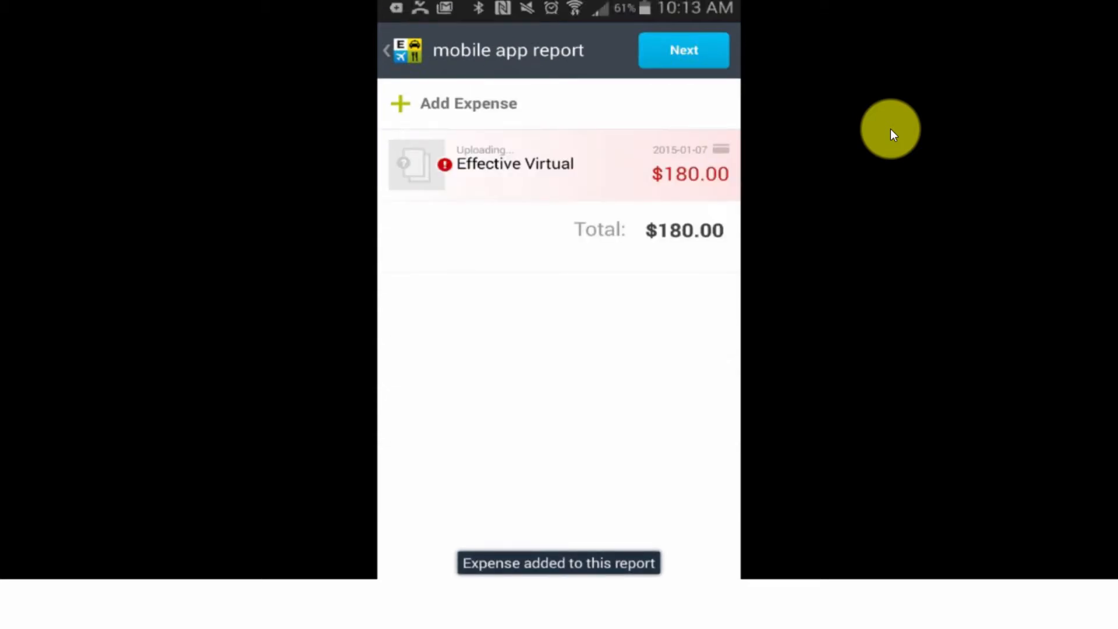
{"action": "left_click", "coordinate": [468, 104]}
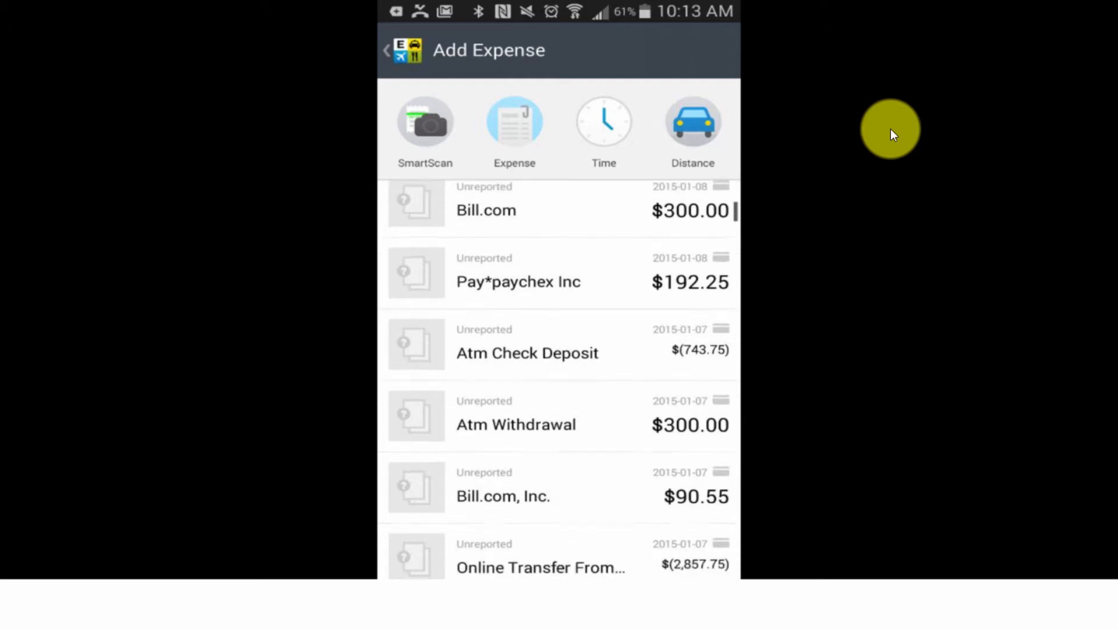
{"action": "scroll", "scroll_direction": "down", "scroll_amount": 3}
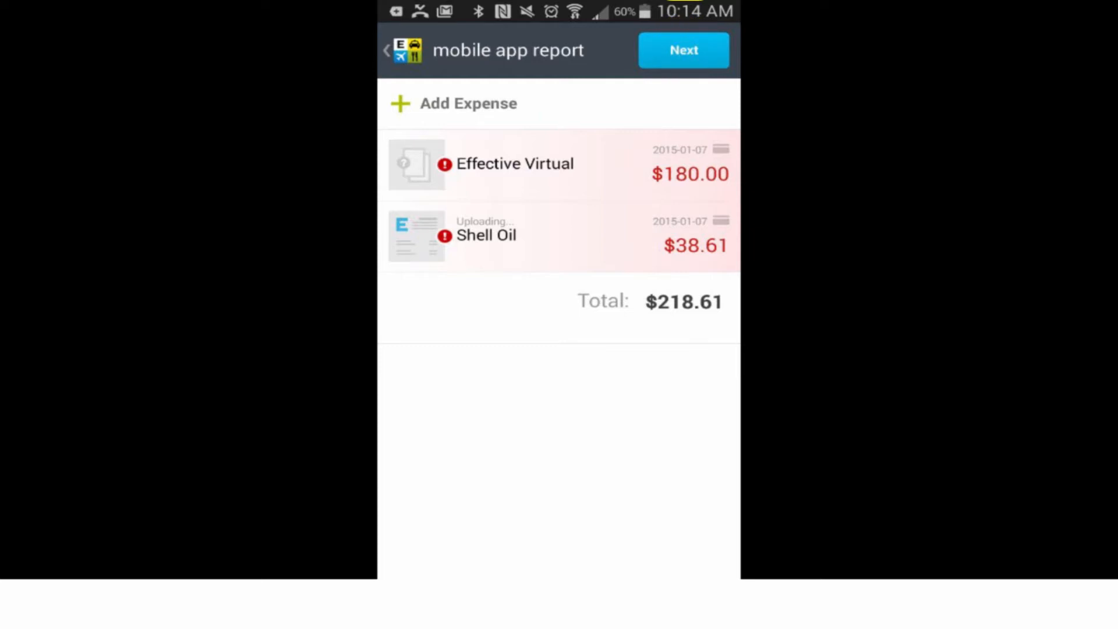
{"action": "left_click", "coordinate": [683, 50]}
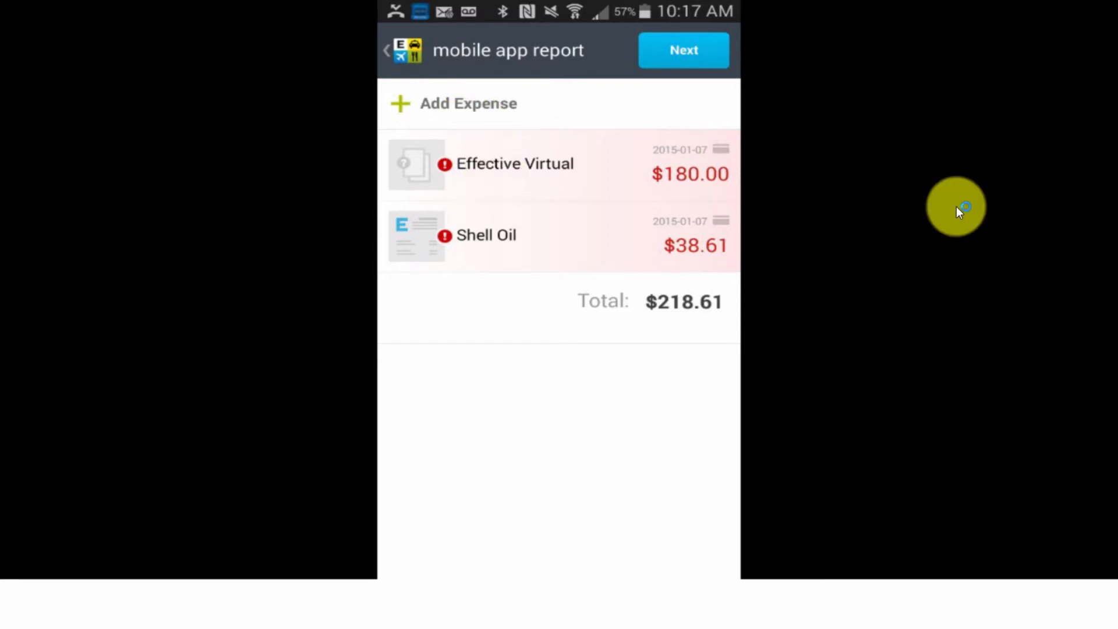
Set the Effective Virtual expense's category to Transportation
{"action": "left_click", "coordinate": [514, 163]}
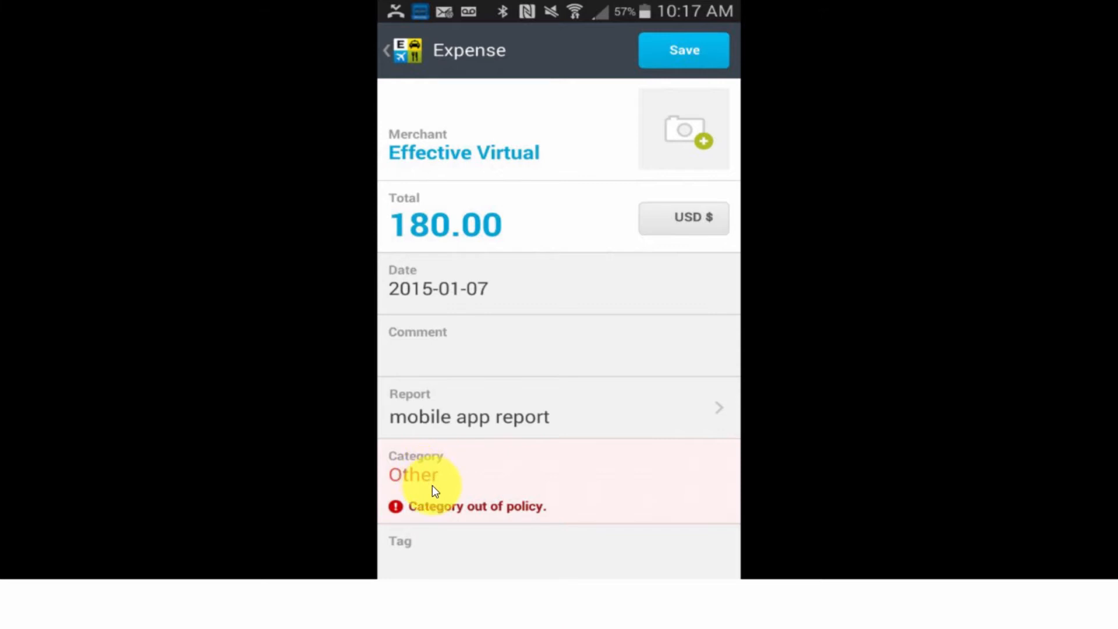
{"action": "left_click", "coordinate": [413, 474]}
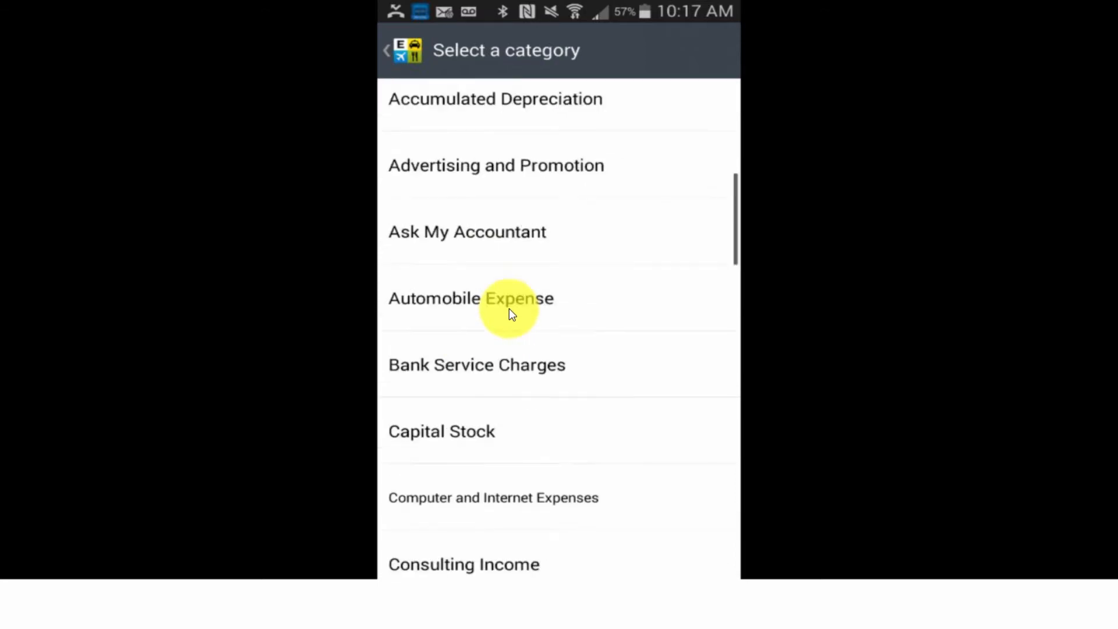
{"action": "scroll", "scroll_direction": "down", "scroll_amount": 3}
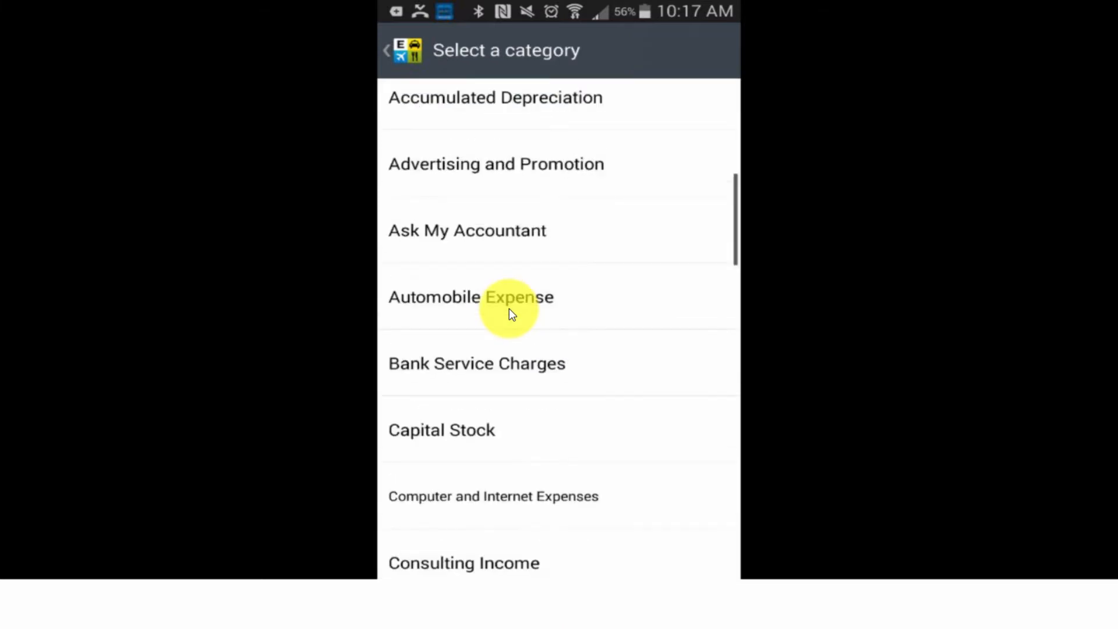
{"action": "scroll", "scroll_direction": "down", "scroll_amount": 3}
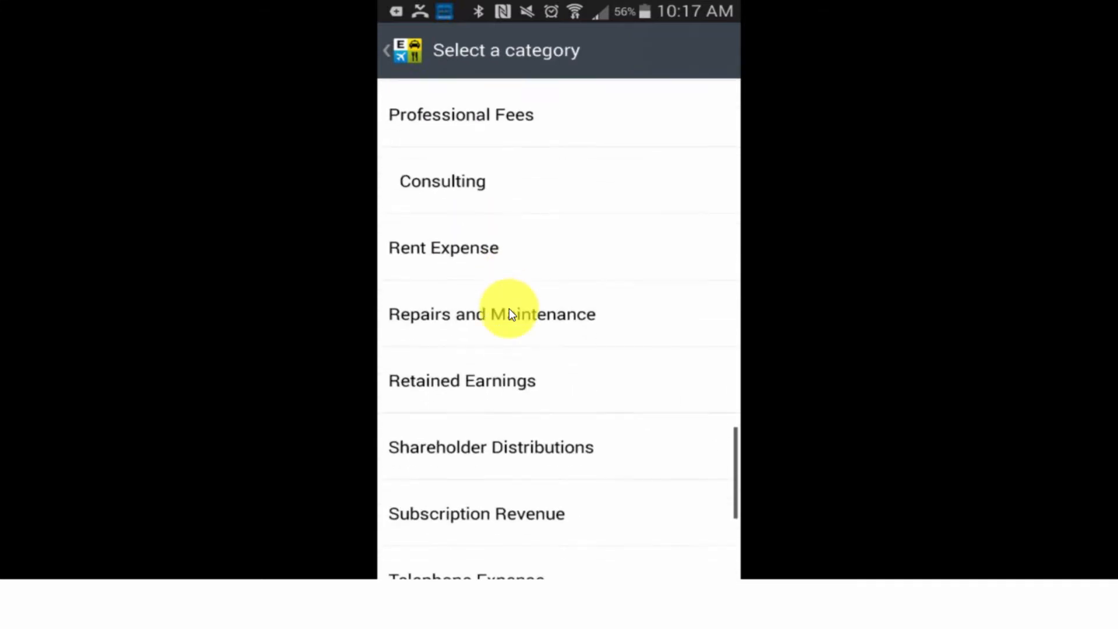
{"action": "scroll", "scroll_direction": "down", "scroll_amount": 3}
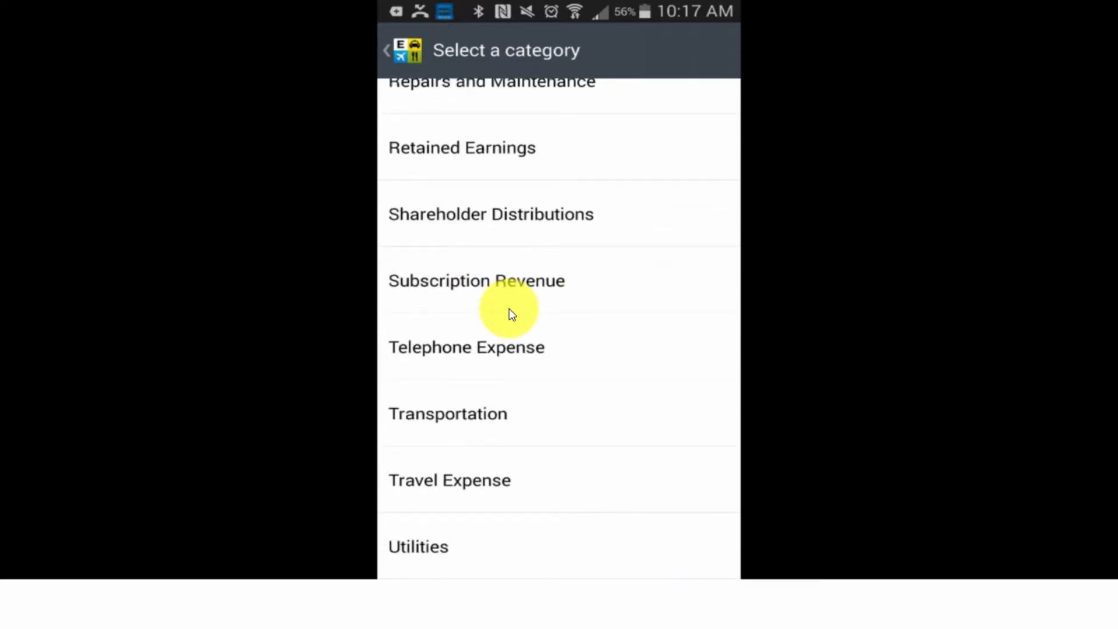
{"action": "left_click", "coordinate": [448, 412]}
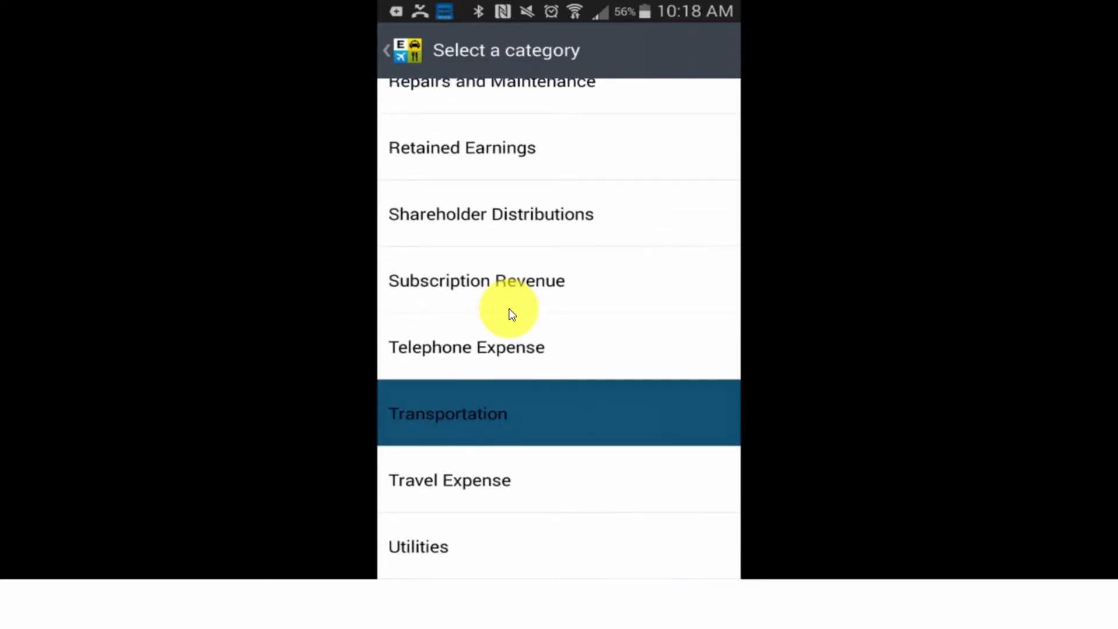
{"action": "left_click", "coordinate": [448, 413]}
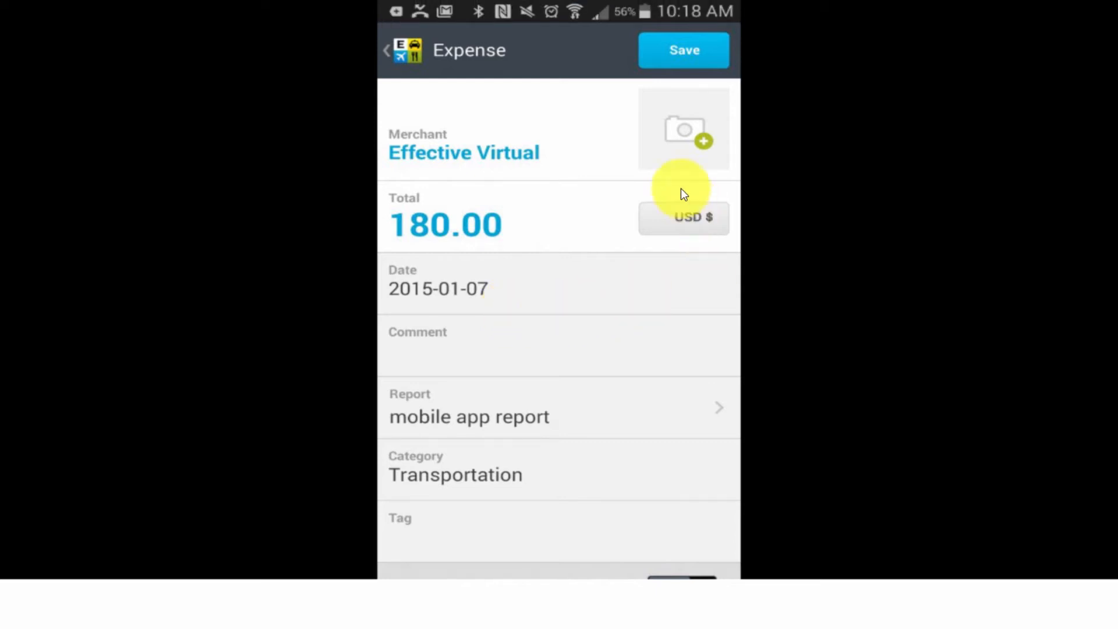
{"action": "mouse_move", "coordinate": [683, 132]}
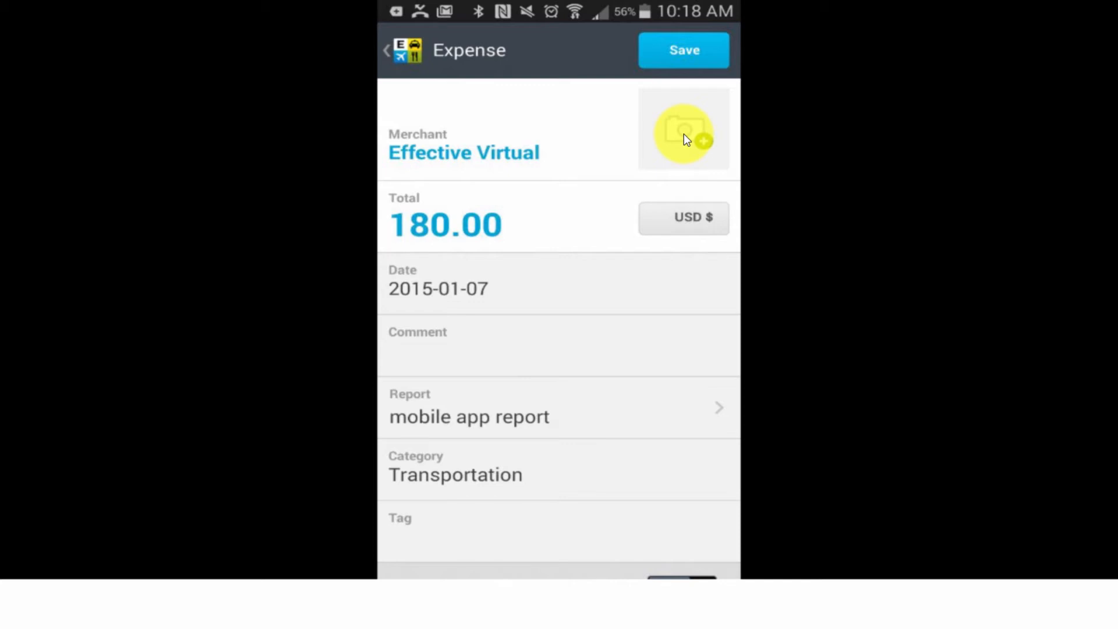
Save the Effective Virtual expense with its Transportation category
{"action": "left_click", "coordinate": [682, 50]}
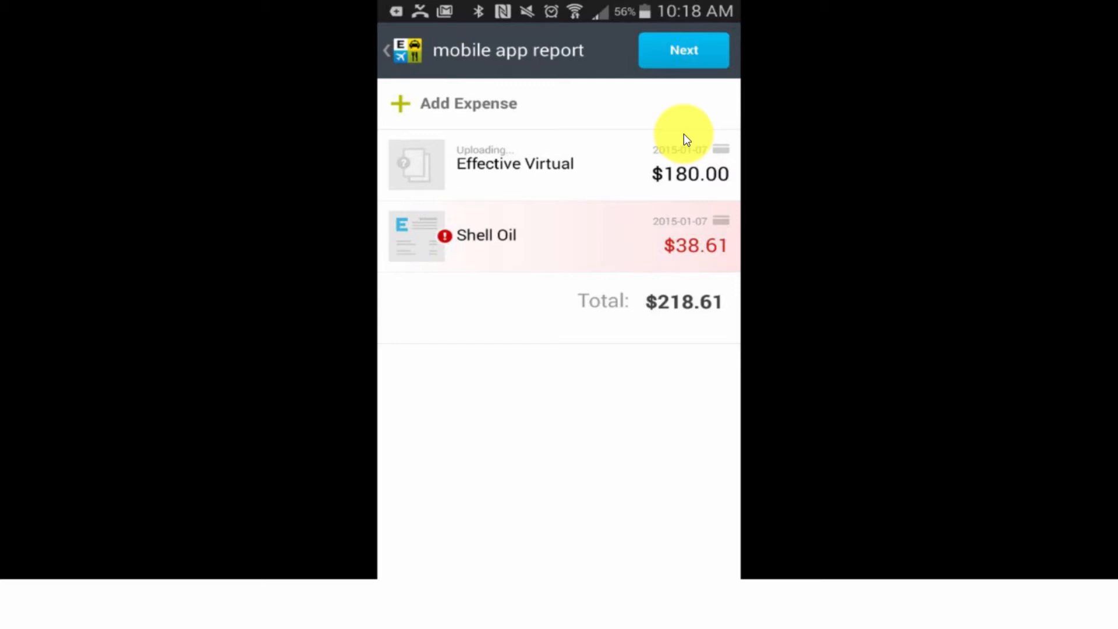
{"action": "mouse_move", "coordinate": [518, 250]}
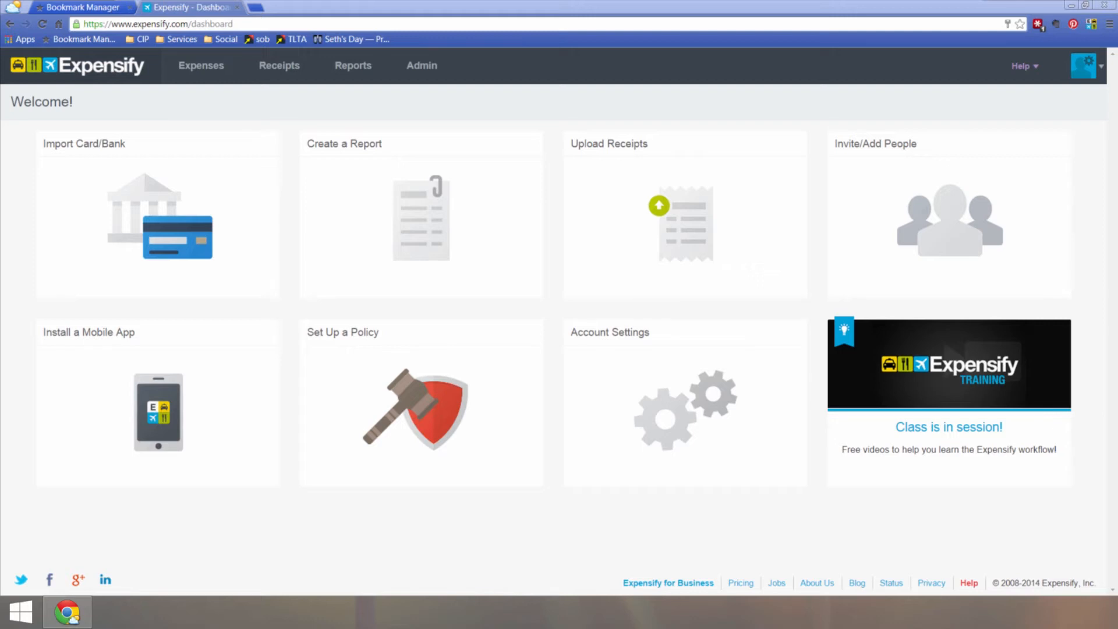
Delete 'mobile app report' and start a new expense report
{"action": "left_click", "coordinate": [353, 65]}
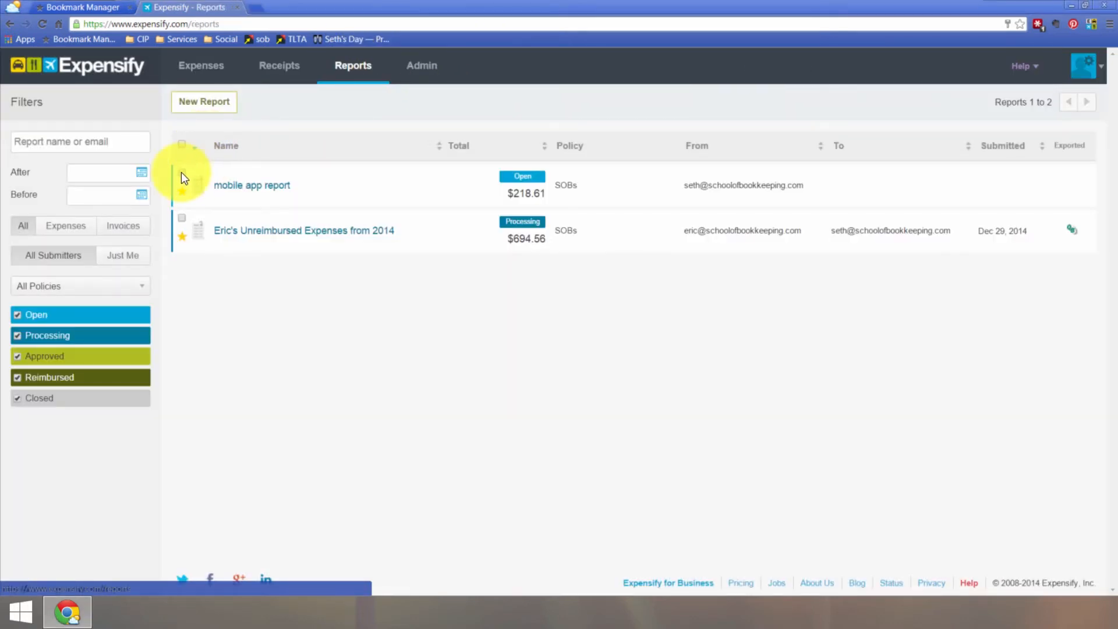
{"action": "left_click", "coordinate": [182, 173]}
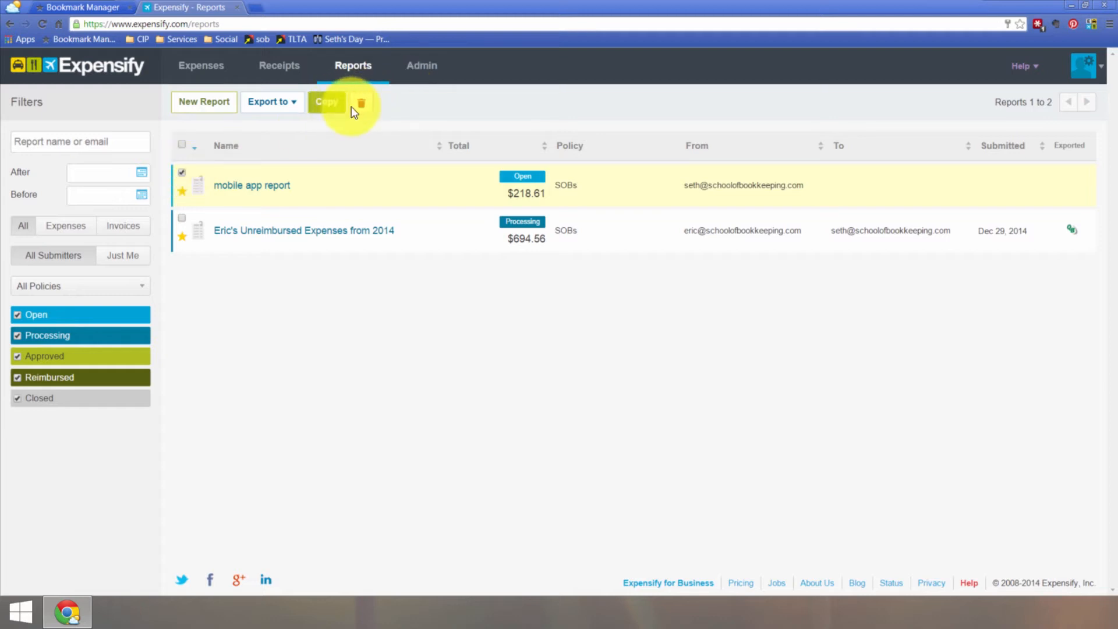
{"action": "left_click", "coordinate": [361, 102]}
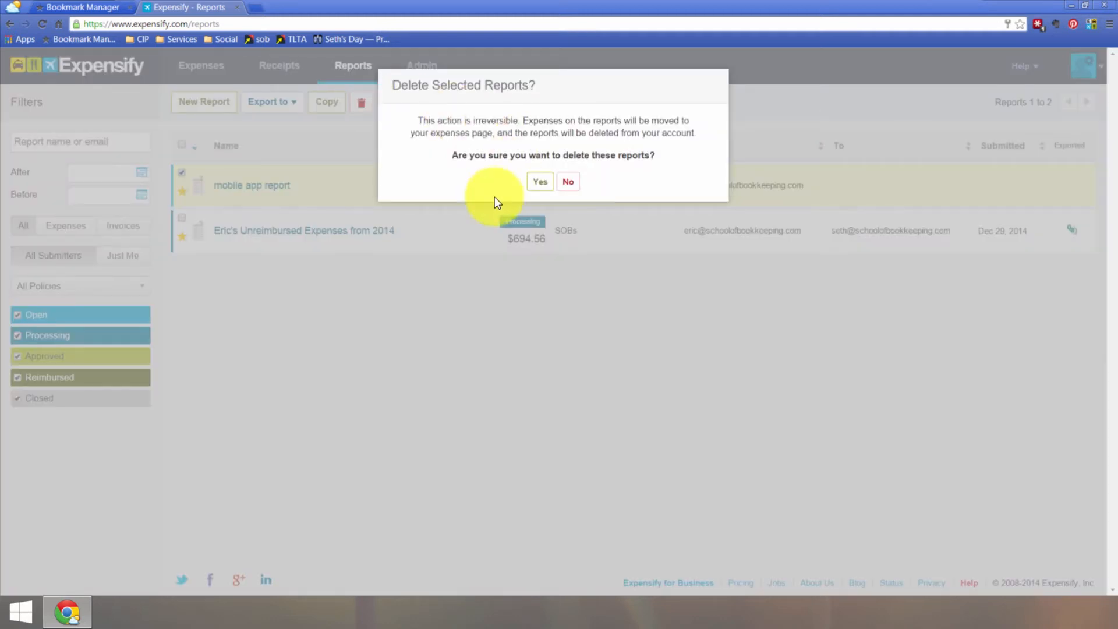
{"action": "left_click", "coordinate": [540, 181]}
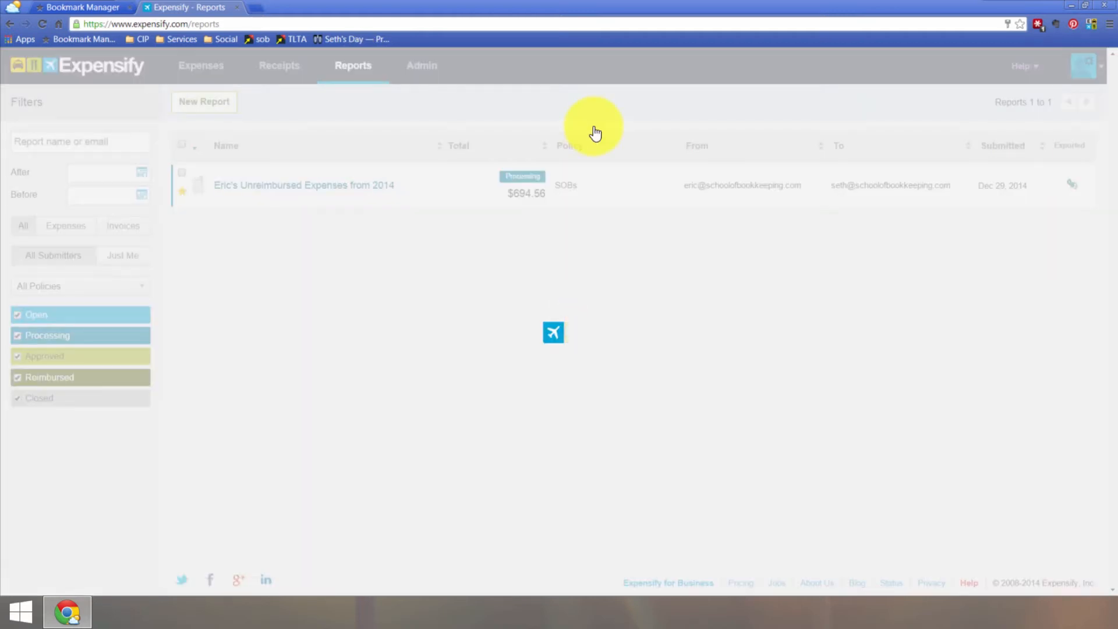
{"action": "left_click", "coordinate": [203, 101]}
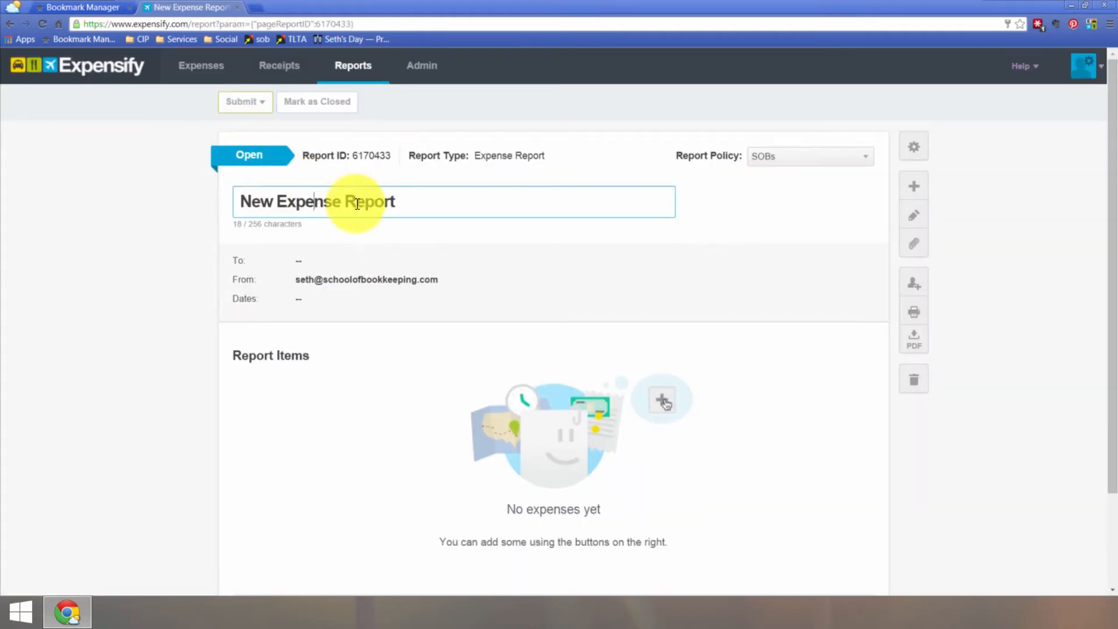
Retitle the new report 'Disney Land Trip Expenses' and view the expenses list
{"action": "type", "text": "Disney Land Tri"}
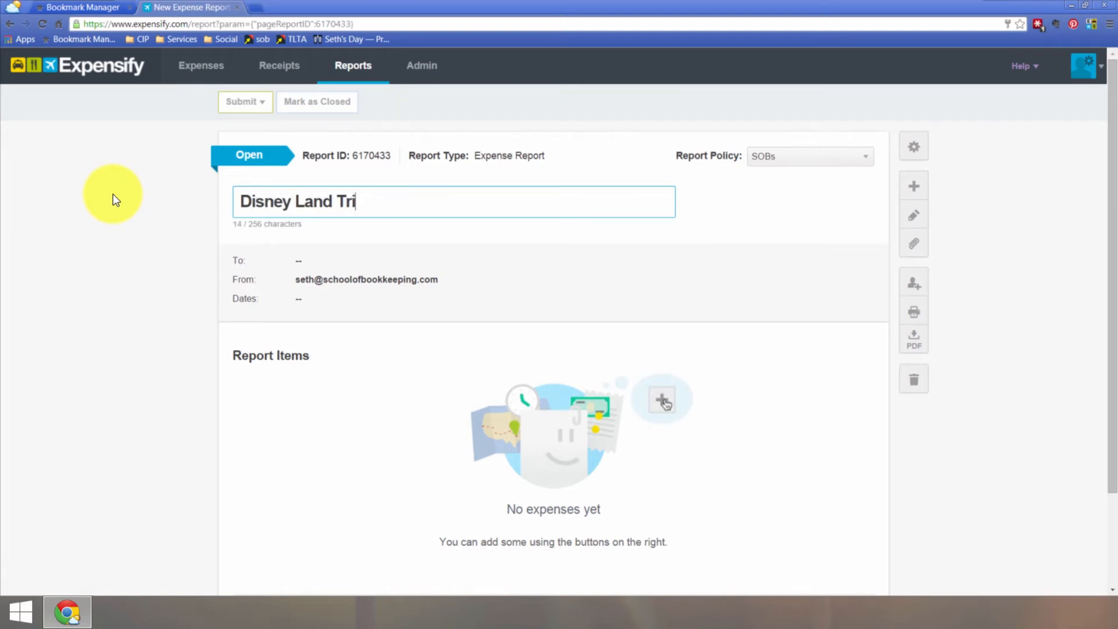
{"action": "type", "text": "p Expenses"}
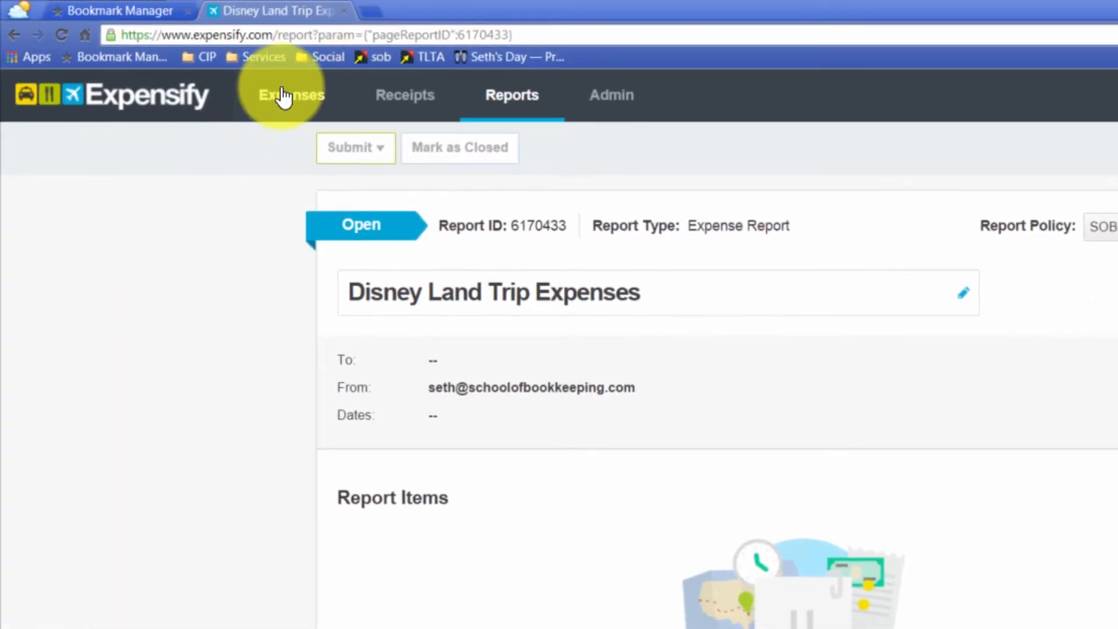
{"action": "left_click", "coordinate": [290, 95]}
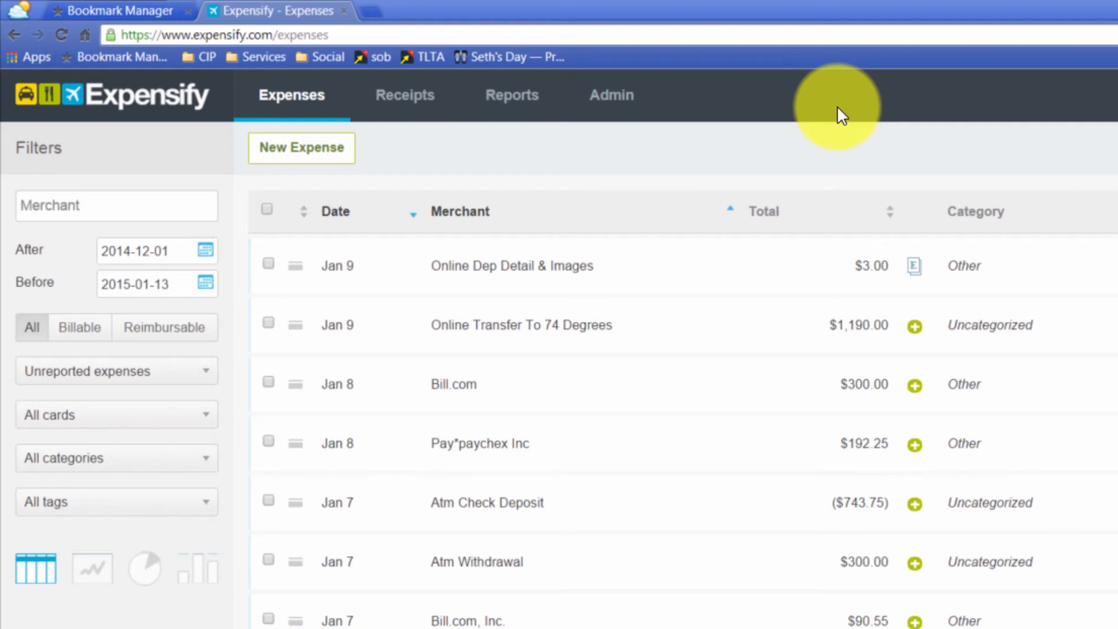
{"action": "mouse_move", "coordinate": [291, 94]}
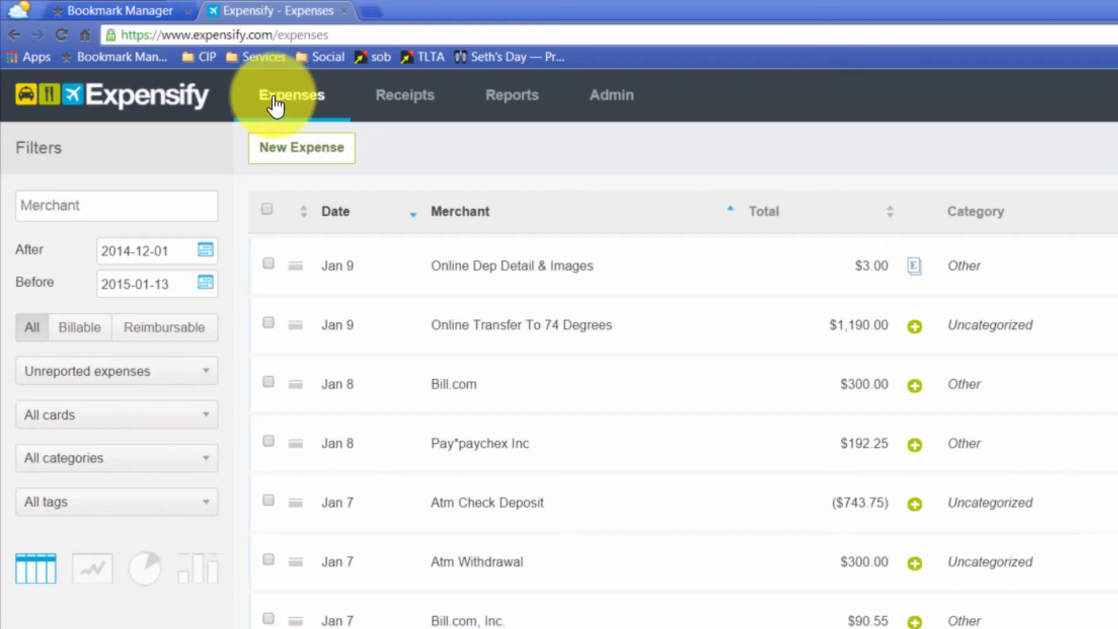
{"action": "mouse_move", "coordinate": [207, 271]}
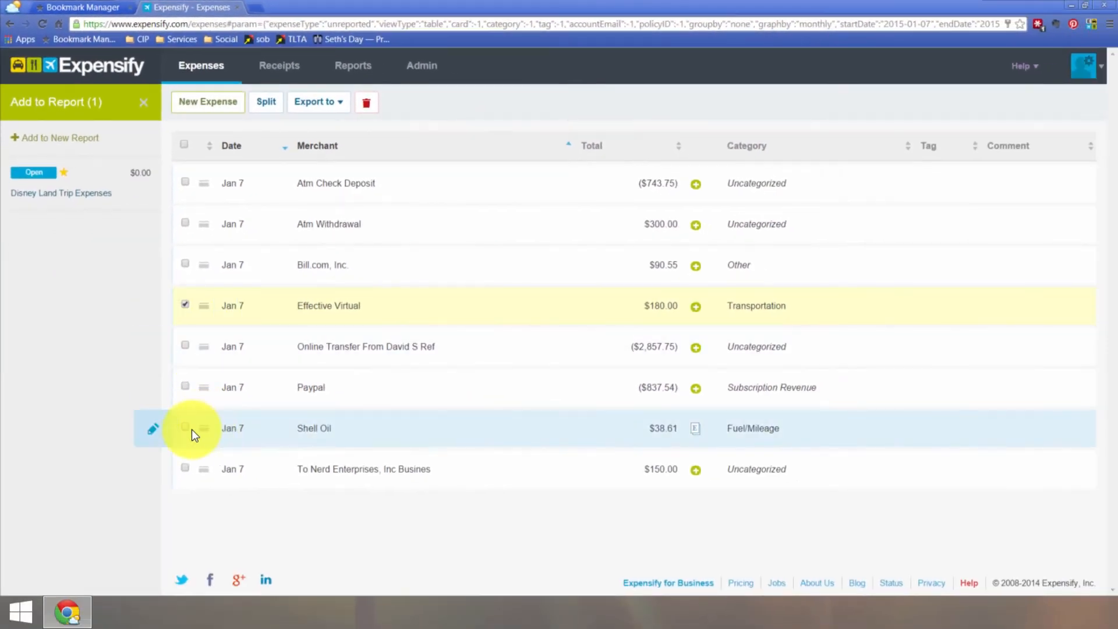
Add the Effective Virtual and Shell Oil expenses to Disney Land Trip Expenses
{"action": "left_click", "coordinate": [184, 428]}
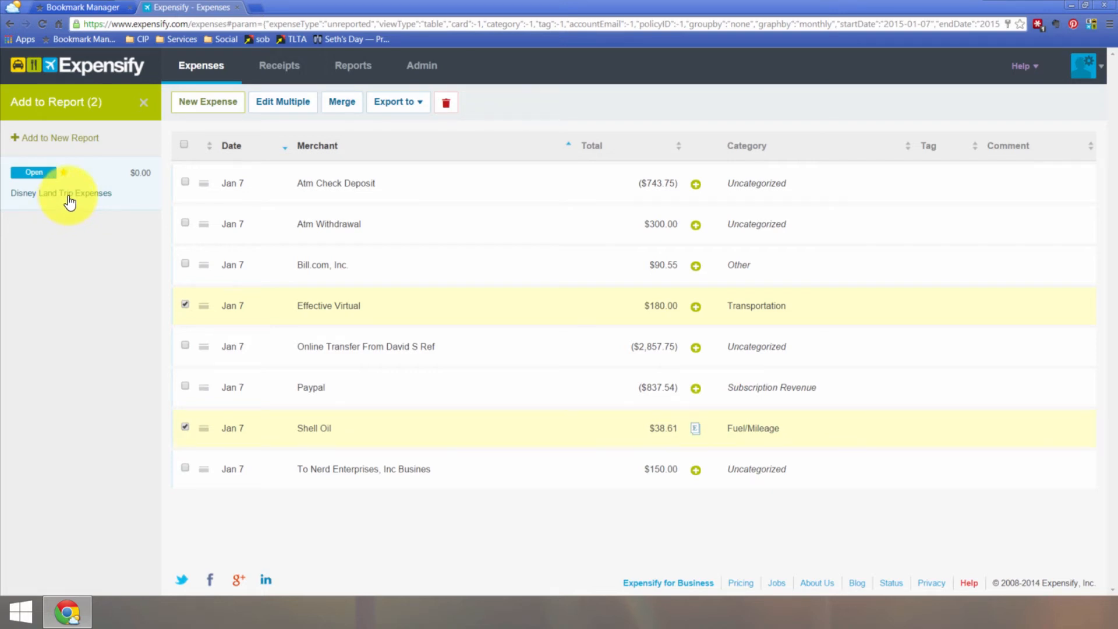
{"action": "left_click", "coordinate": [61, 192]}
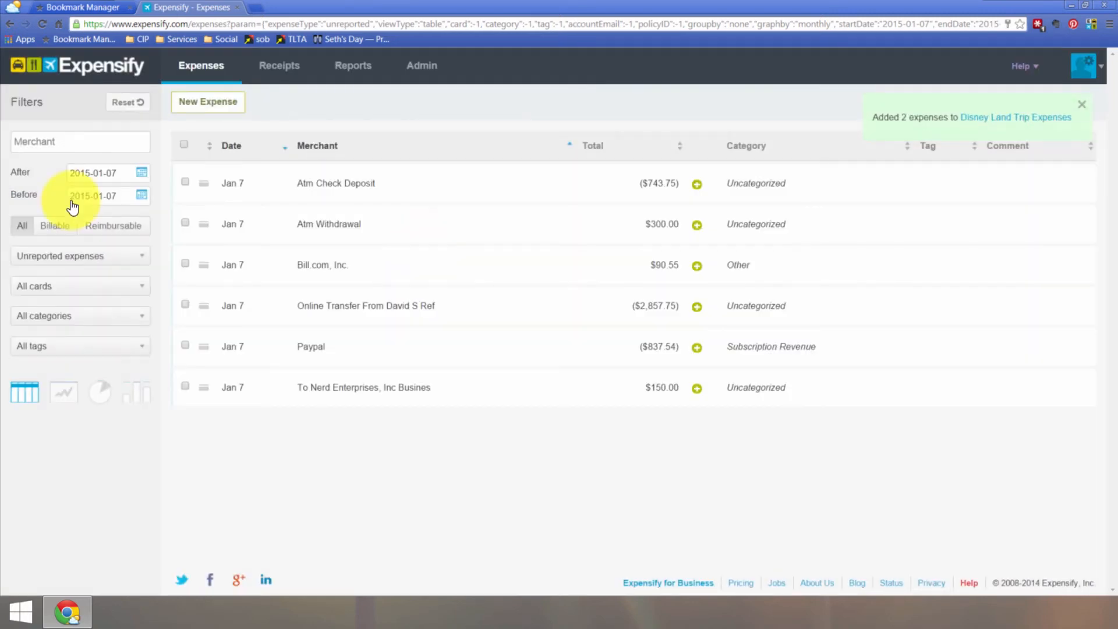
{"action": "mouse_move", "coordinate": [335, 223]}
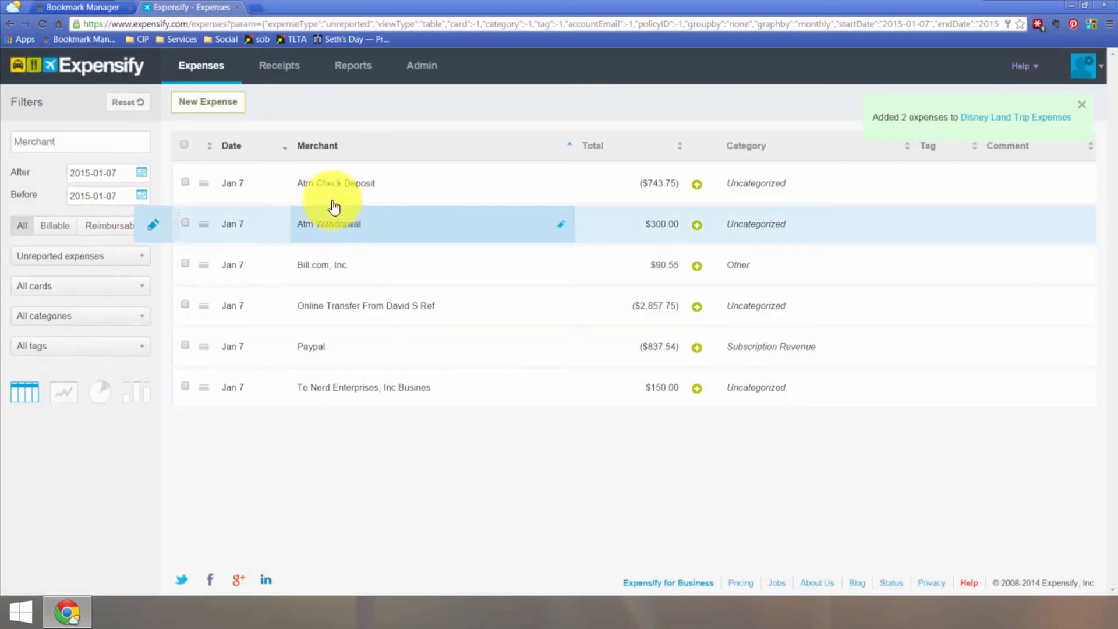
{"action": "mouse_move", "coordinate": [307, 111]}
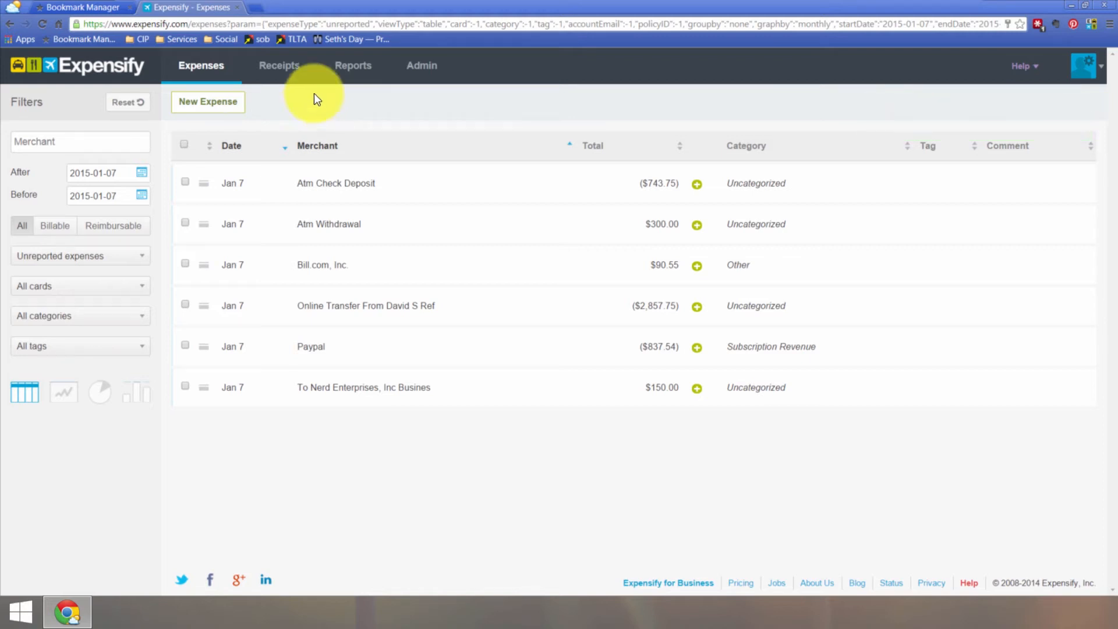
{"action": "left_click", "coordinate": [353, 65]}
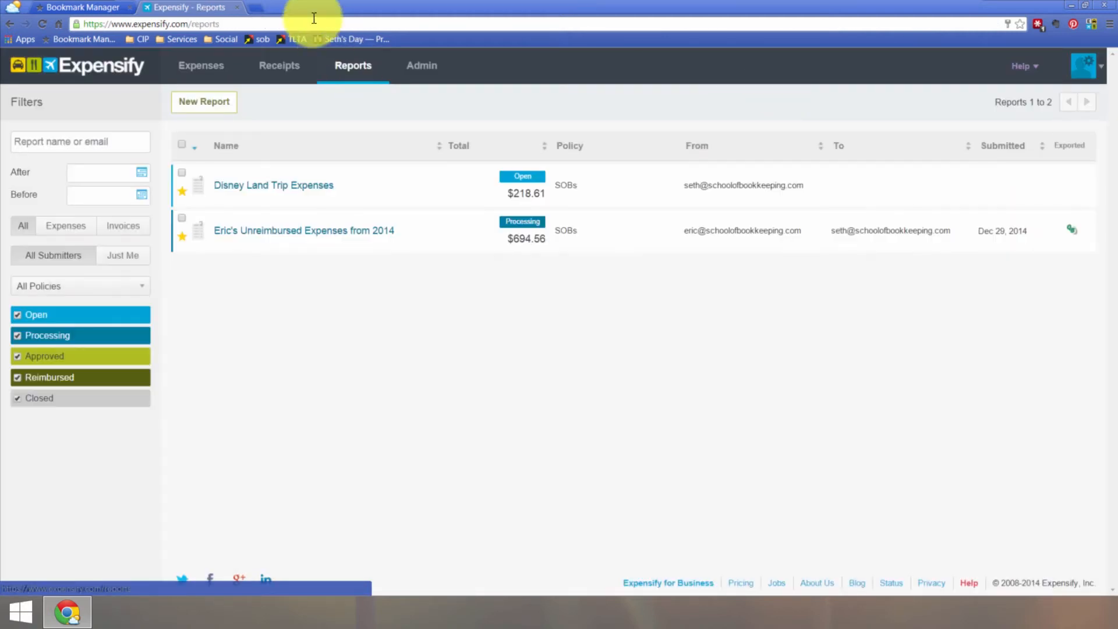
Open Disney Land Trip Expenses and scroll to its Effective Virtual and Shell Oil items
{"action": "left_click", "coordinate": [274, 185]}
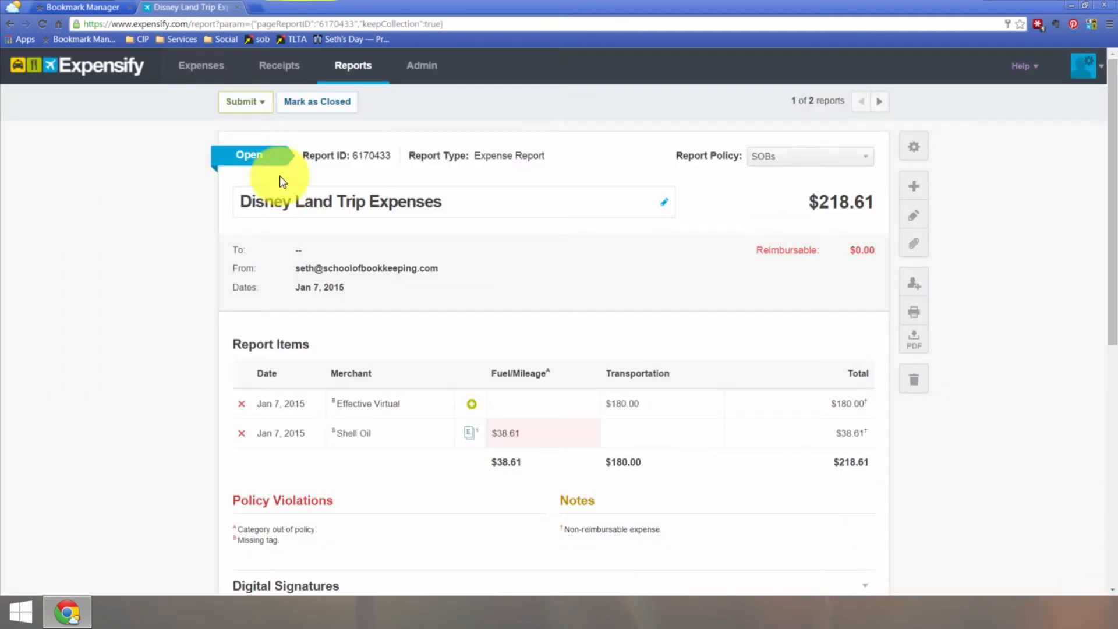
{"action": "scroll", "scroll_direction": "down", "scroll_amount": 3}
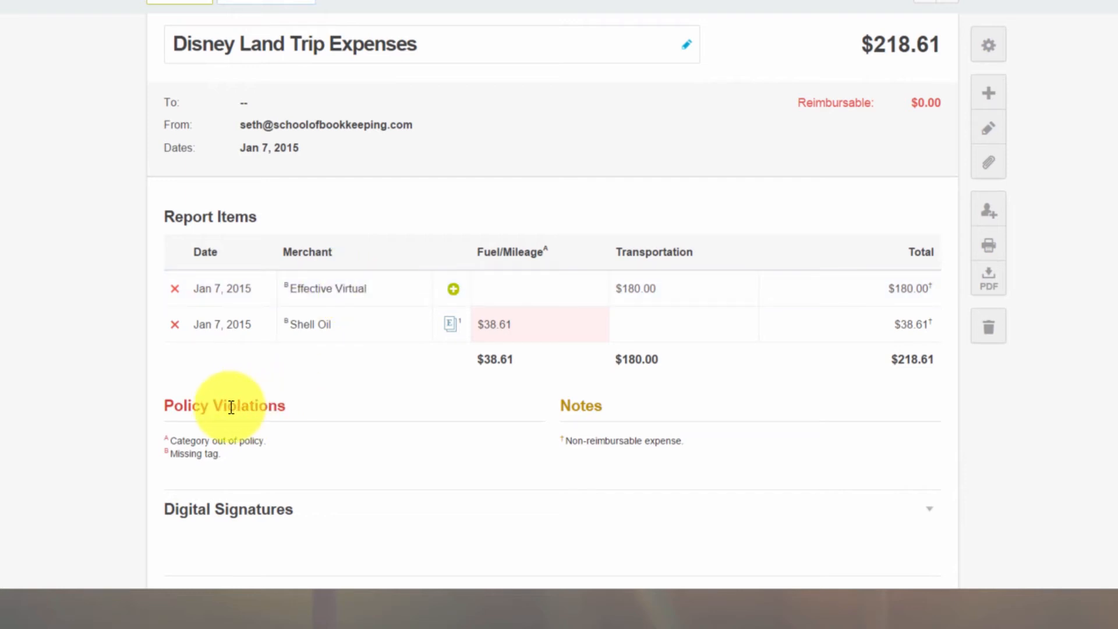
{"action": "mouse_move", "coordinate": [285, 428]}
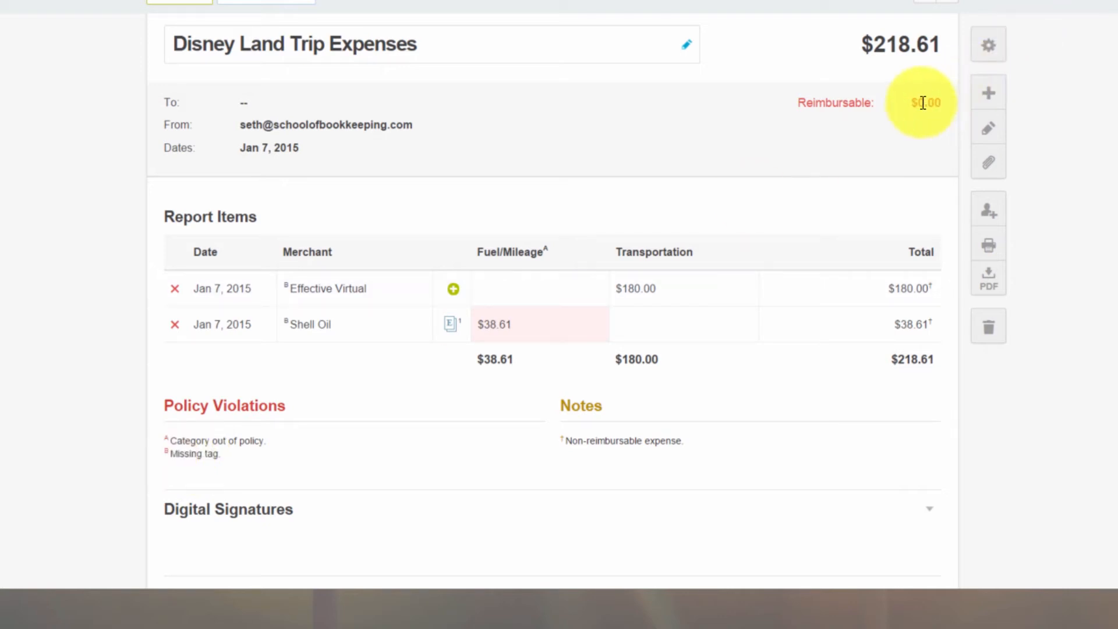
Mark Effective Virtual reimbursable, tag it Expensify, and save
{"action": "left_click", "coordinate": [327, 288]}
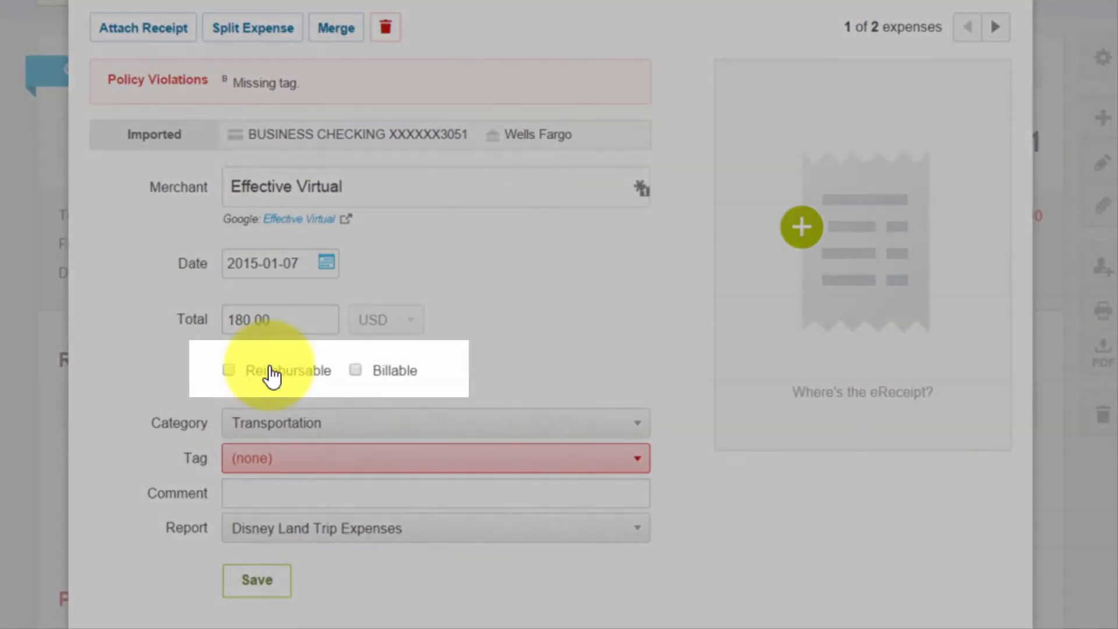
{"action": "left_click", "coordinate": [228, 371]}
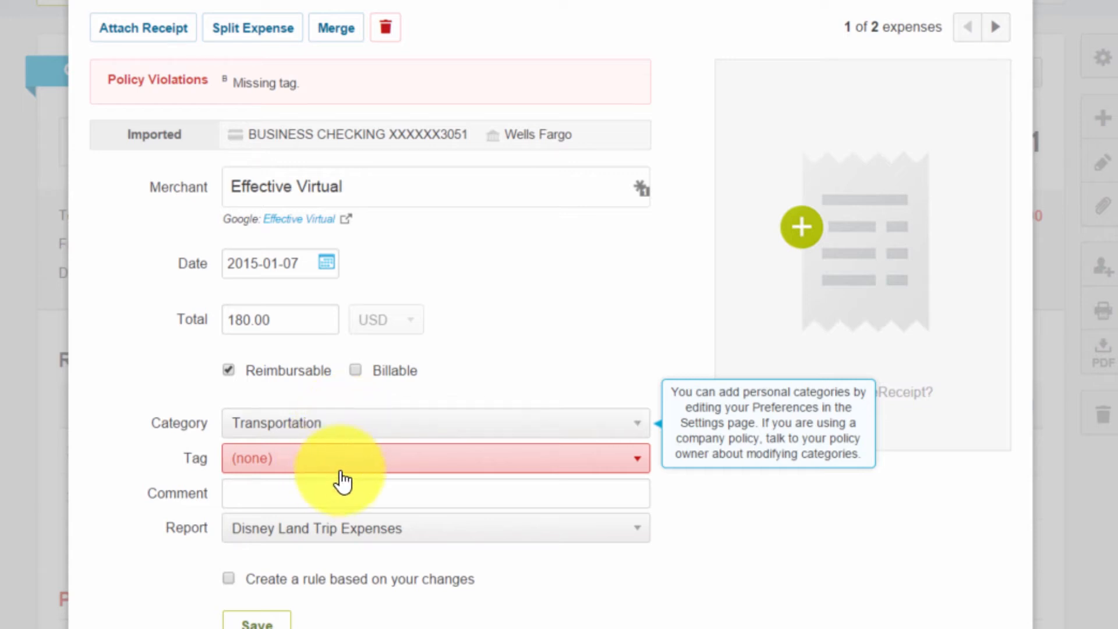
{"action": "left_click", "coordinate": [436, 458]}
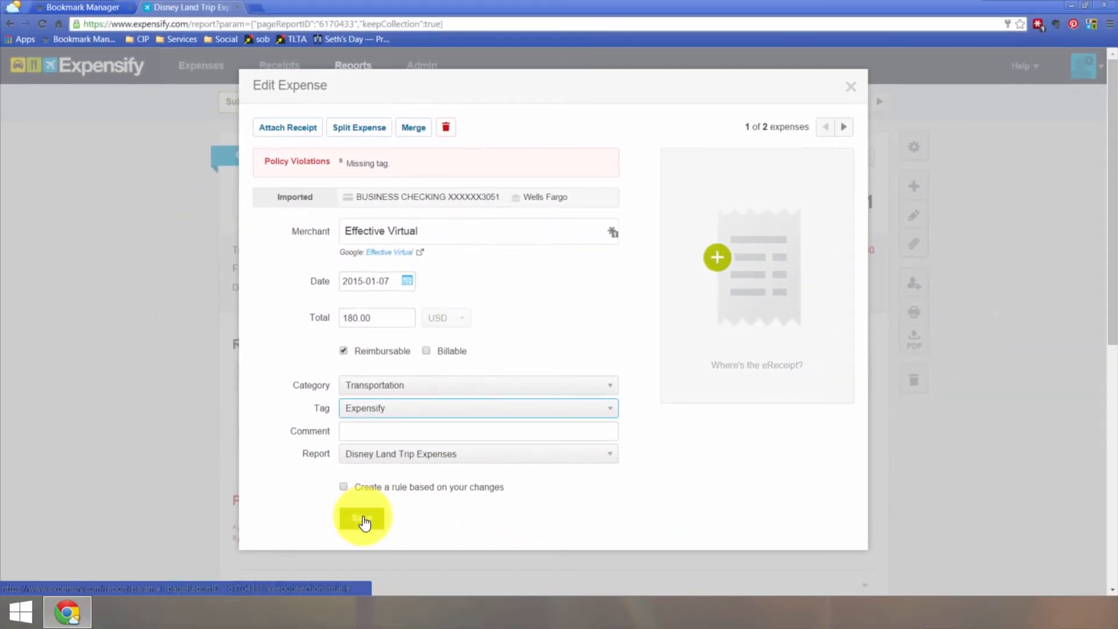
{"action": "left_click", "coordinate": [363, 518]}
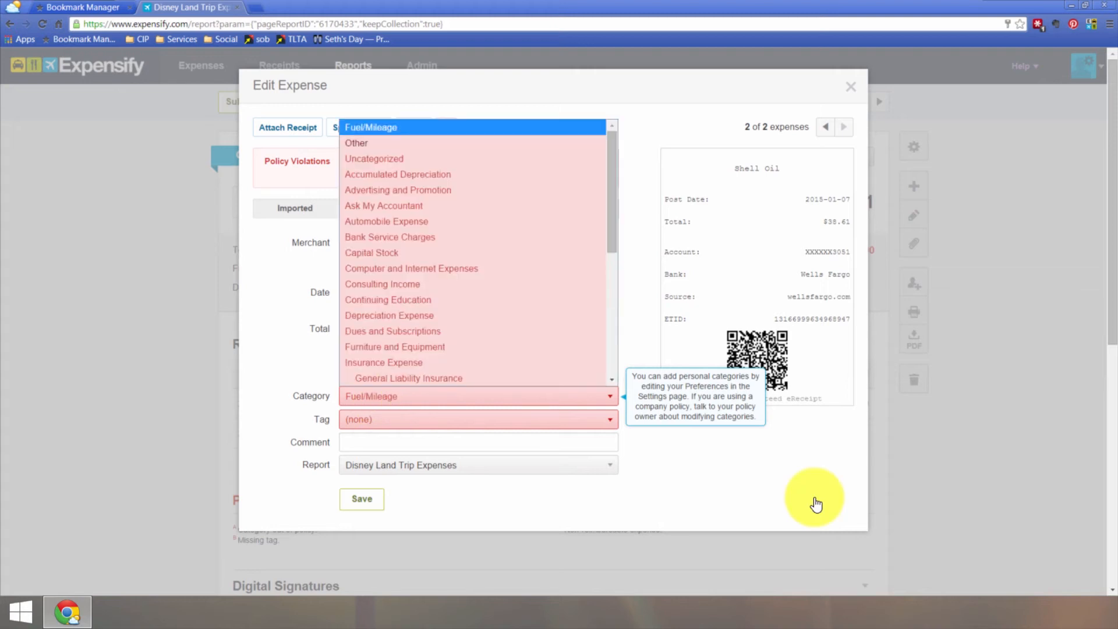
{"action": "mouse_move", "coordinate": [389, 400]}
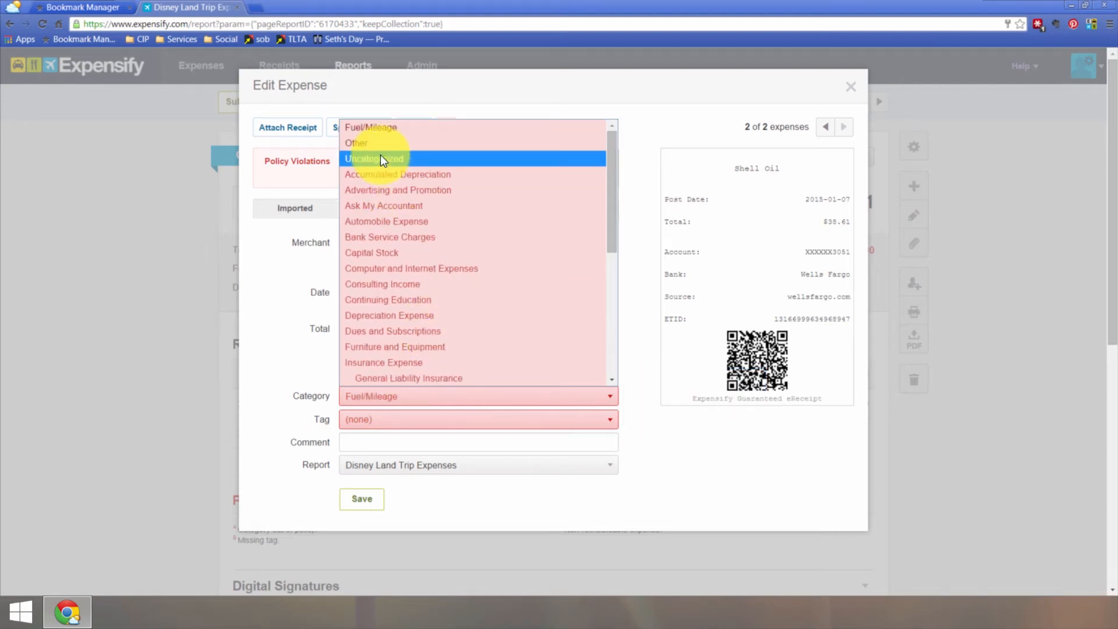
Set Shell Oil's category to Automobile Expense, tag it Expensify, and save
{"action": "left_click", "coordinate": [386, 221]}
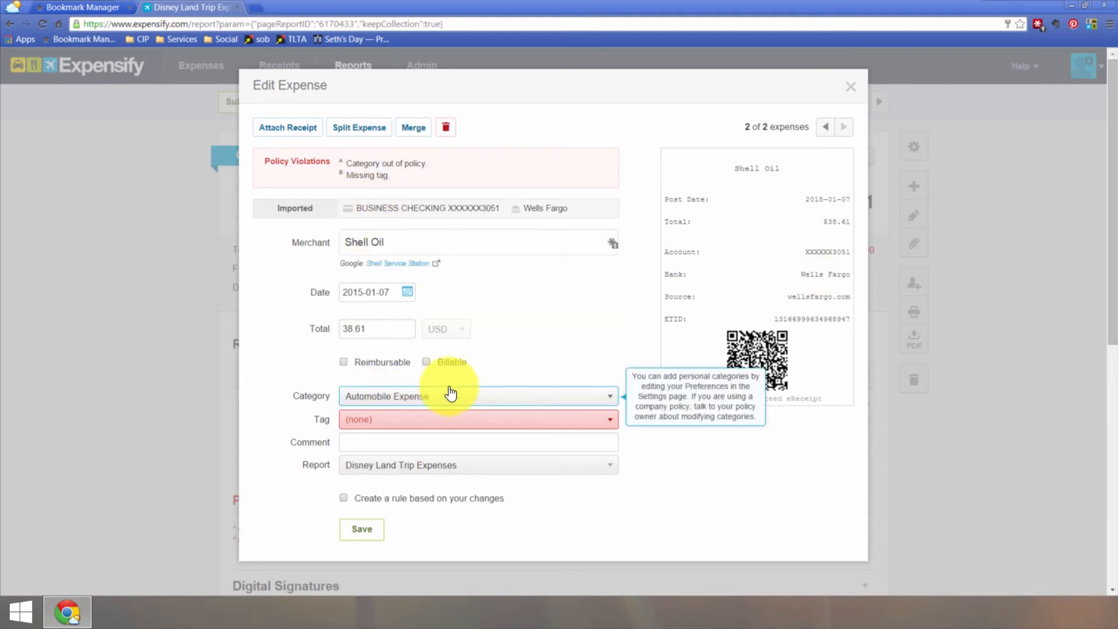
{"action": "left_click", "coordinate": [478, 419]}
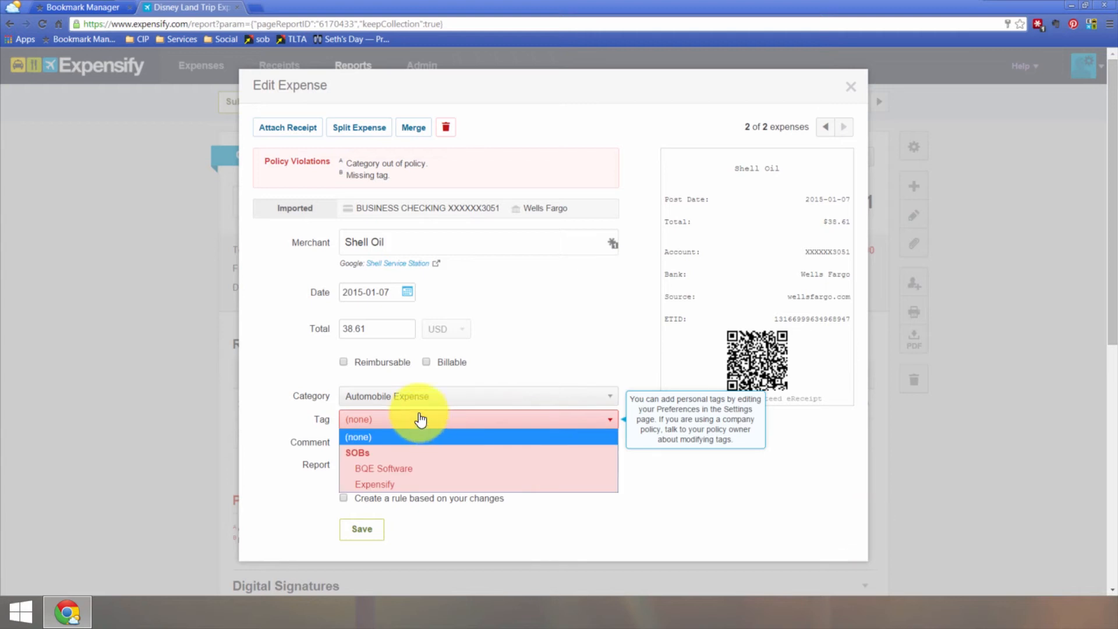
{"action": "left_click", "coordinate": [375, 484]}
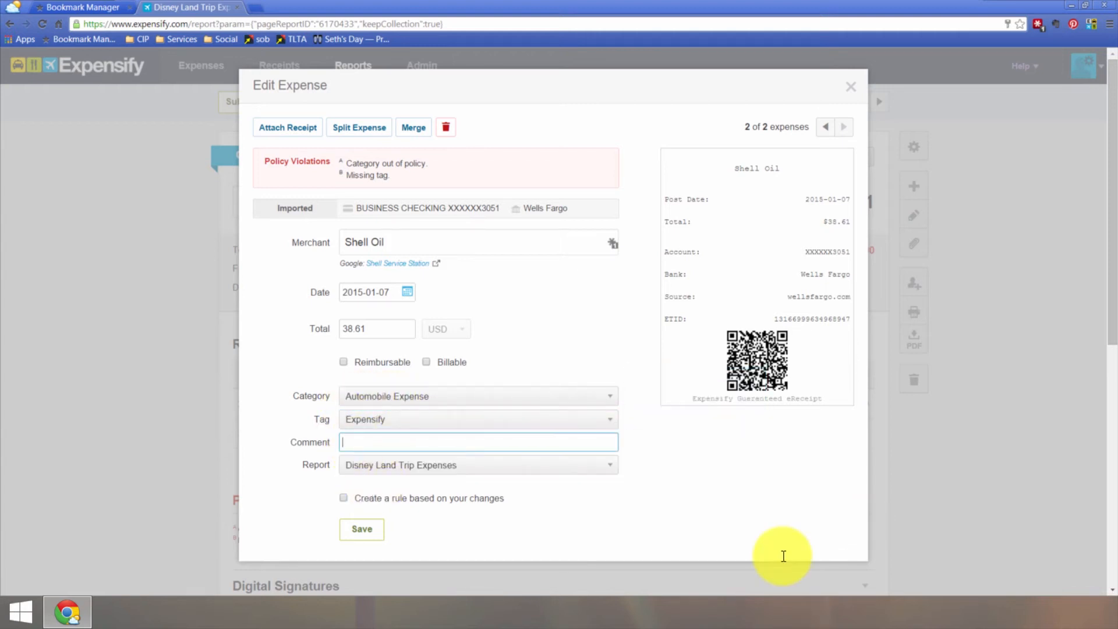
{"action": "left_click", "coordinate": [850, 86]}
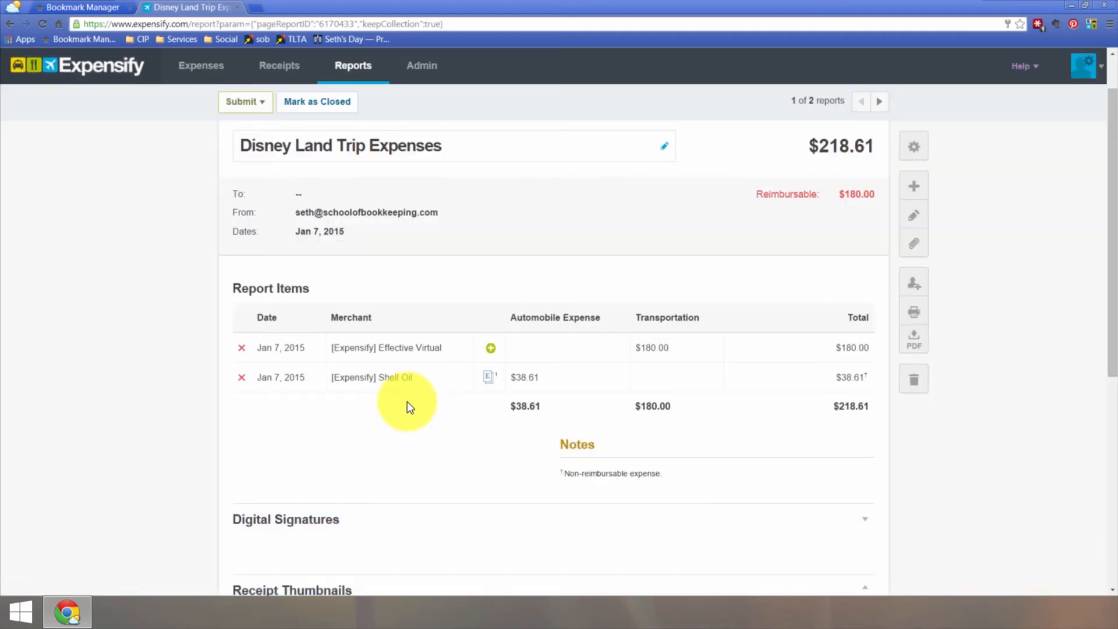
{"action": "mouse_move", "coordinate": [385, 328]}
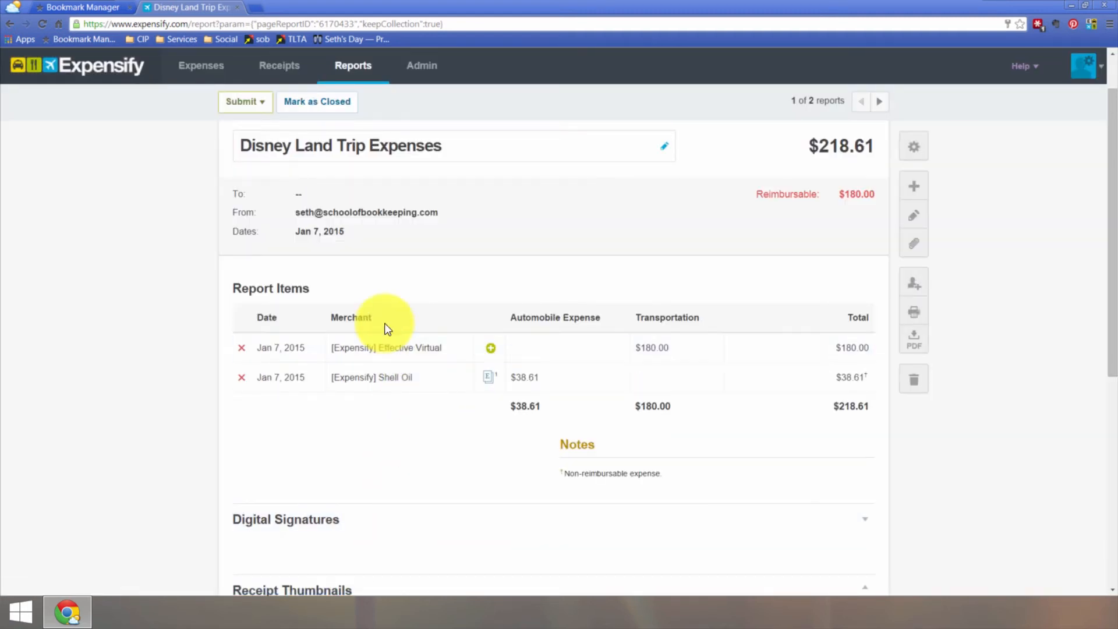
{"action": "left_click", "coordinate": [386, 347]}
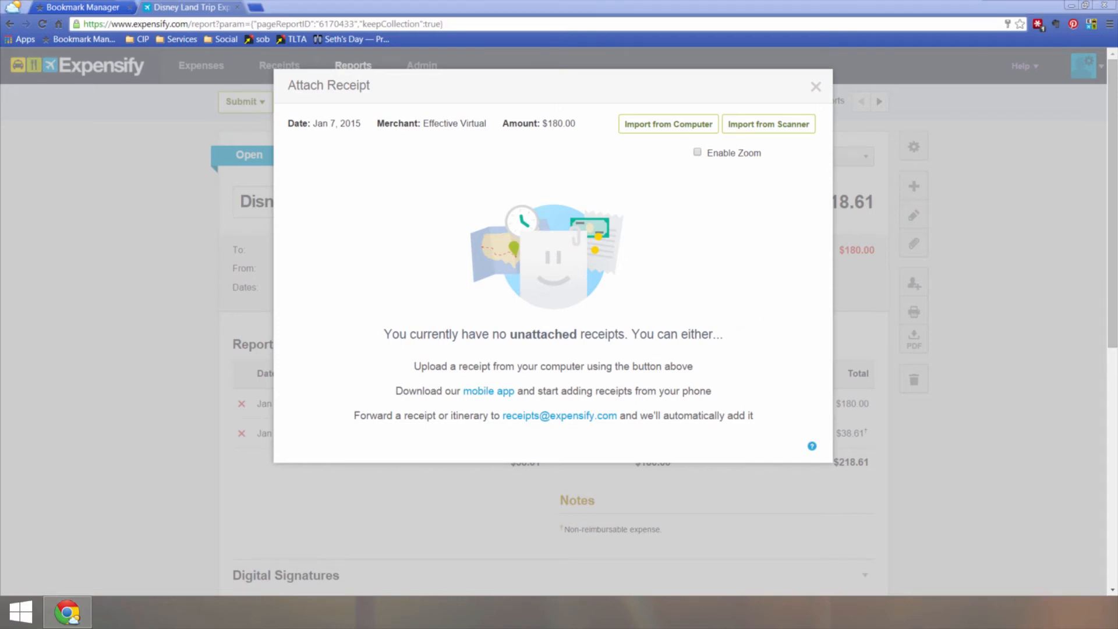
{"action": "left_click", "coordinate": [667, 124]}
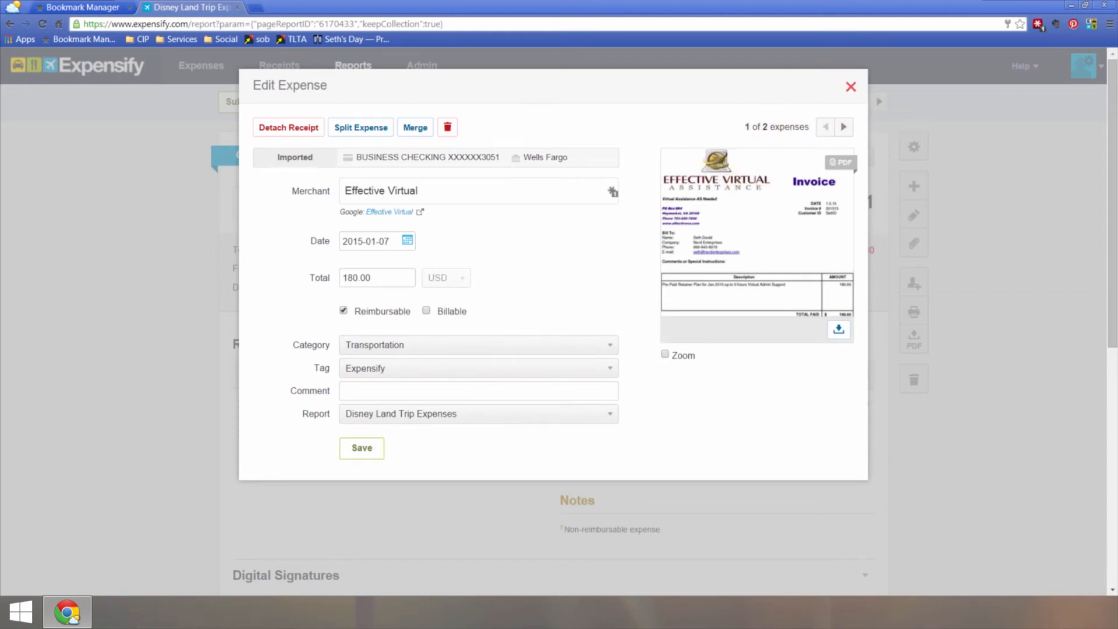
{"action": "left_click", "coordinate": [850, 86]}
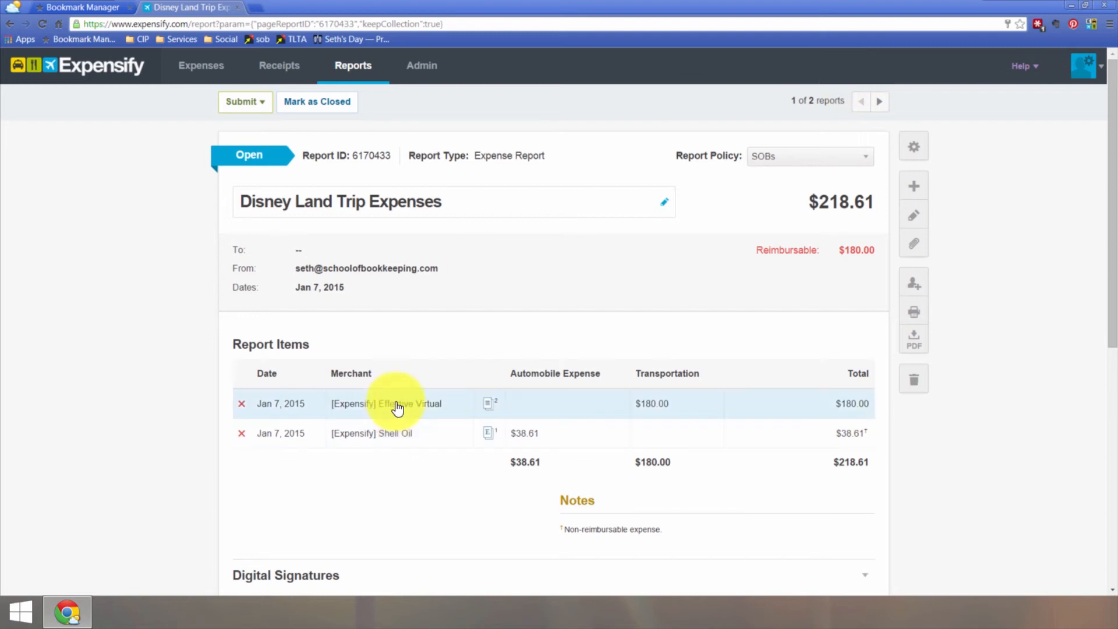
{"action": "mouse_move", "coordinate": [792, 207]}
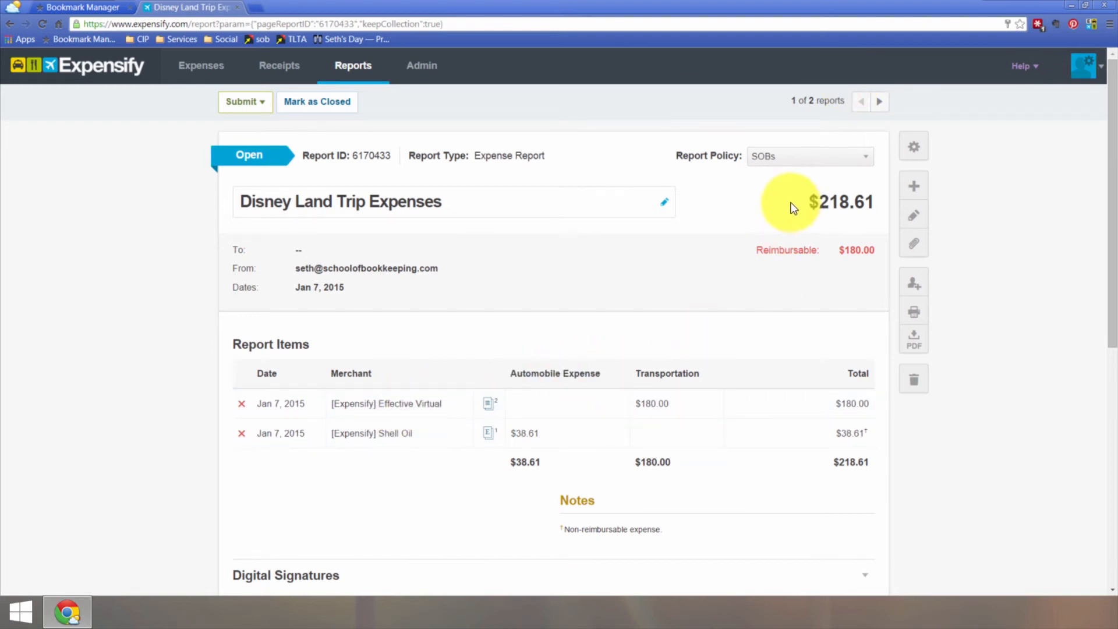
{"action": "mouse_move", "coordinate": [913, 185]}
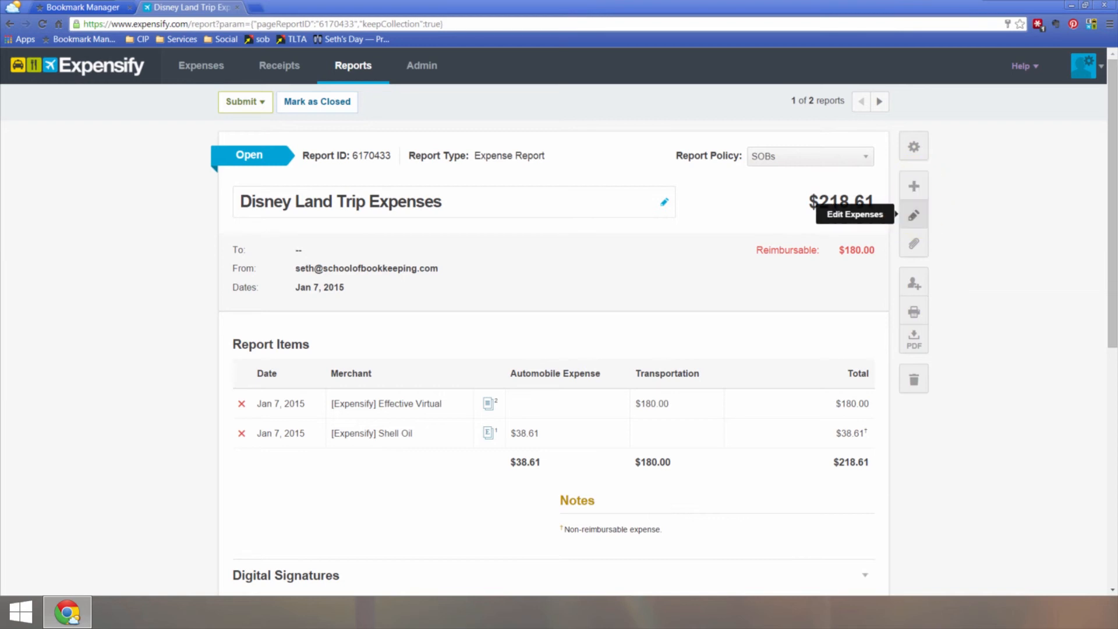
{"action": "left_click", "coordinate": [914, 215]}
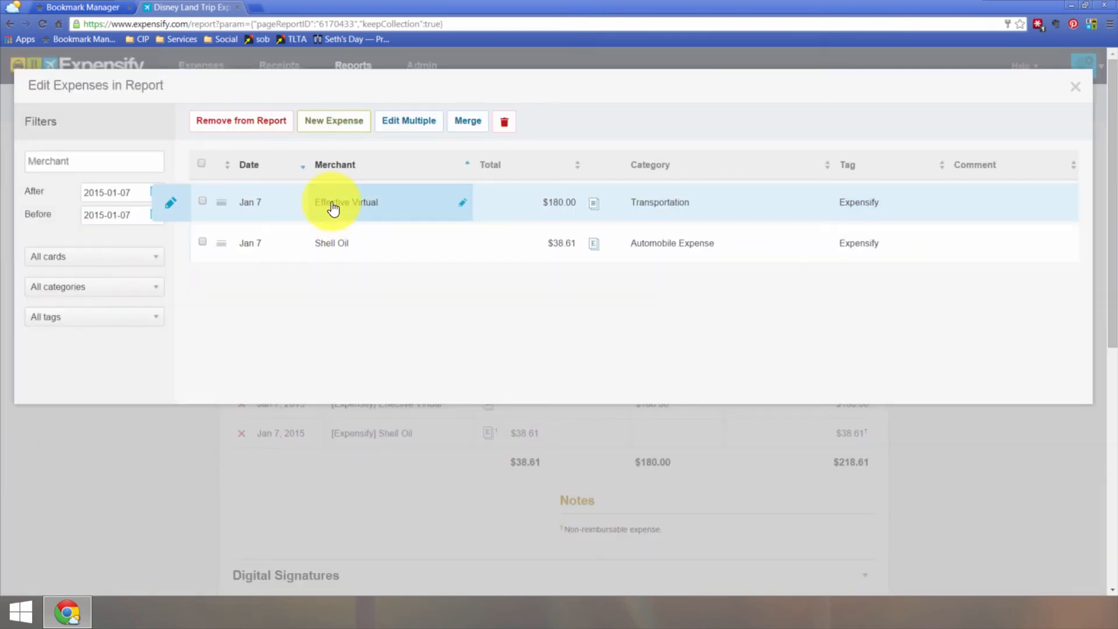
{"action": "mouse_move", "coordinate": [331, 257]}
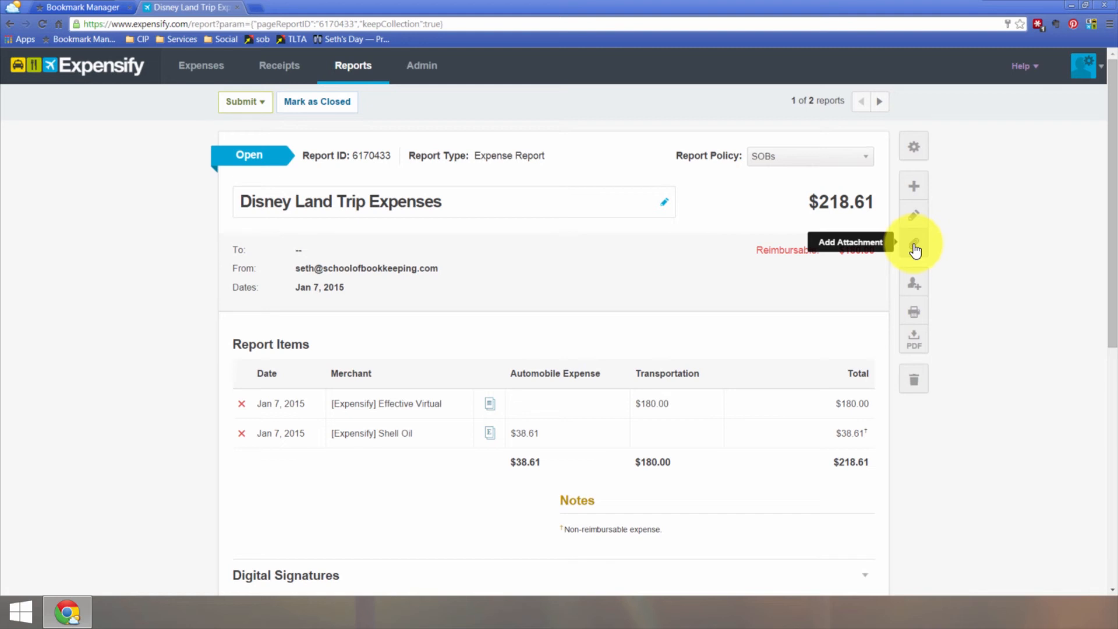
{"action": "left_click", "coordinate": [914, 244]}
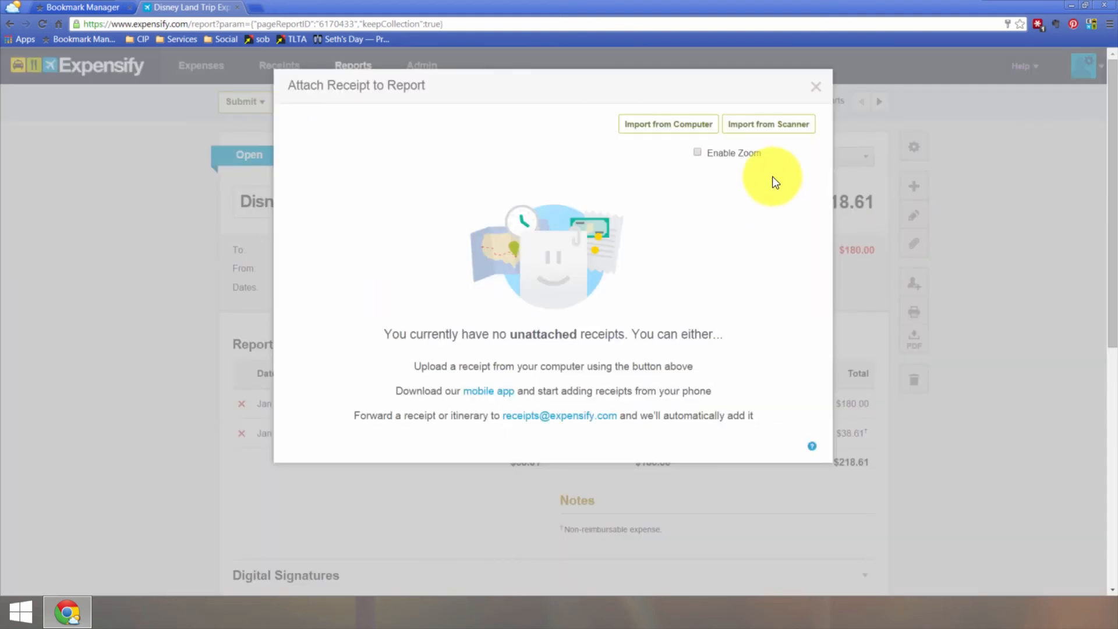
{"action": "left_click", "coordinate": [816, 86]}
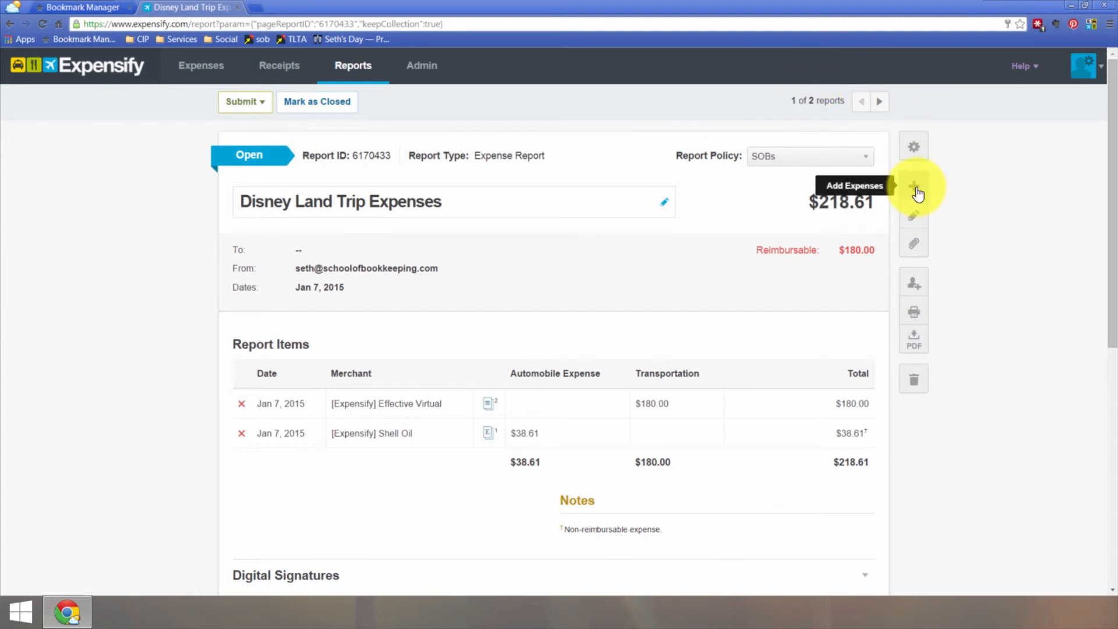
{"action": "left_click", "coordinate": [915, 193]}
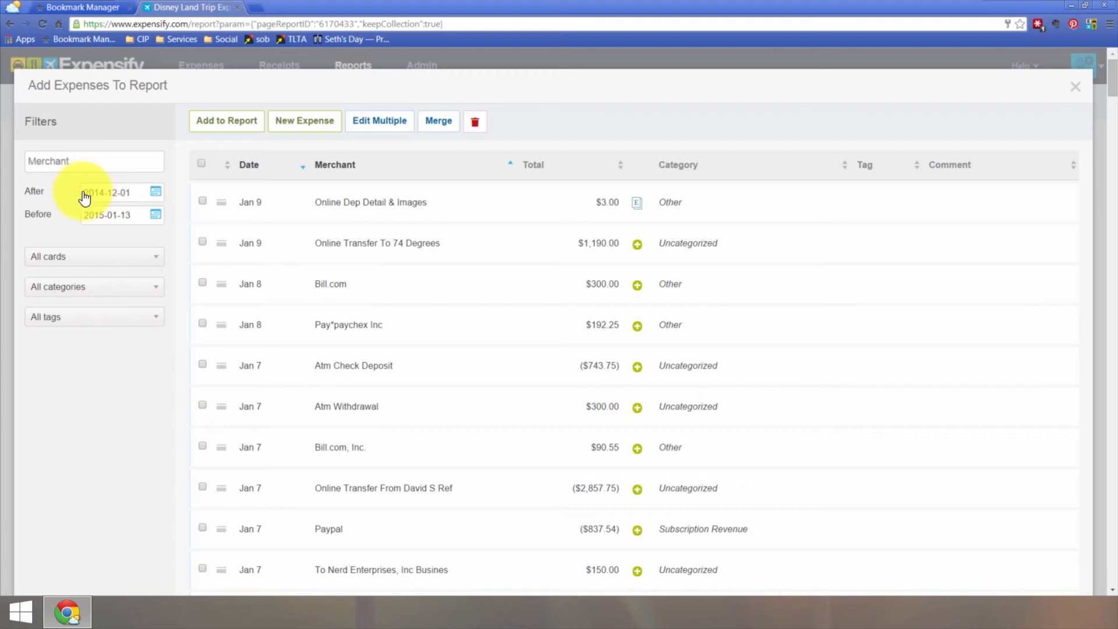
{"action": "mouse_move", "coordinate": [133, 257]}
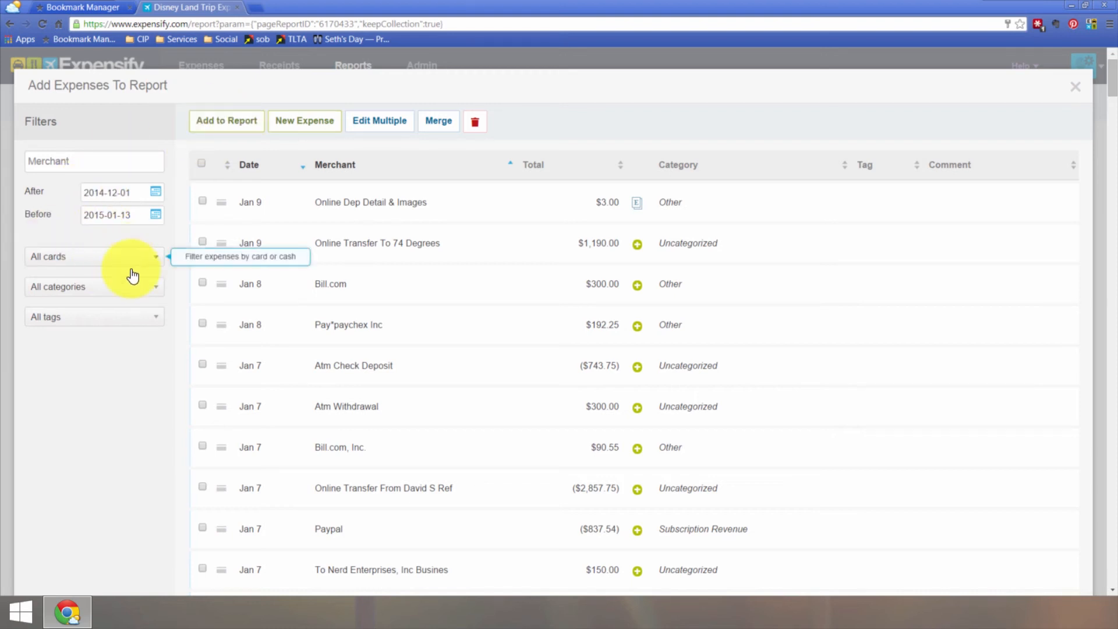
{"action": "left_click", "coordinate": [1075, 86]}
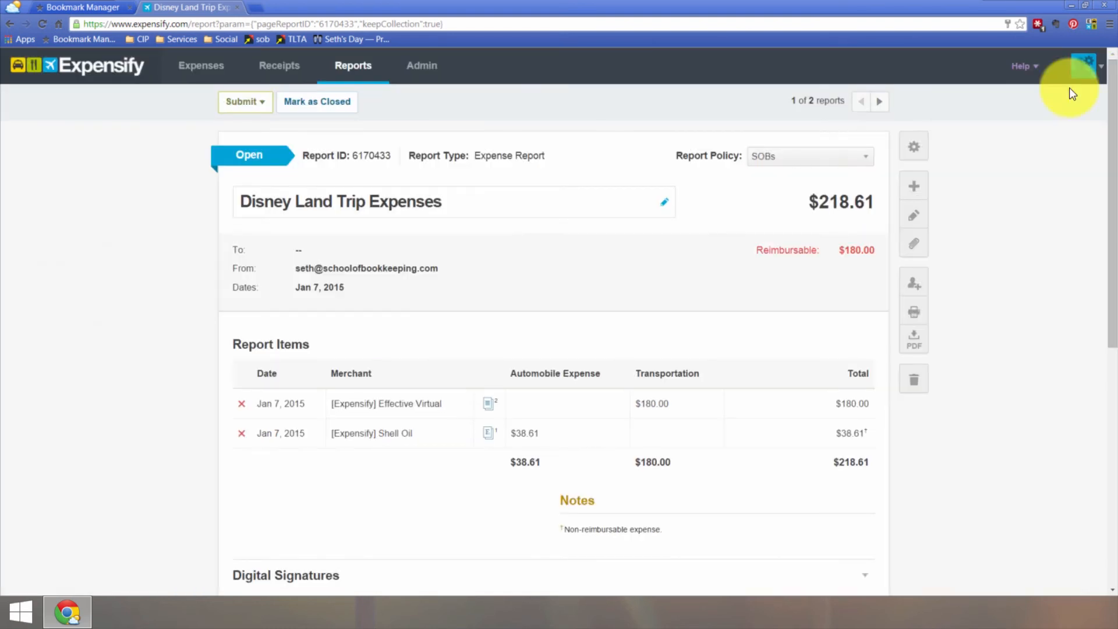
Start a new distance expense and enter 100 miles driven
{"action": "left_click", "coordinate": [201, 64]}
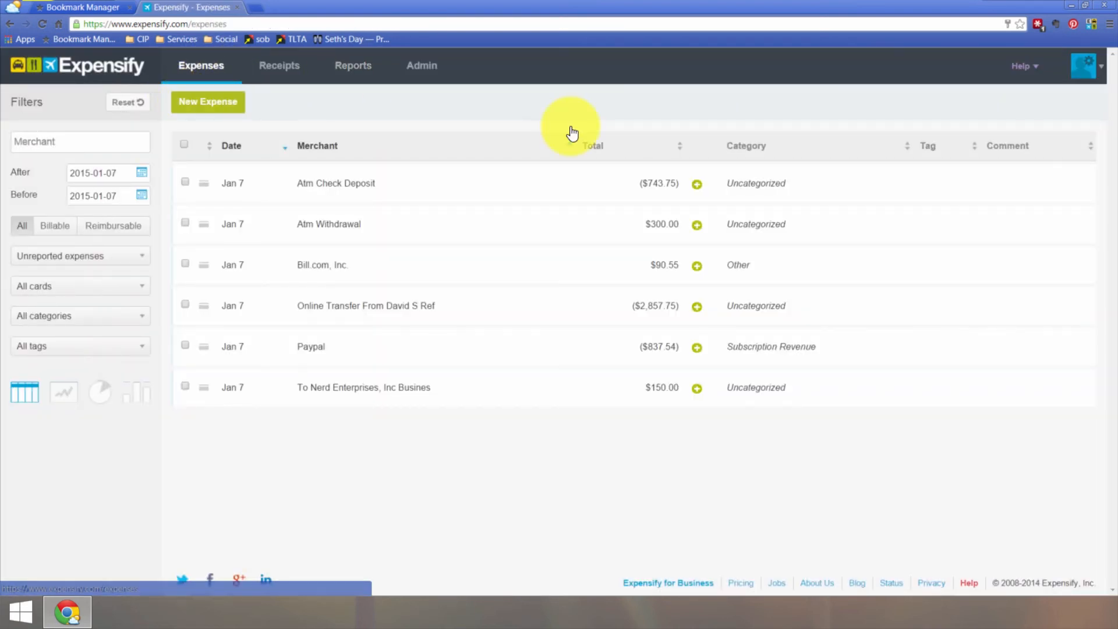
{"action": "left_click", "coordinate": [207, 102]}
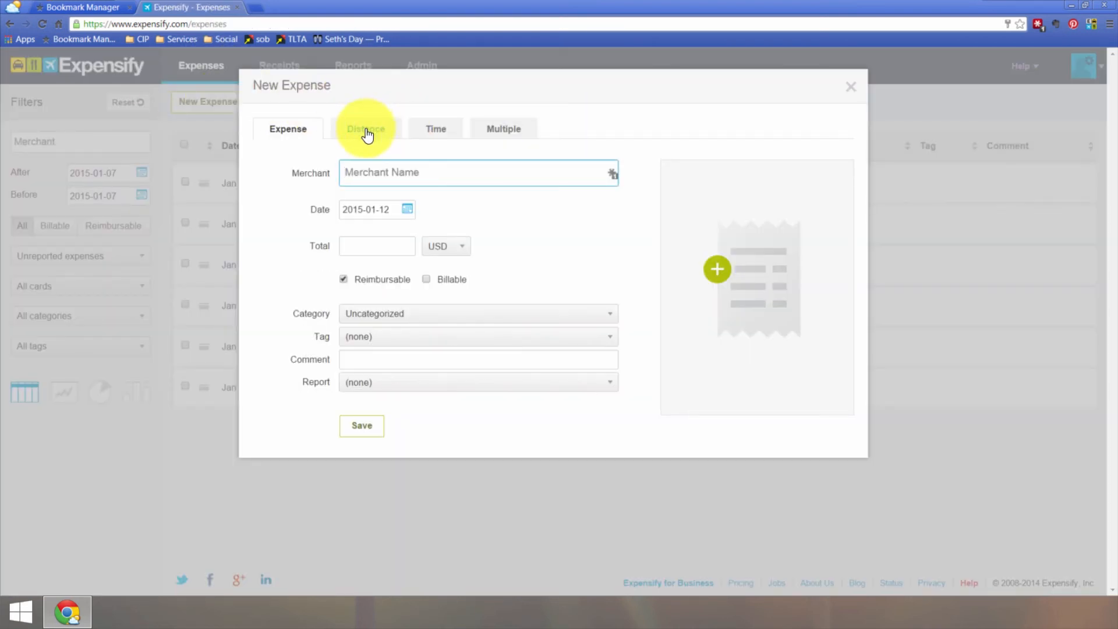
{"action": "left_click", "coordinate": [365, 129]}
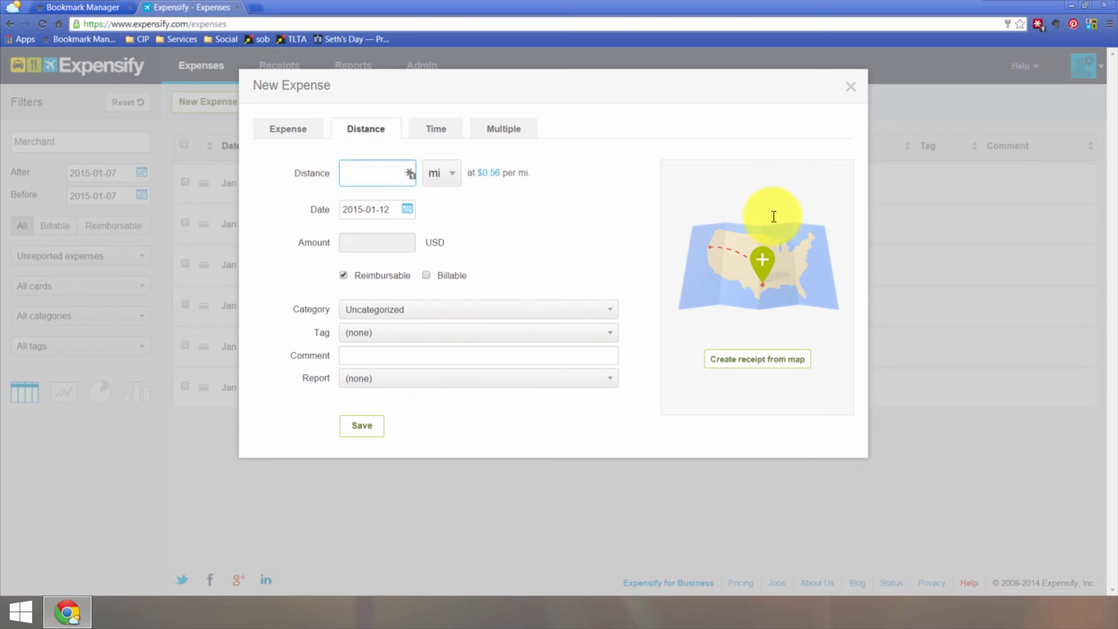
{"action": "left_click", "coordinate": [374, 173]}
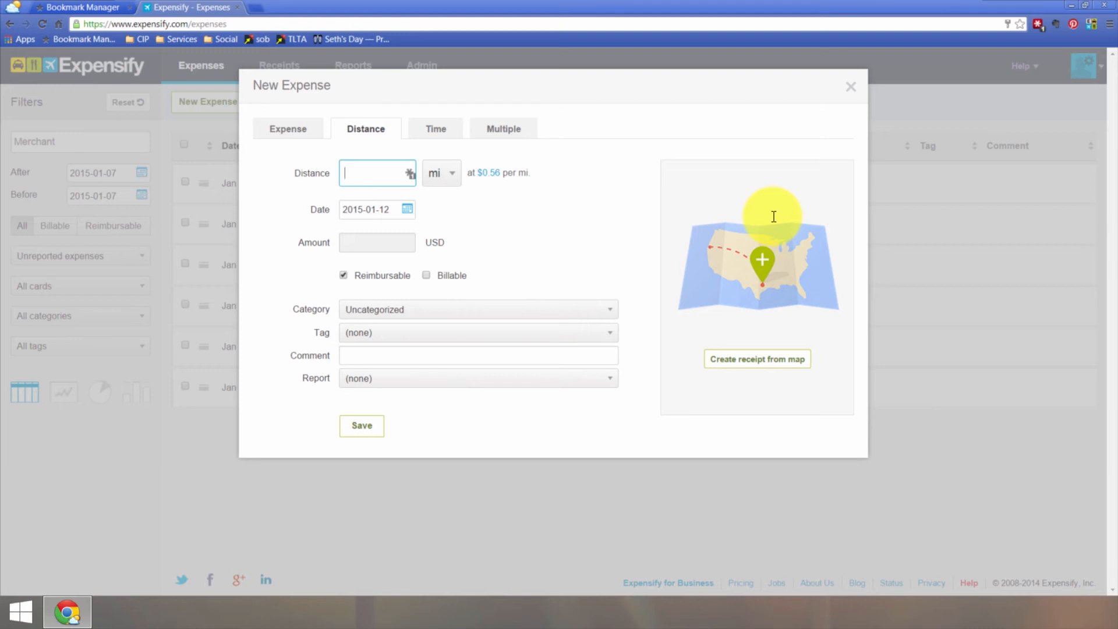
{"action": "type", "text": "100"}
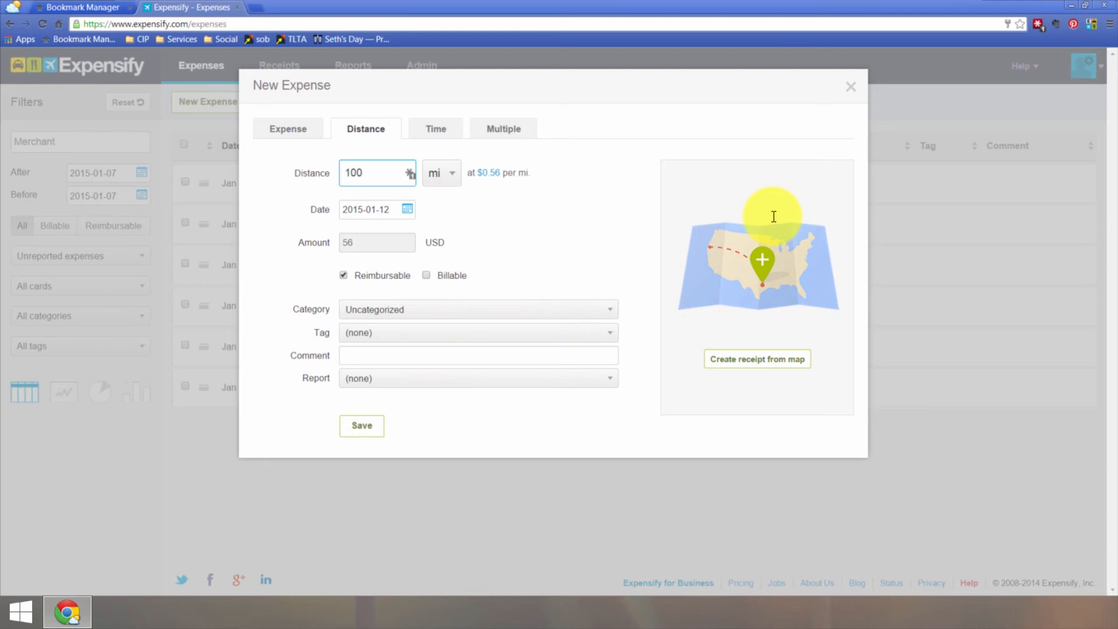
{"action": "left_click", "coordinate": [441, 173]}
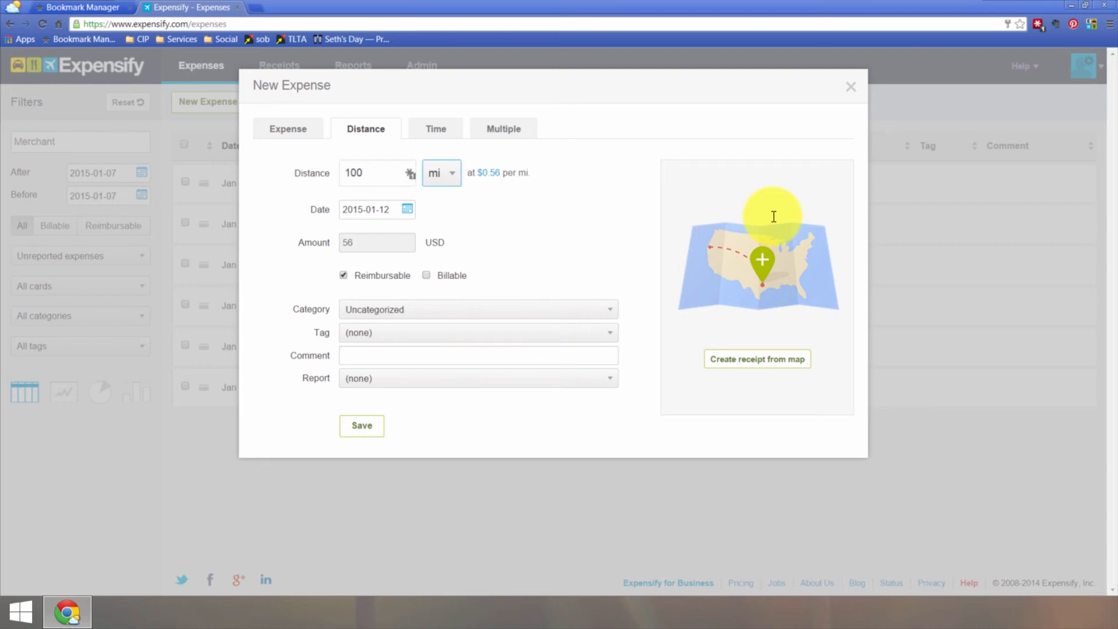
Give the mileage expense category Mileage and tag Expensify, then save it
{"action": "left_click", "coordinate": [478, 309]}
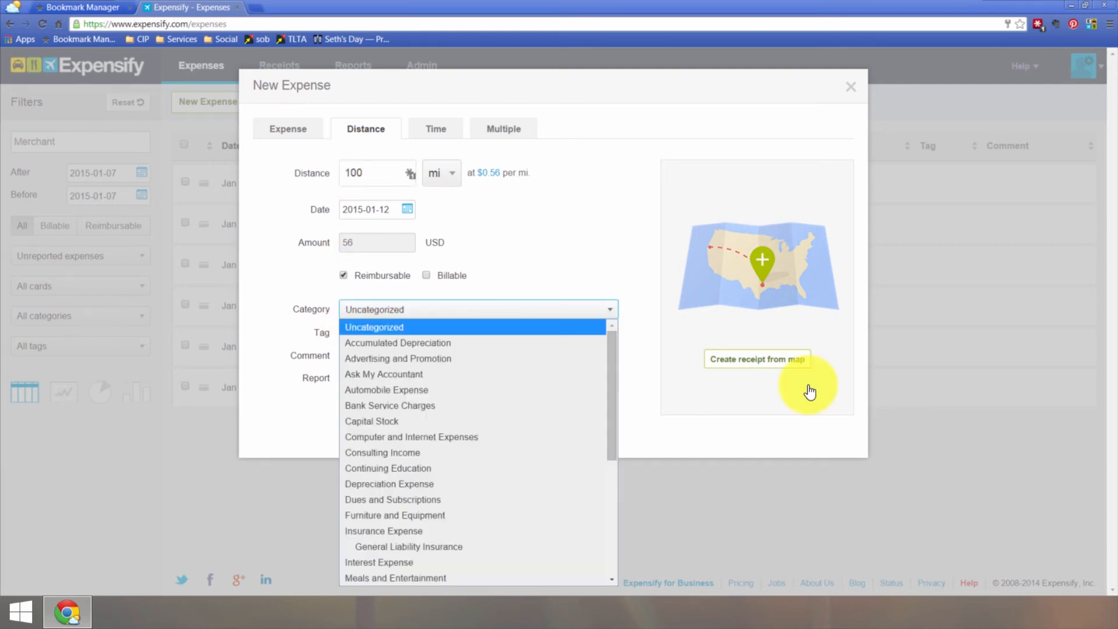
{"action": "scroll", "scroll_direction": "down", "scroll_amount": 3}
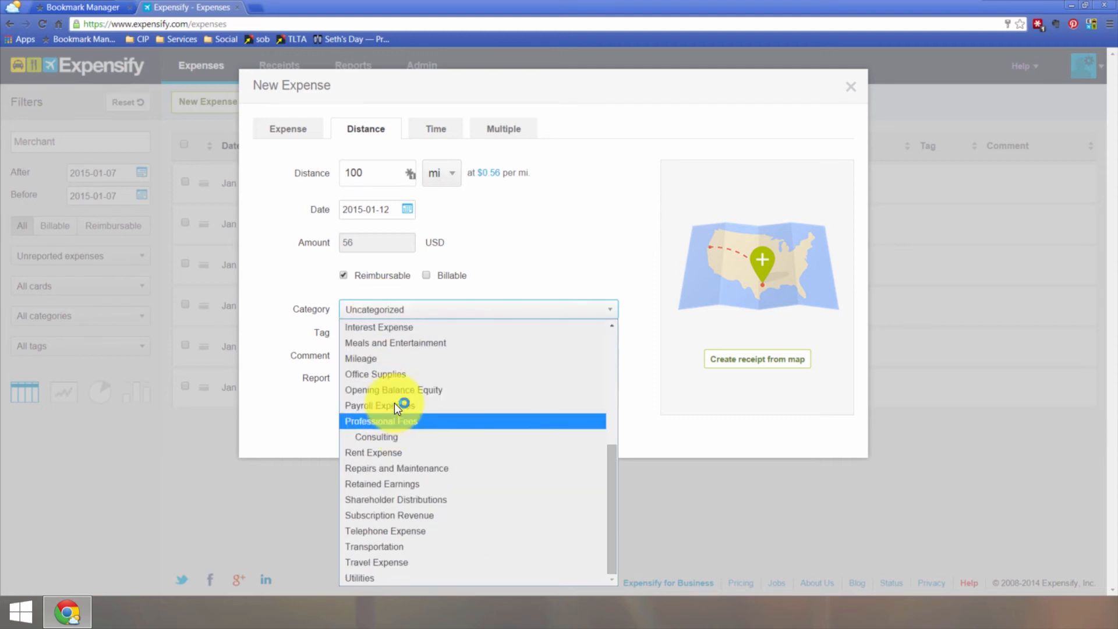
{"action": "left_click", "coordinate": [374, 546]}
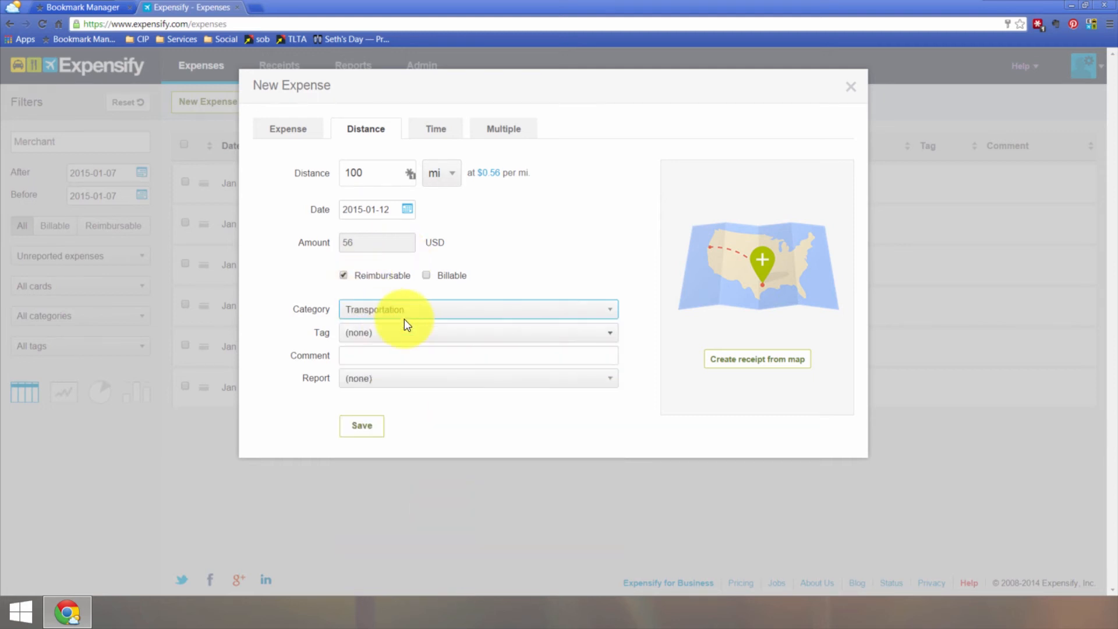
{"action": "left_click", "coordinate": [478, 308]}
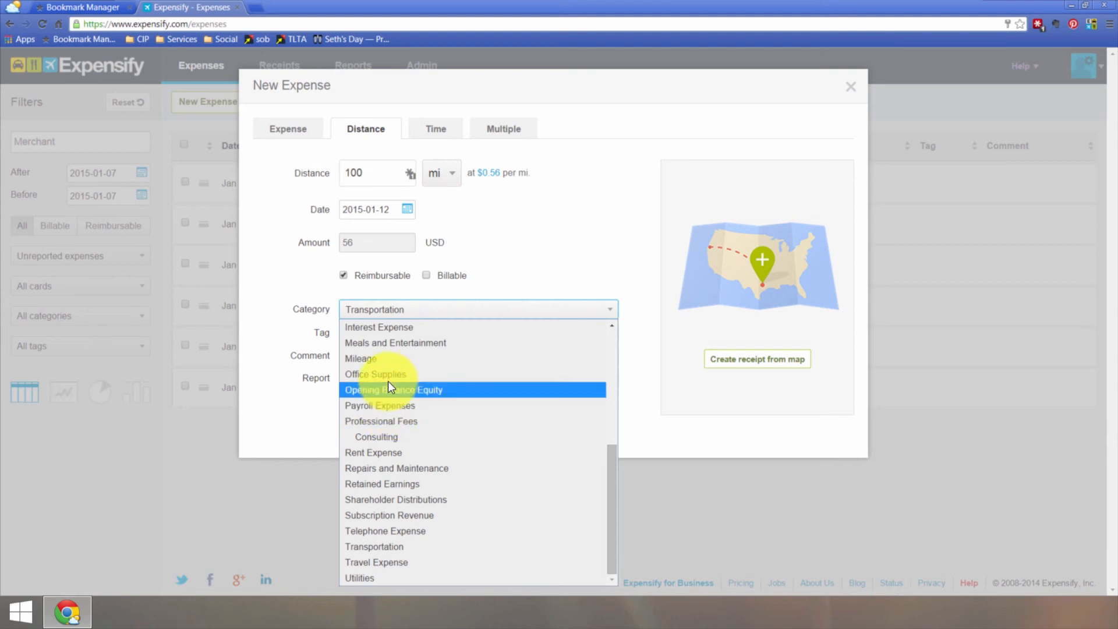
{"action": "left_click", "coordinate": [361, 358]}
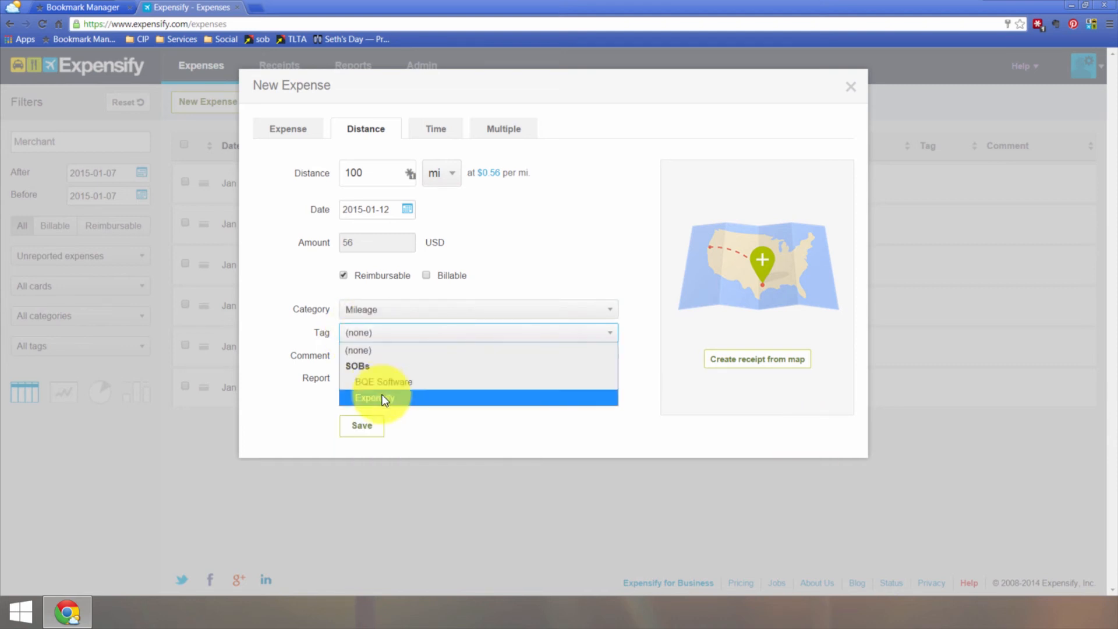
{"action": "left_click", "coordinate": [374, 398]}
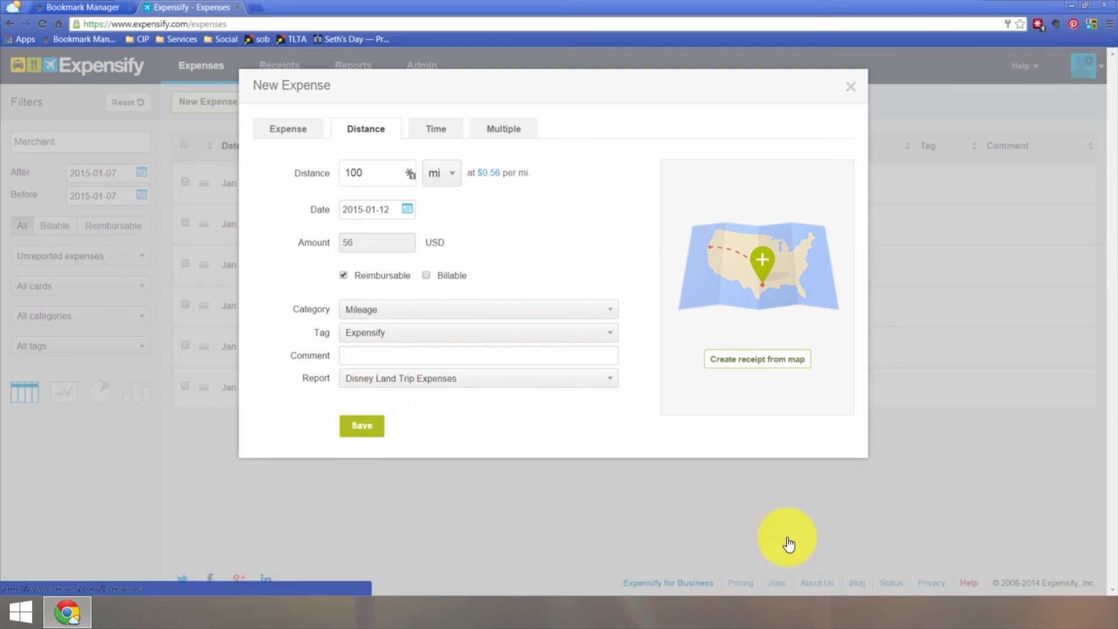
{"action": "left_click", "coordinate": [851, 86]}
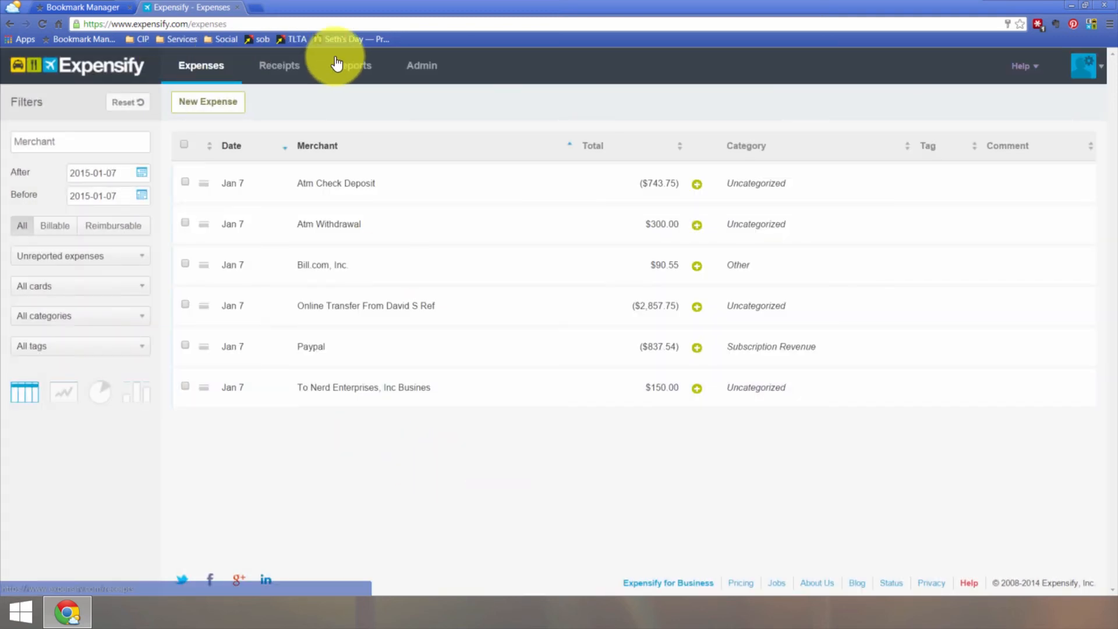
{"action": "left_click", "coordinate": [353, 64]}
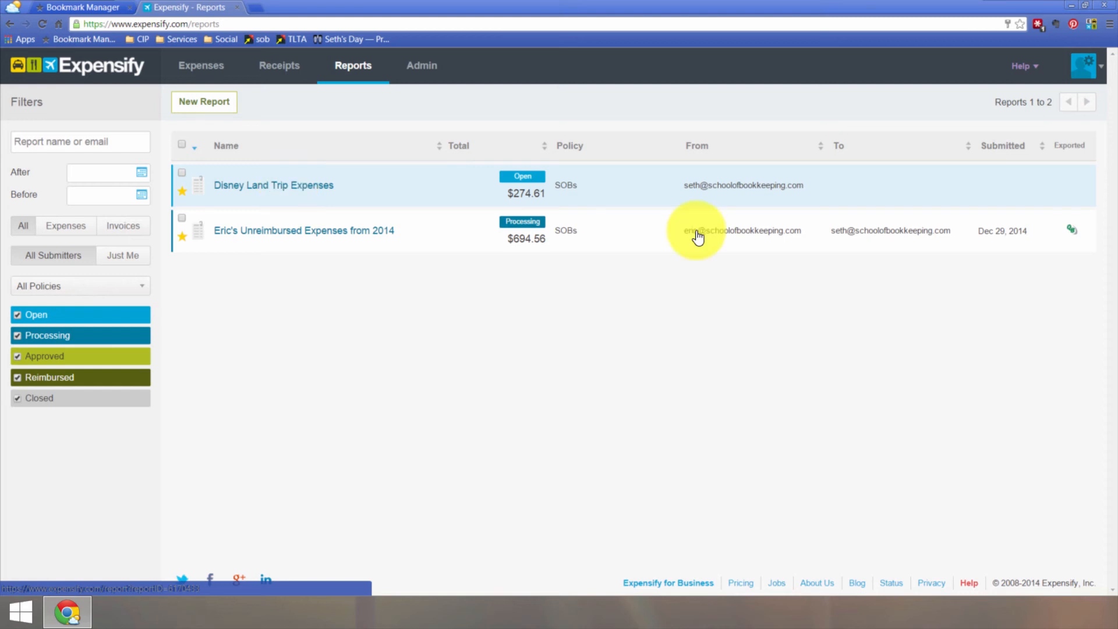
{"action": "left_click", "coordinate": [273, 185]}
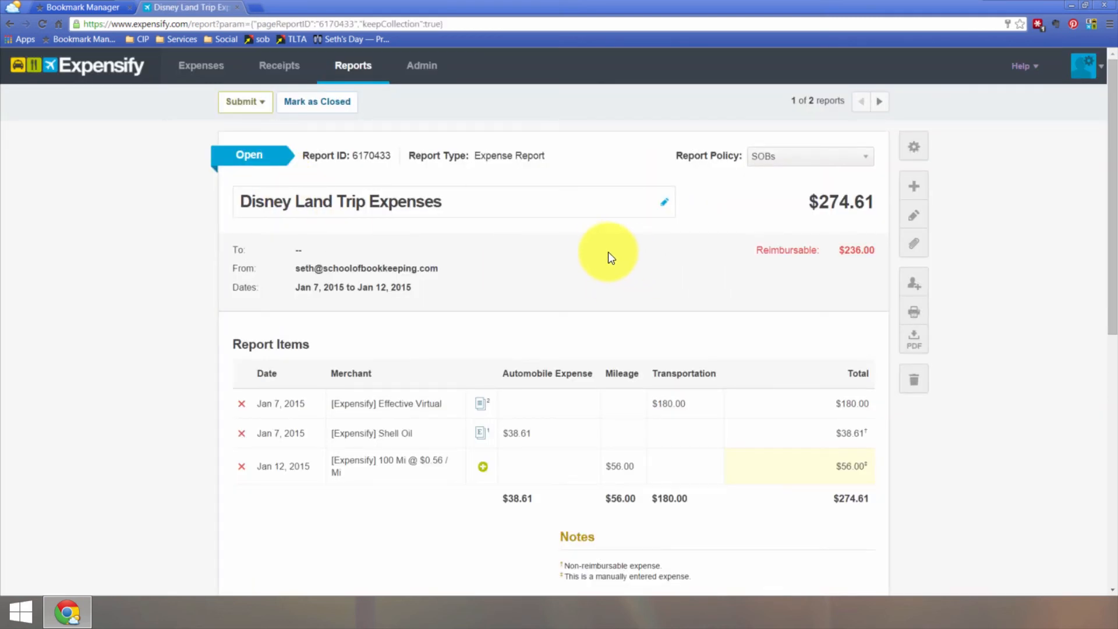
{"action": "scroll", "scroll_direction": "down", "scroll_amount": 3}
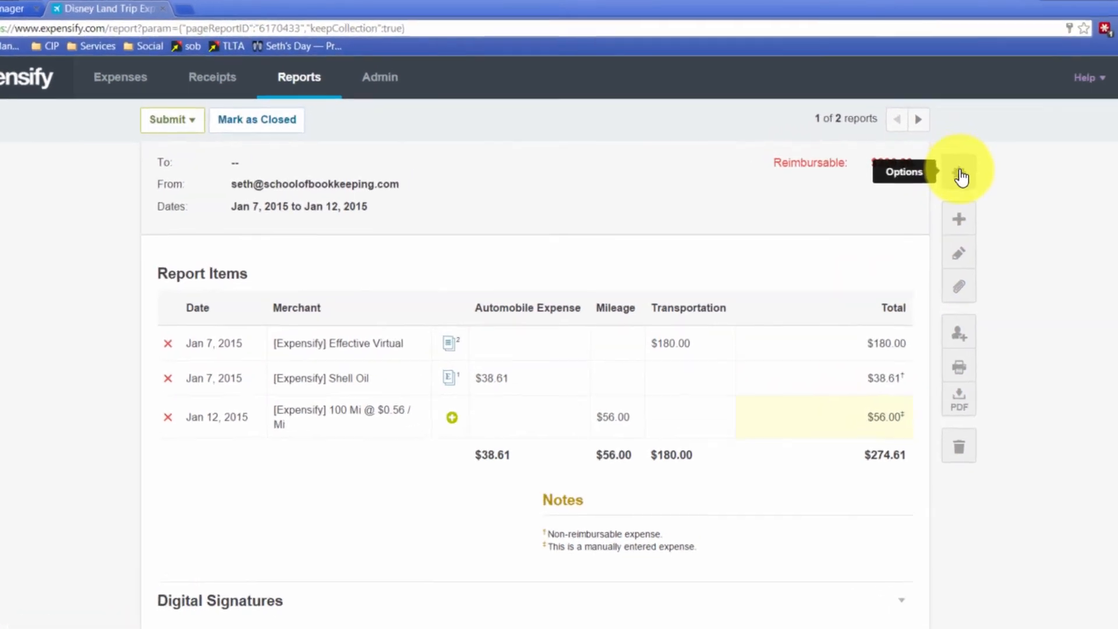
{"action": "left_click", "coordinate": [960, 175]}
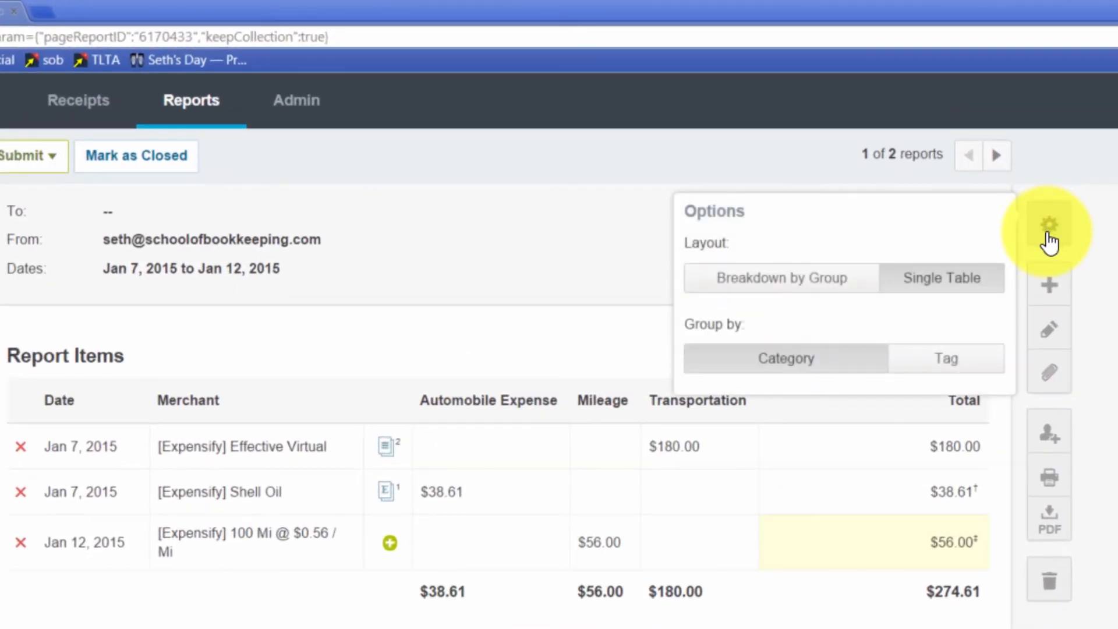
{"action": "left_click", "coordinate": [781, 277]}
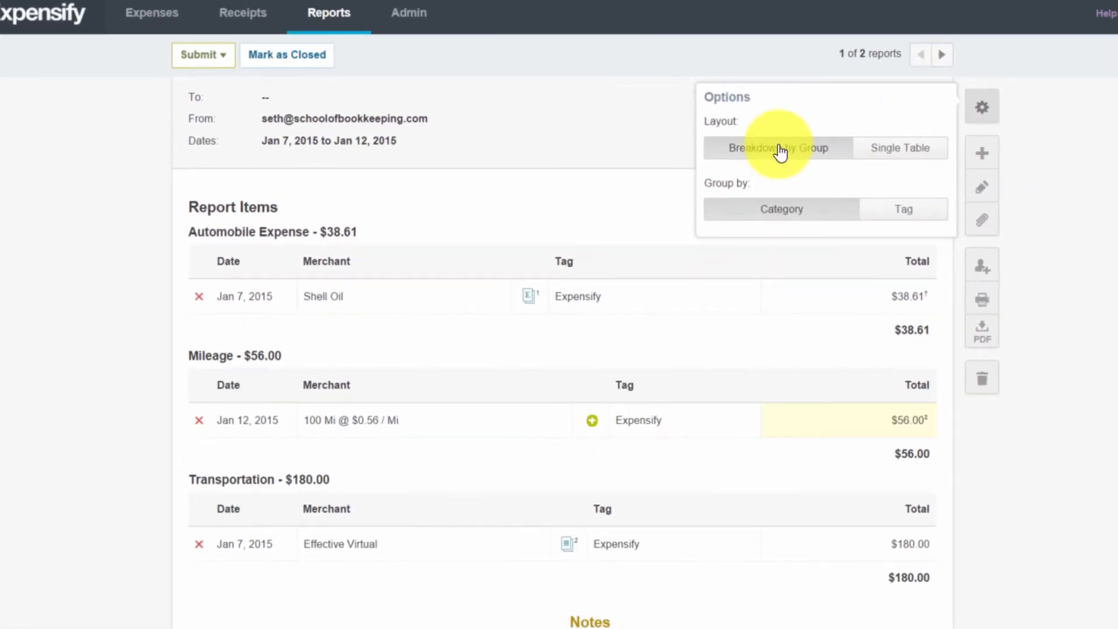
{"action": "mouse_move", "coordinate": [264, 487]}
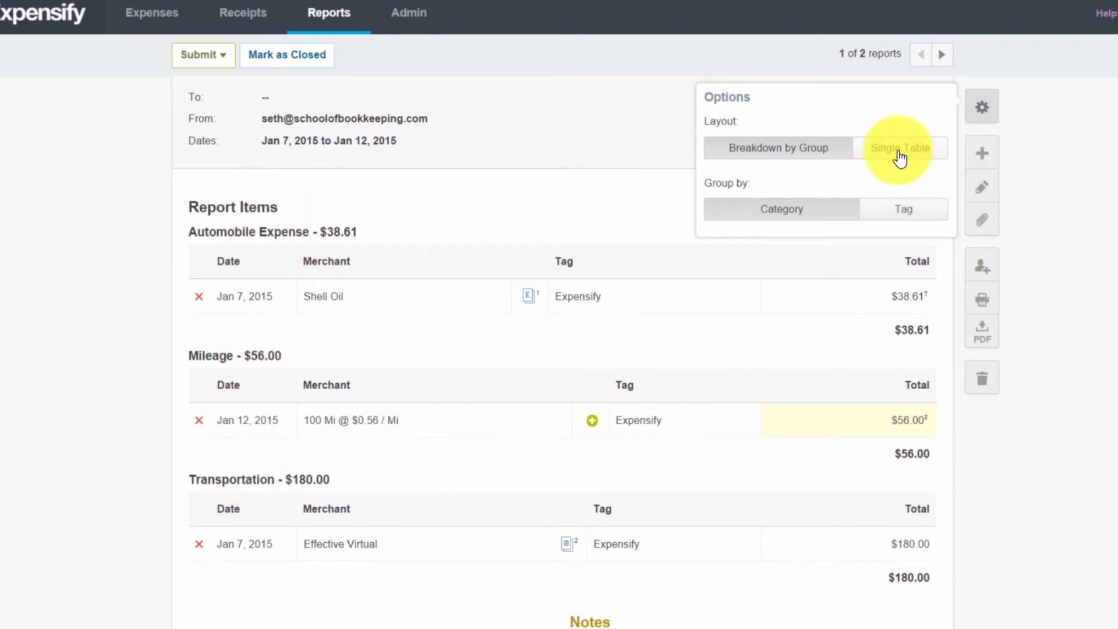
{"action": "mouse_move", "coordinate": [887, 139]}
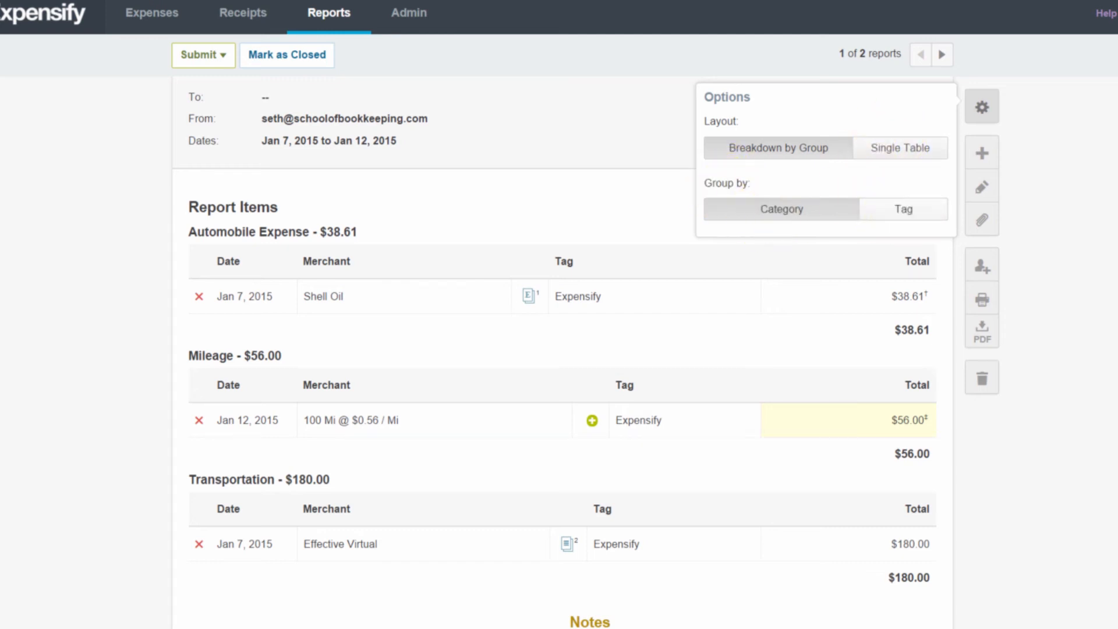
{"action": "left_click", "coordinate": [898, 148]}
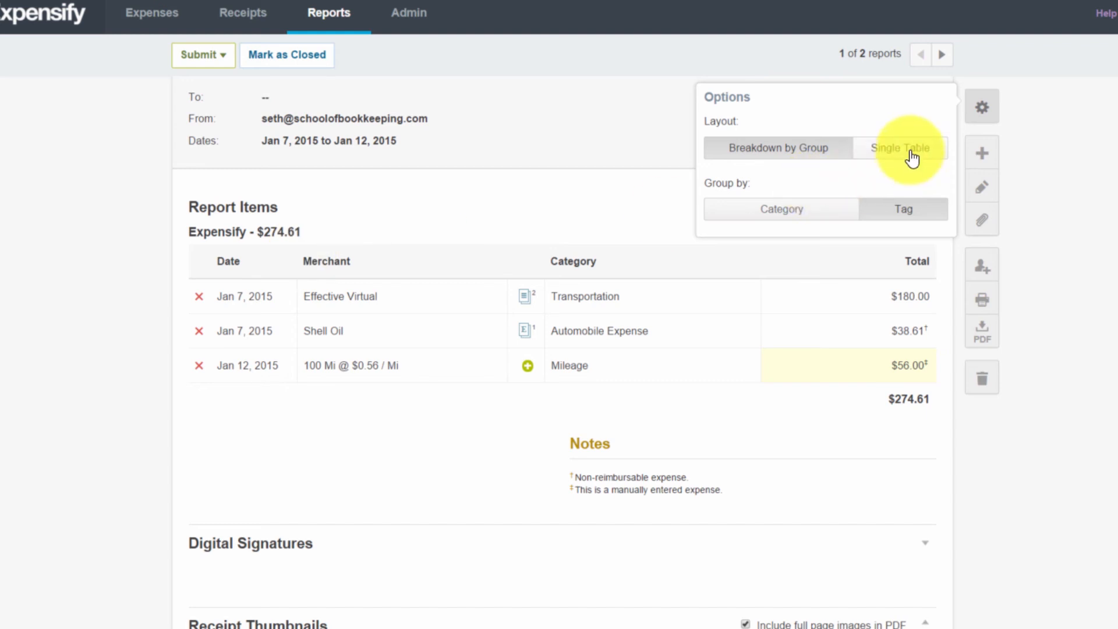
{"action": "left_click", "coordinate": [901, 147]}
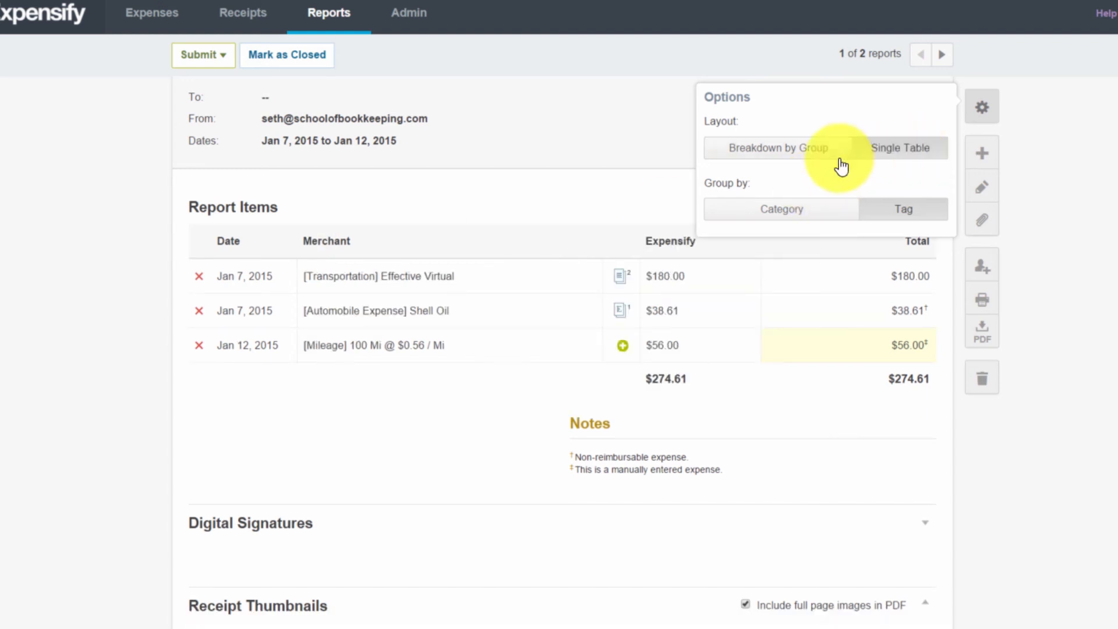
{"action": "left_click", "coordinate": [781, 209]}
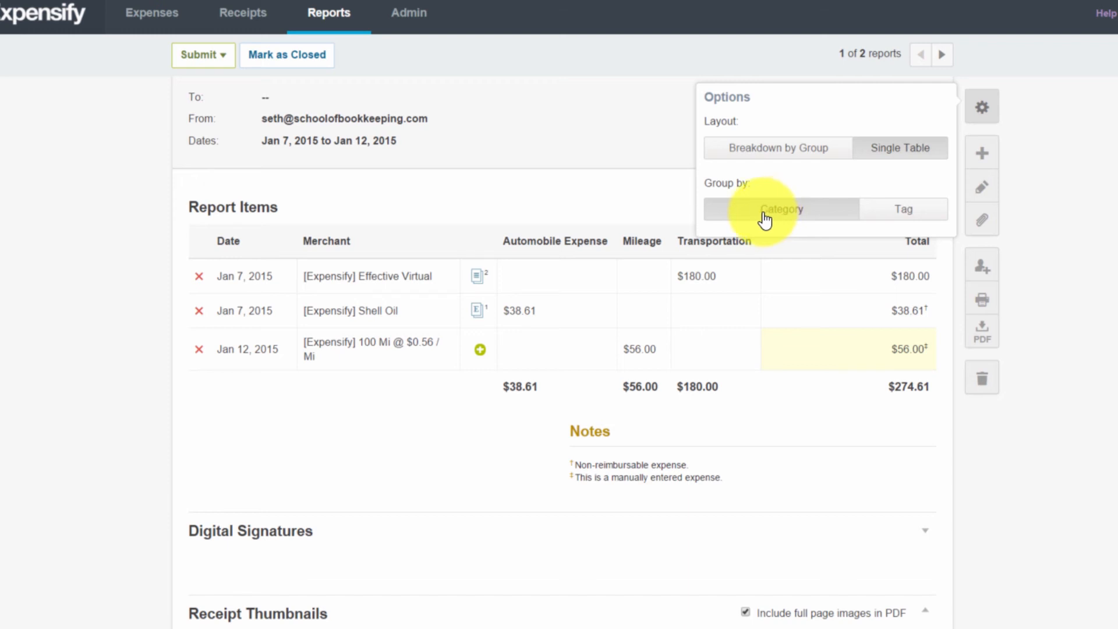
{"action": "left_click", "coordinate": [898, 148]}
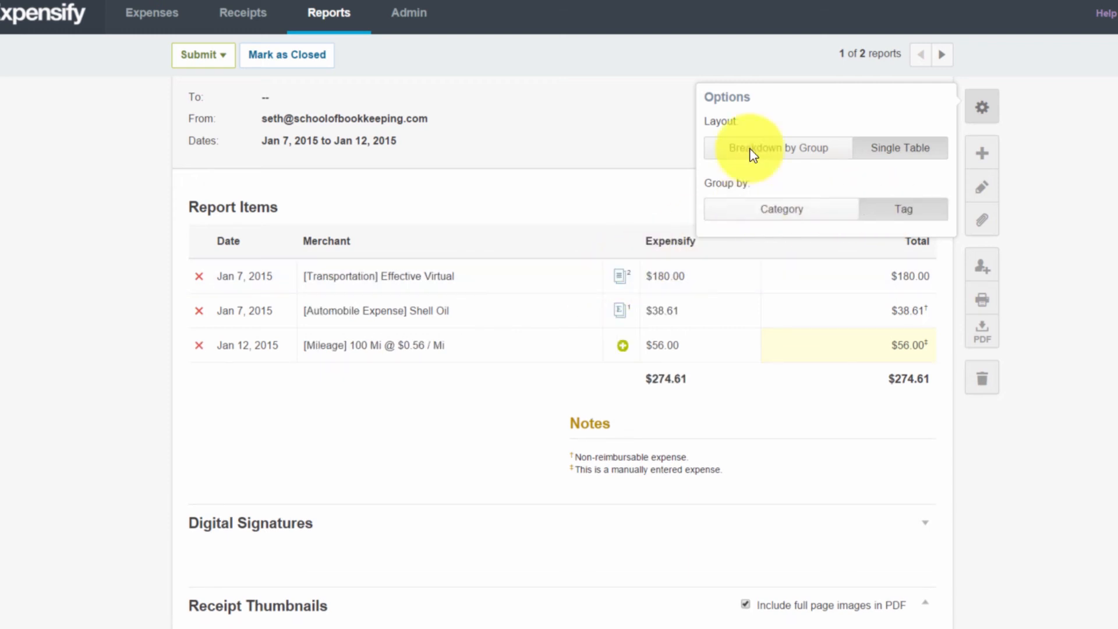
{"action": "mouse_move", "coordinate": [667, 241]}
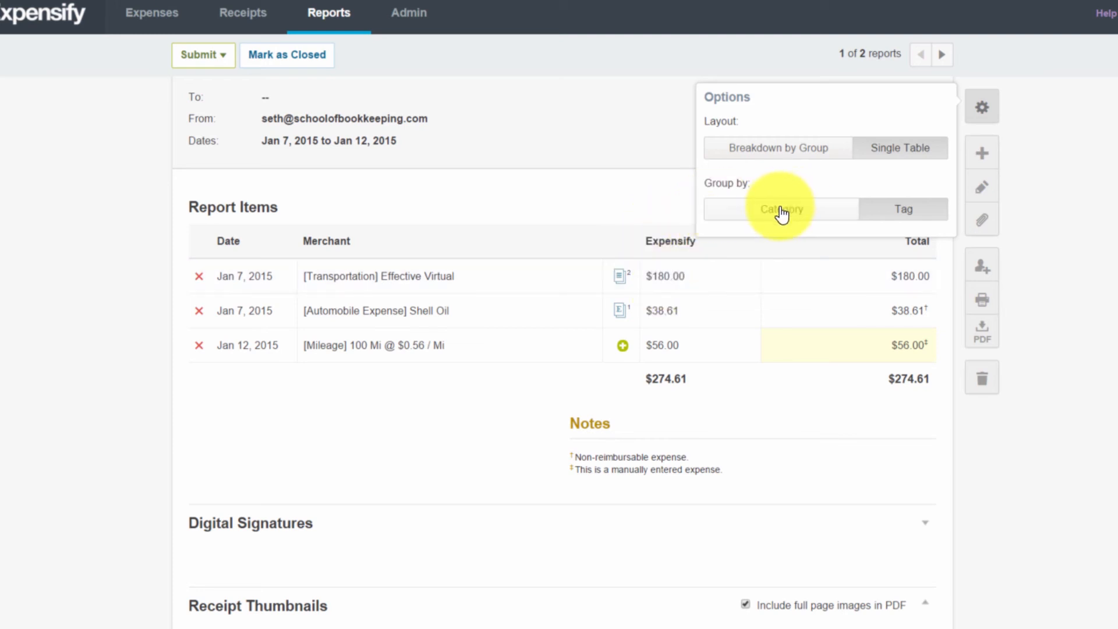
{"action": "left_click", "coordinate": [779, 209]}
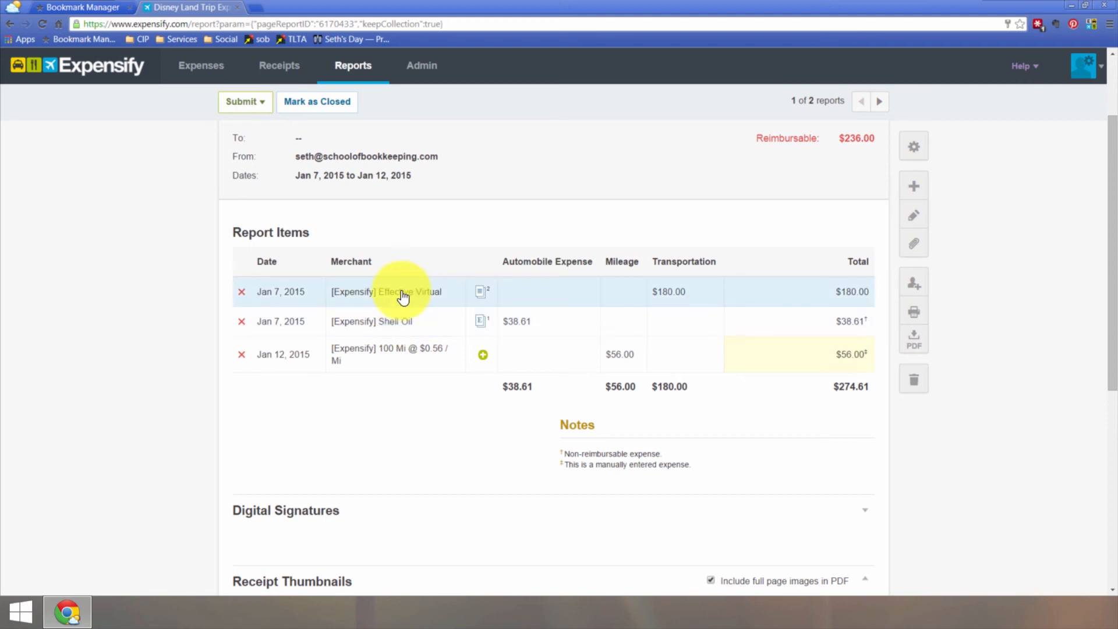
Mark the Shell Oil expense Reimbursable, save, and close the mileage expense editor
{"action": "left_click", "coordinate": [385, 291]}
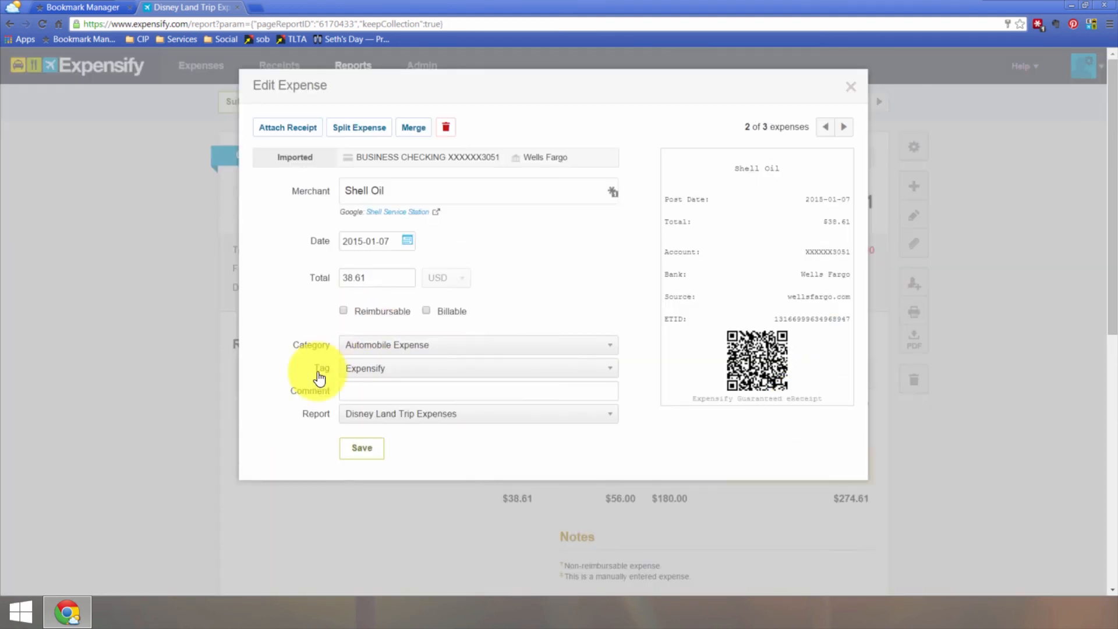
{"action": "left_click", "coordinate": [343, 310]}
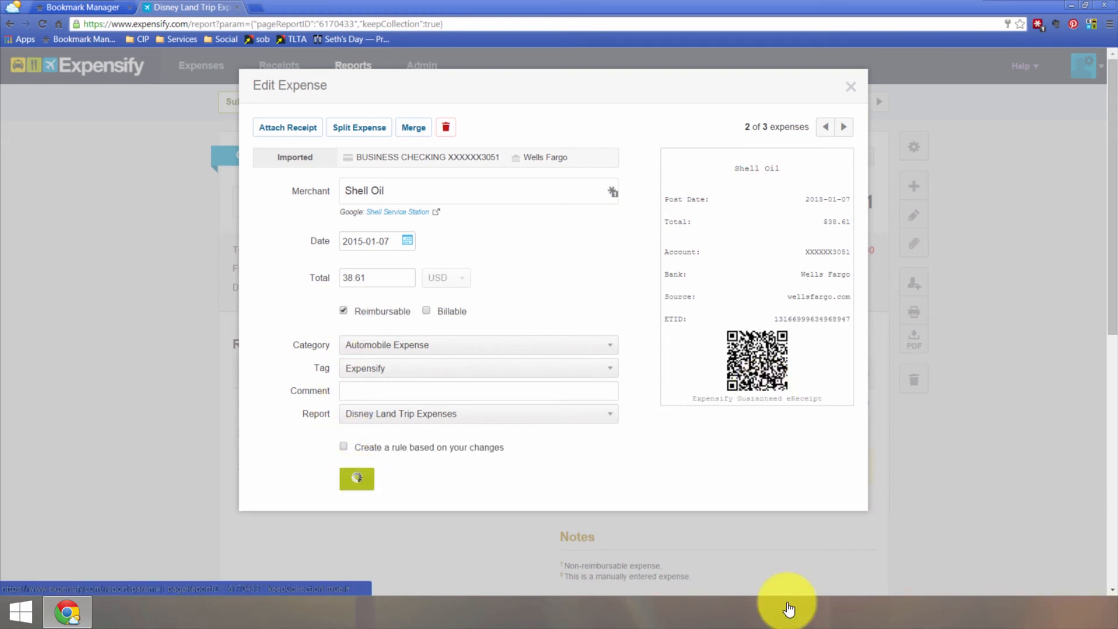
{"action": "left_click", "coordinate": [844, 127]}
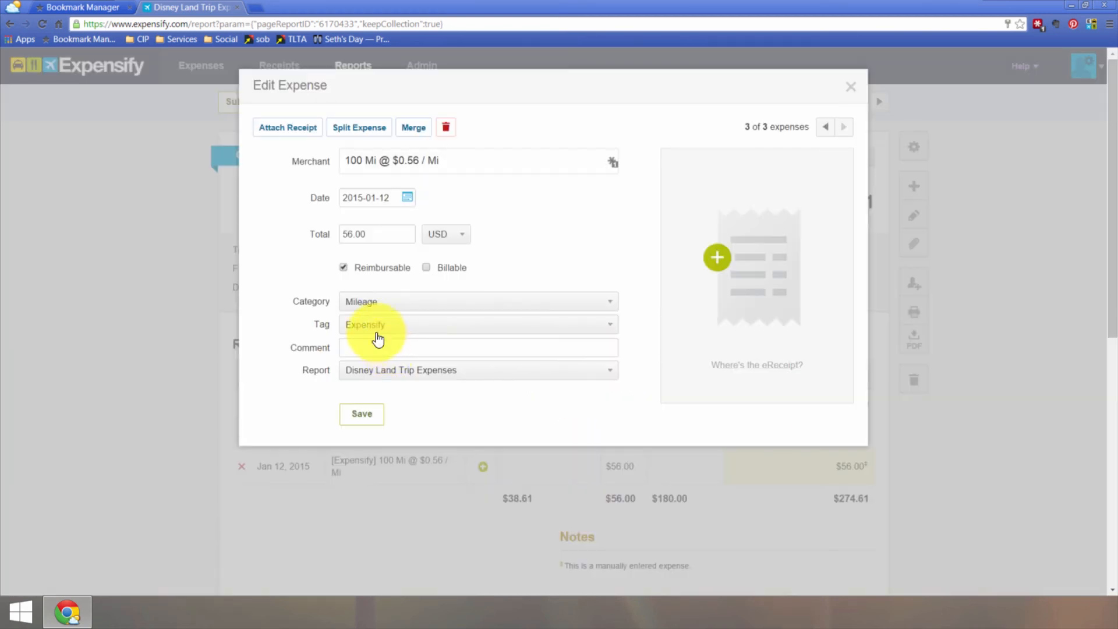
{"action": "left_click", "coordinate": [850, 86]}
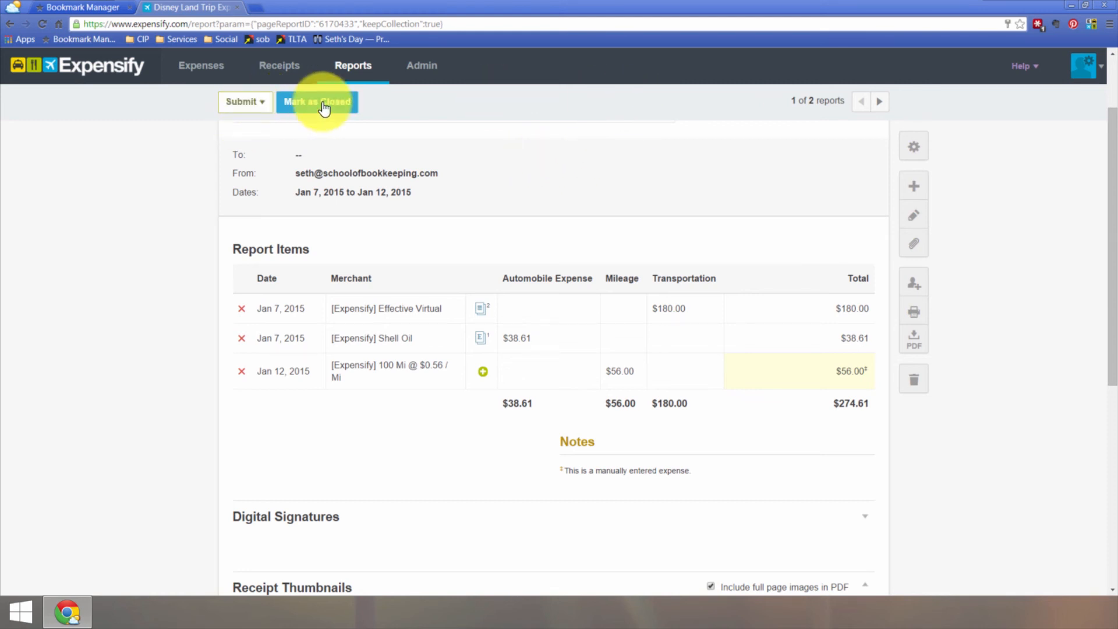
Submit the report with Attach PDF kept on and Send me a copy ticked
{"action": "left_click", "coordinate": [241, 102]}
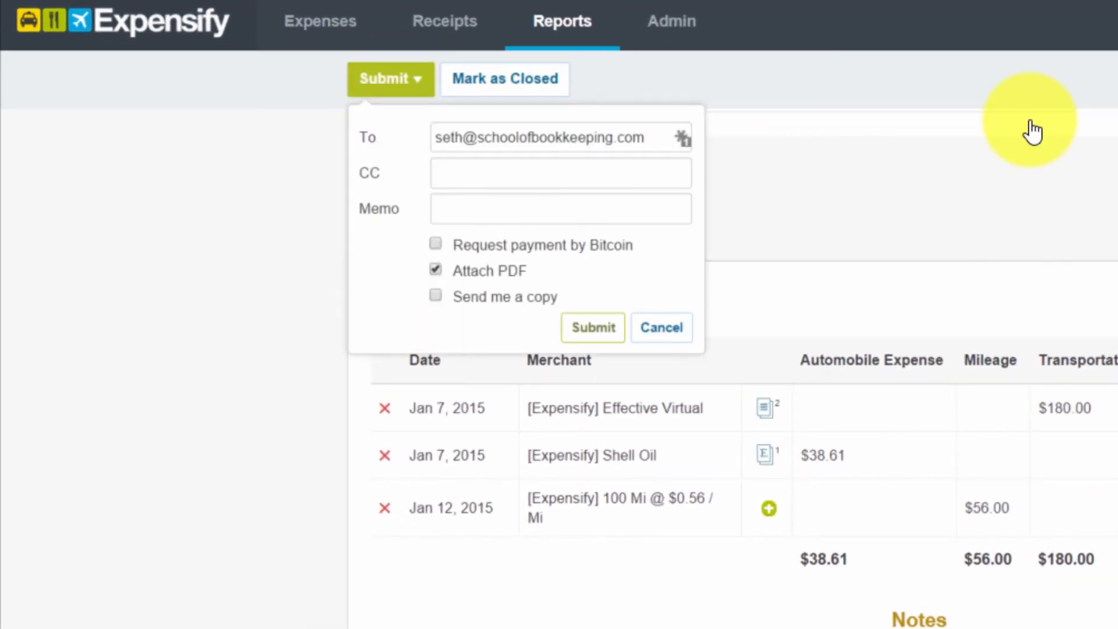
{"action": "mouse_move", "coordinate": [656, 139]}
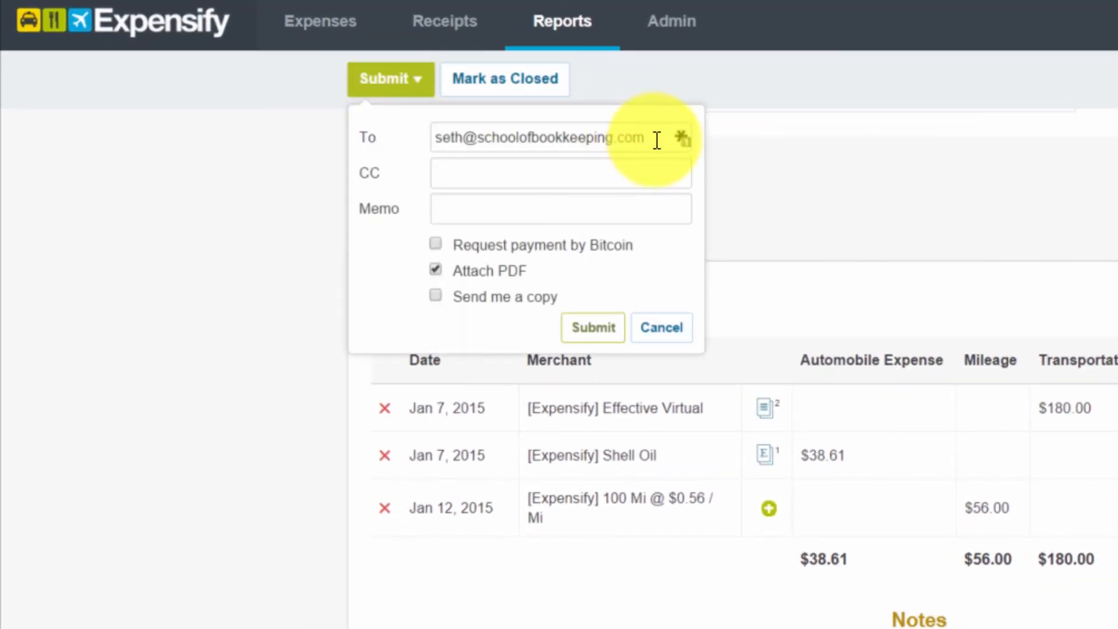
{"action": "triple_click", "coordinate": [540, 137]}
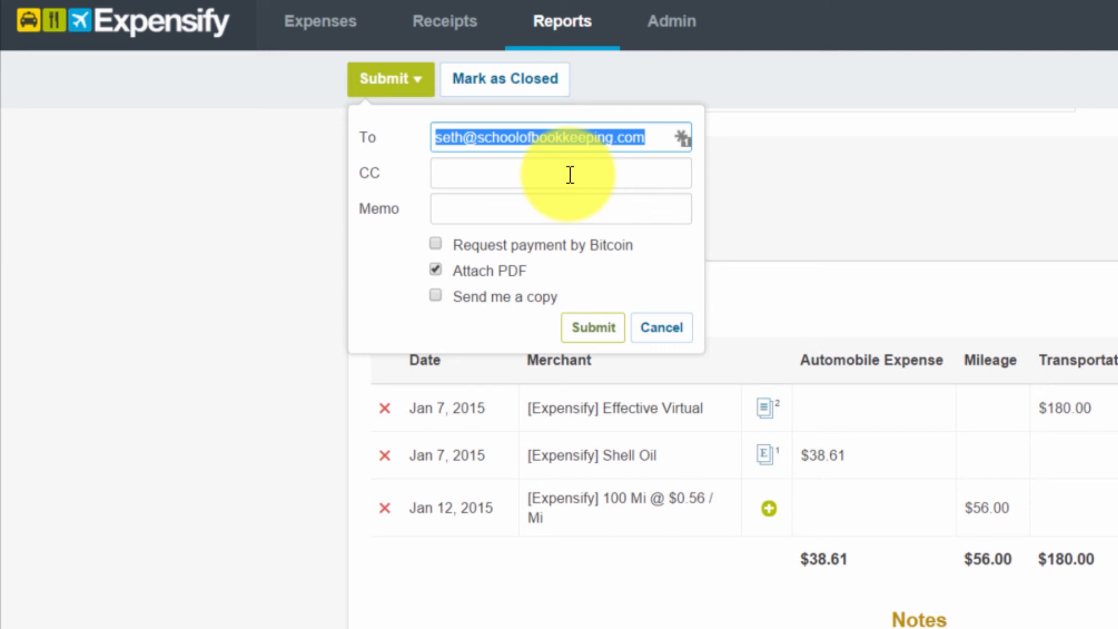
{"action": "left_click", "coordinate": [561, 172]}
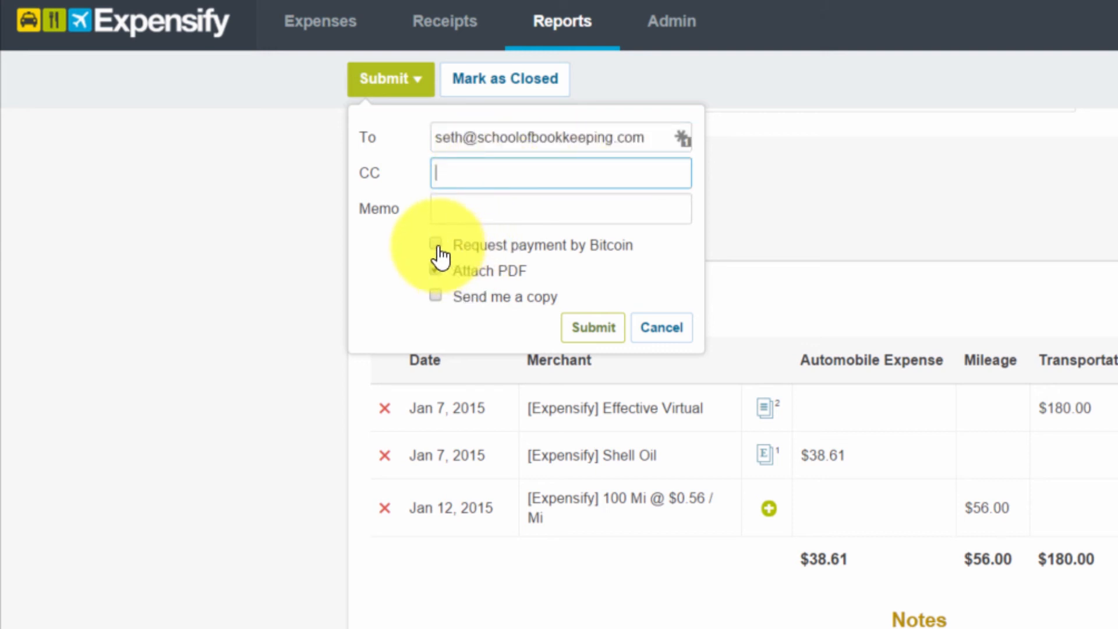
{"action": "left_click", "coordinate": [435, 296]}
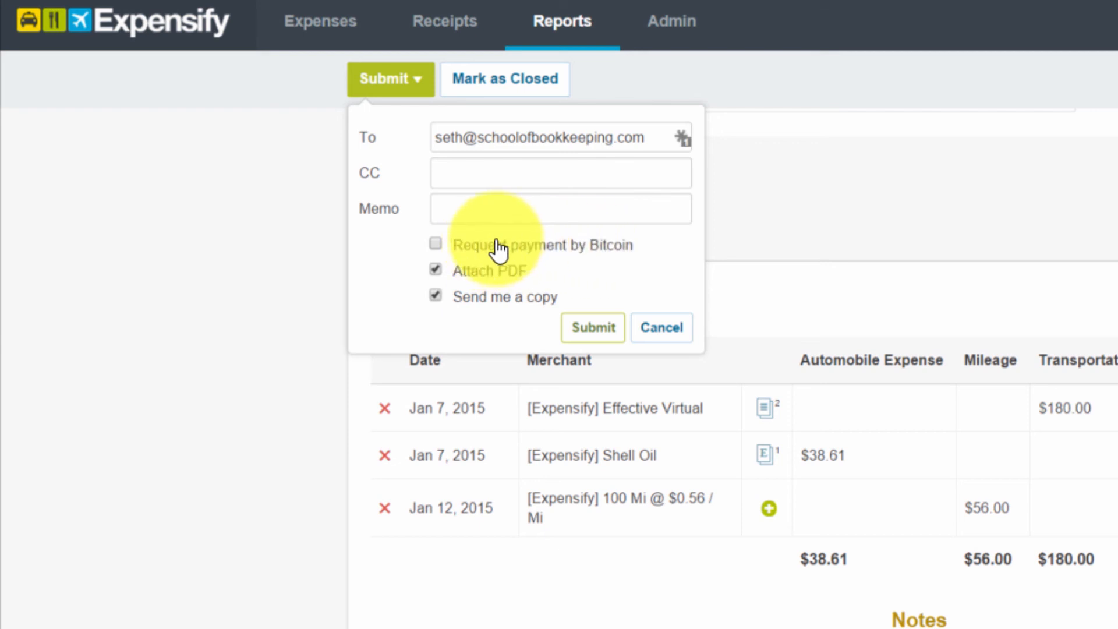
{"action": "mouse_move", "coordinate": [603, 257]}
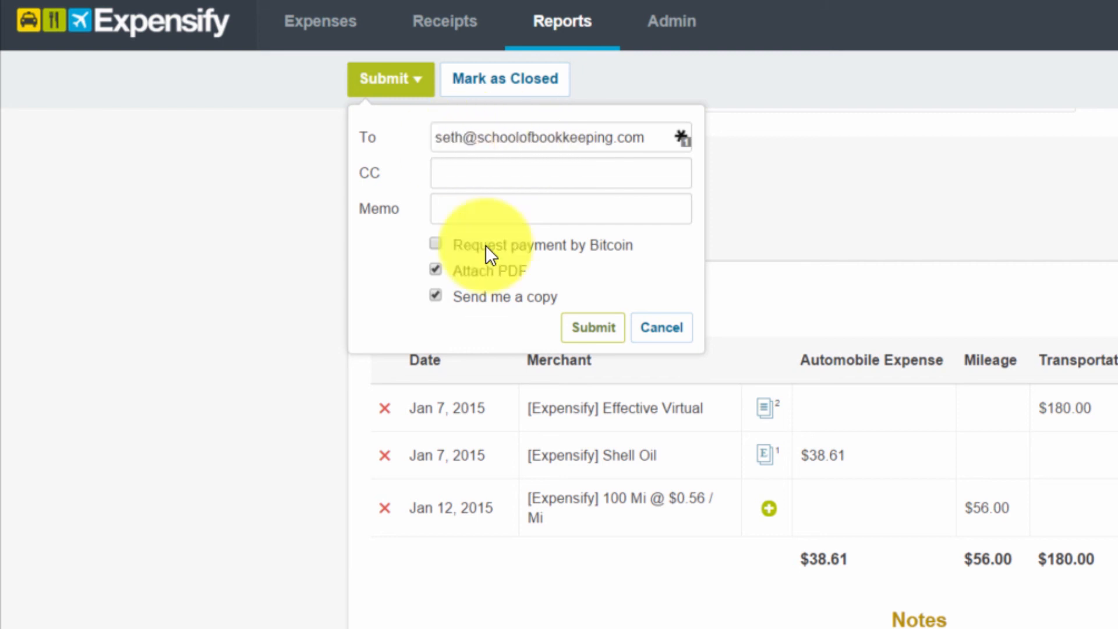
{"action": "left_click", "coordinate": [661, 328]}
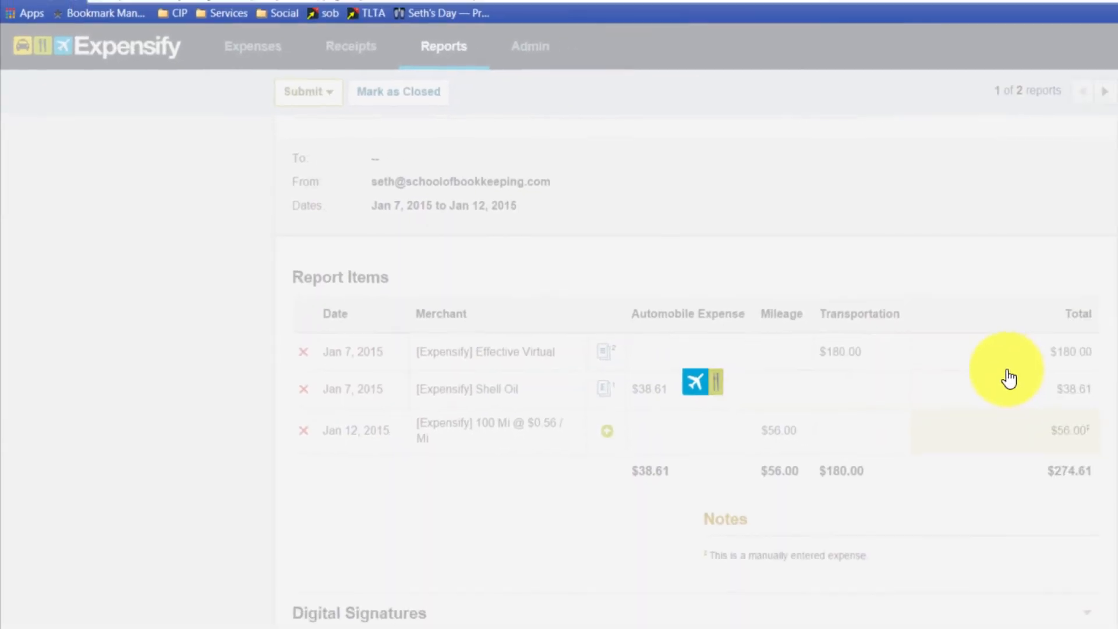
Review the $274.61 Disney Land Trip Expenses report in Processing status
{"action": "left_click", "coordinate": [303, 92]}
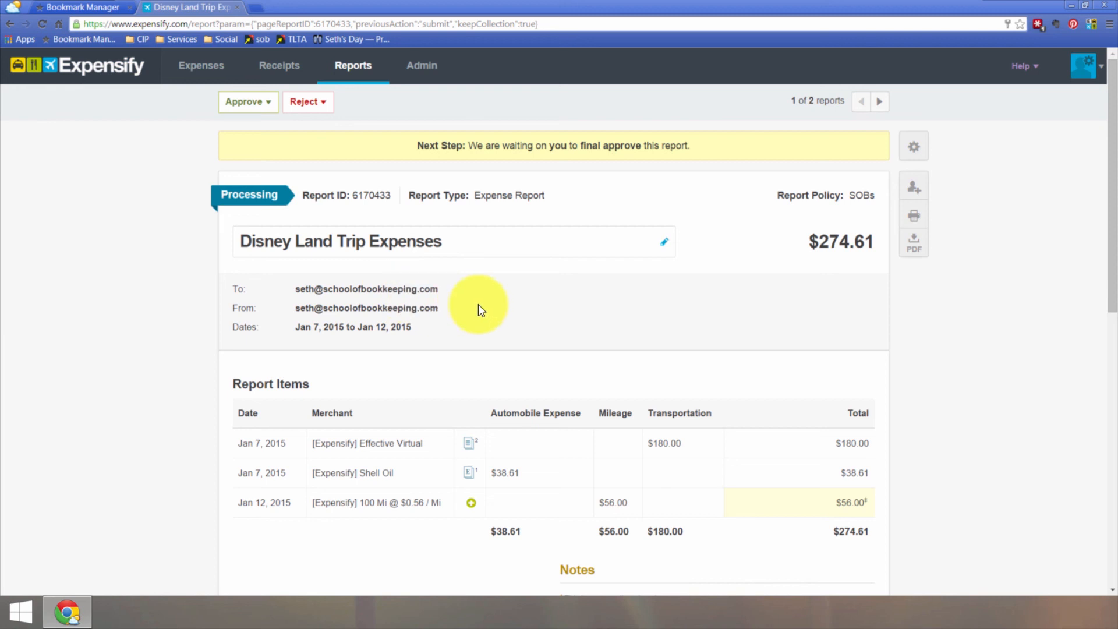
{"action": "scroll", "scroll_direction": "down", "scroll_amount": 3}
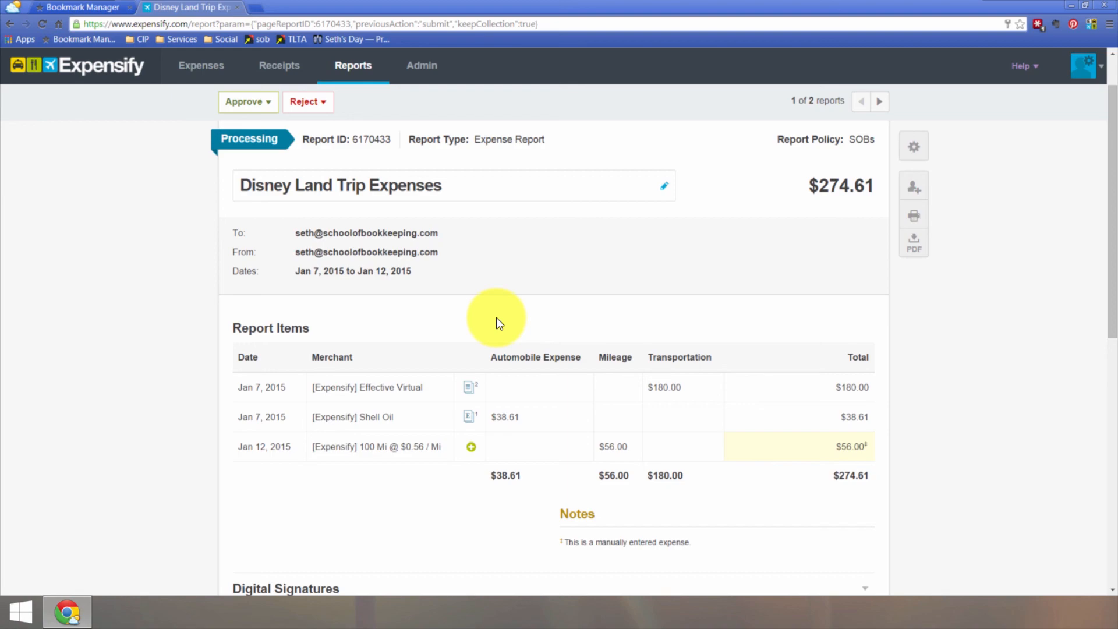
{"action": "mouse_move", "coordinate": [117, 100]}
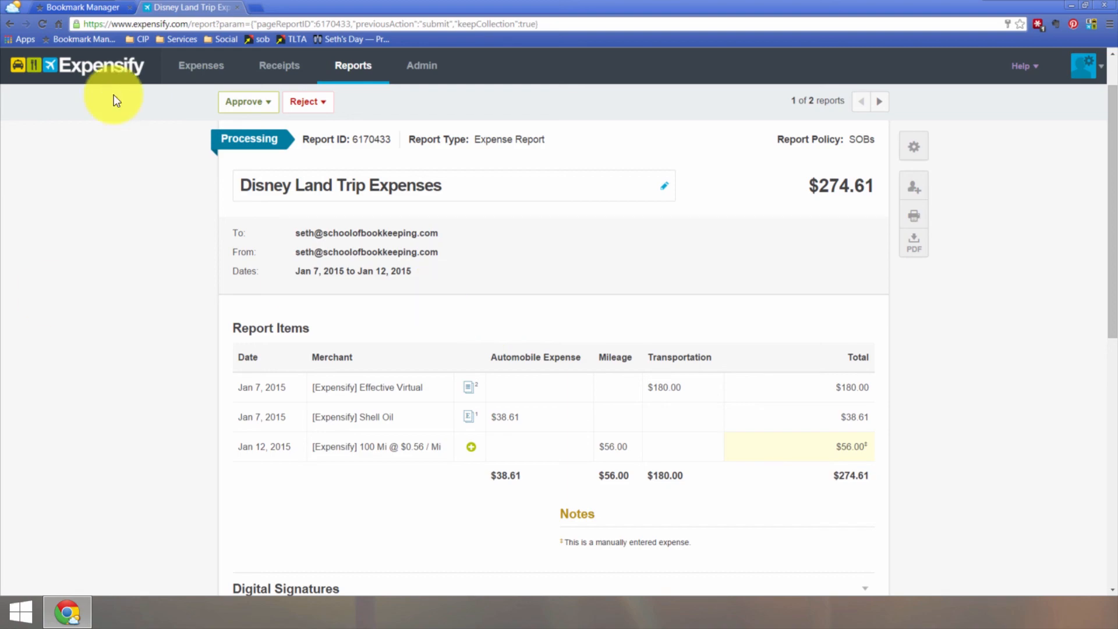